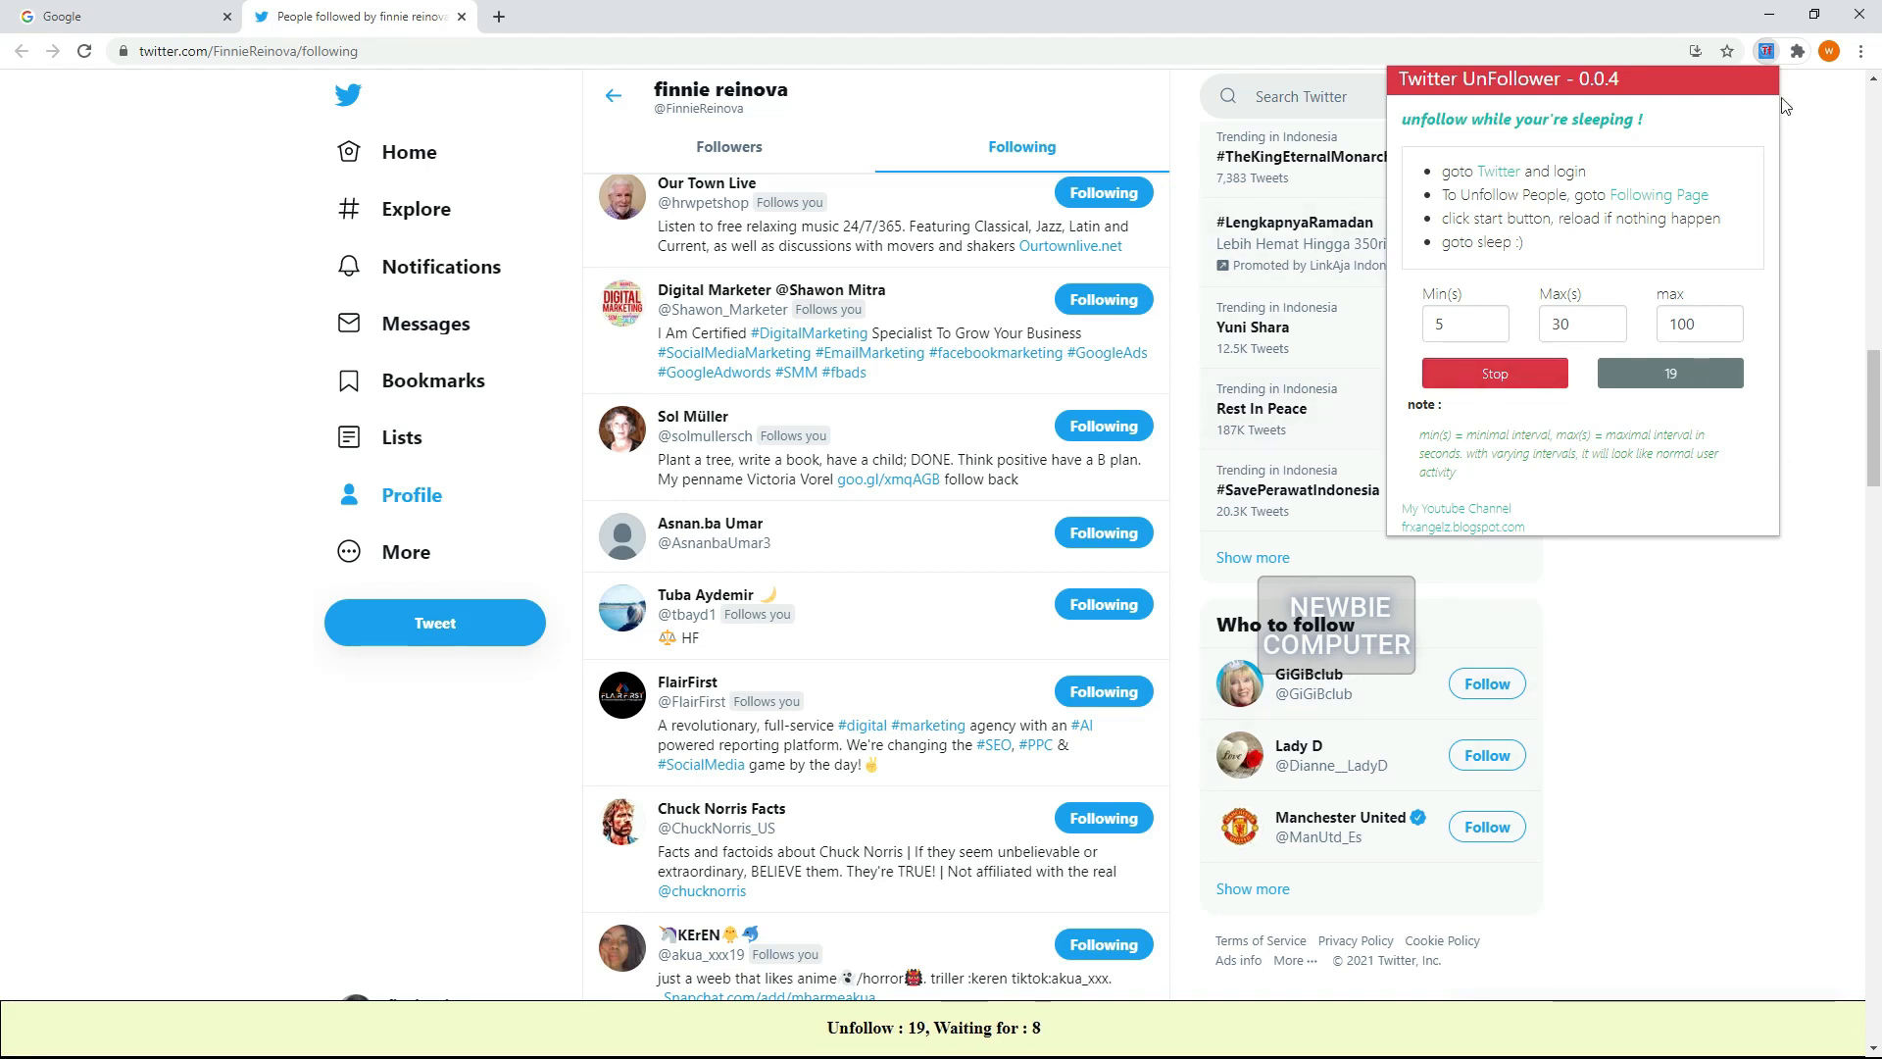
# Step: Check the UnFollower popup's counter at 20 unfollows, then leave the Twitter Following page
pyautogui.click(1797, 51)
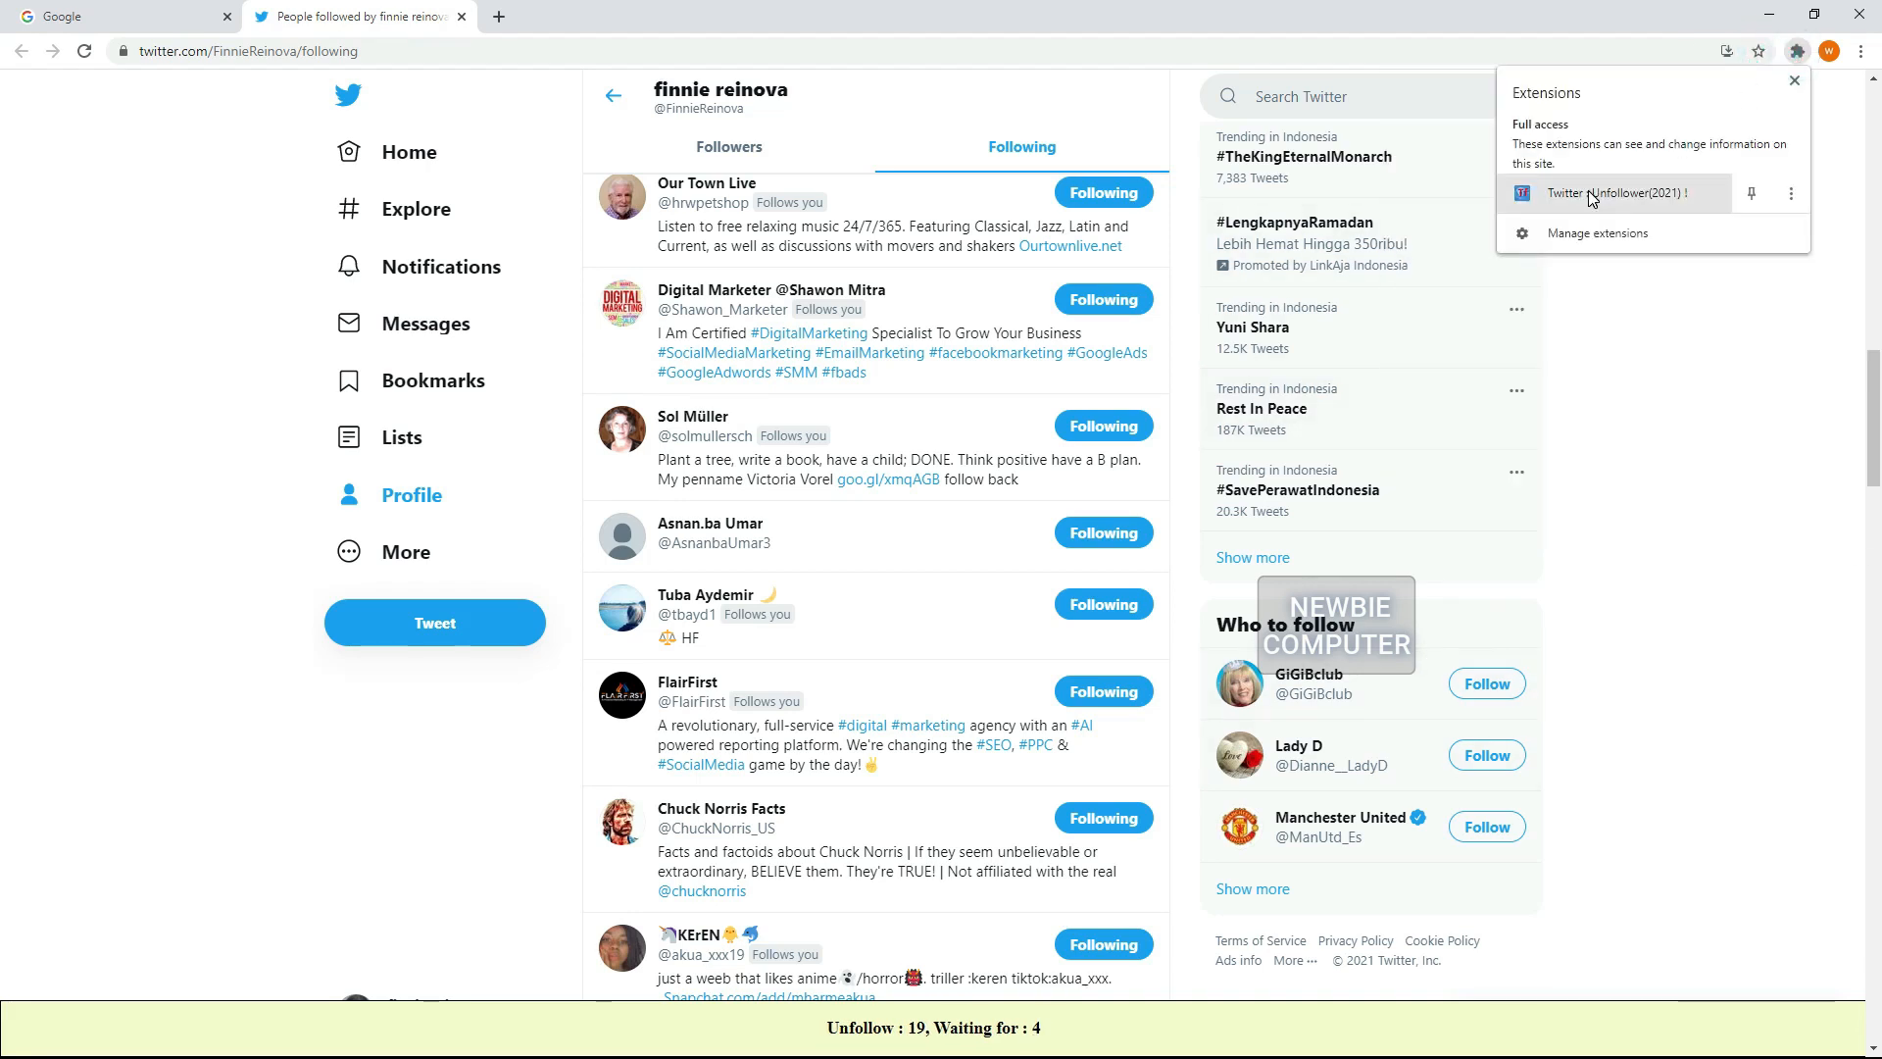
pyautogui.click(1595, 194)
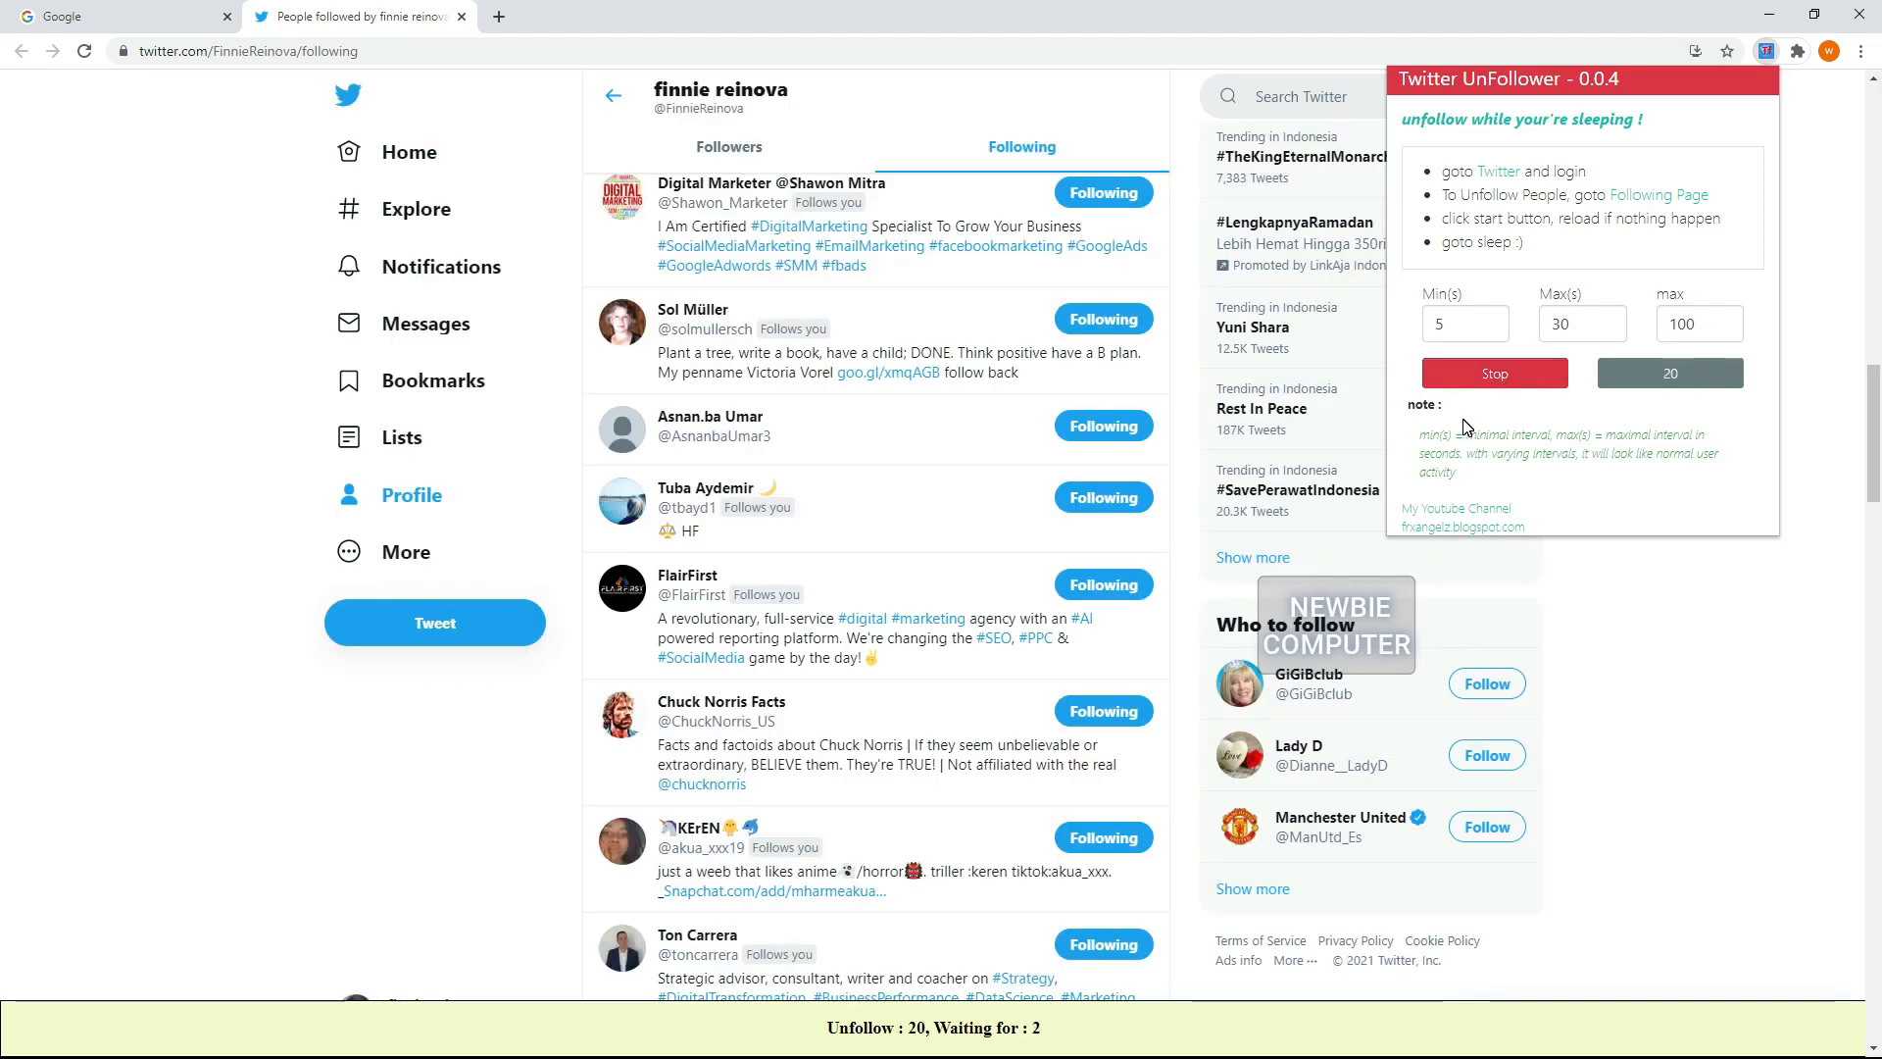
pyautogui.click(1493, 373)
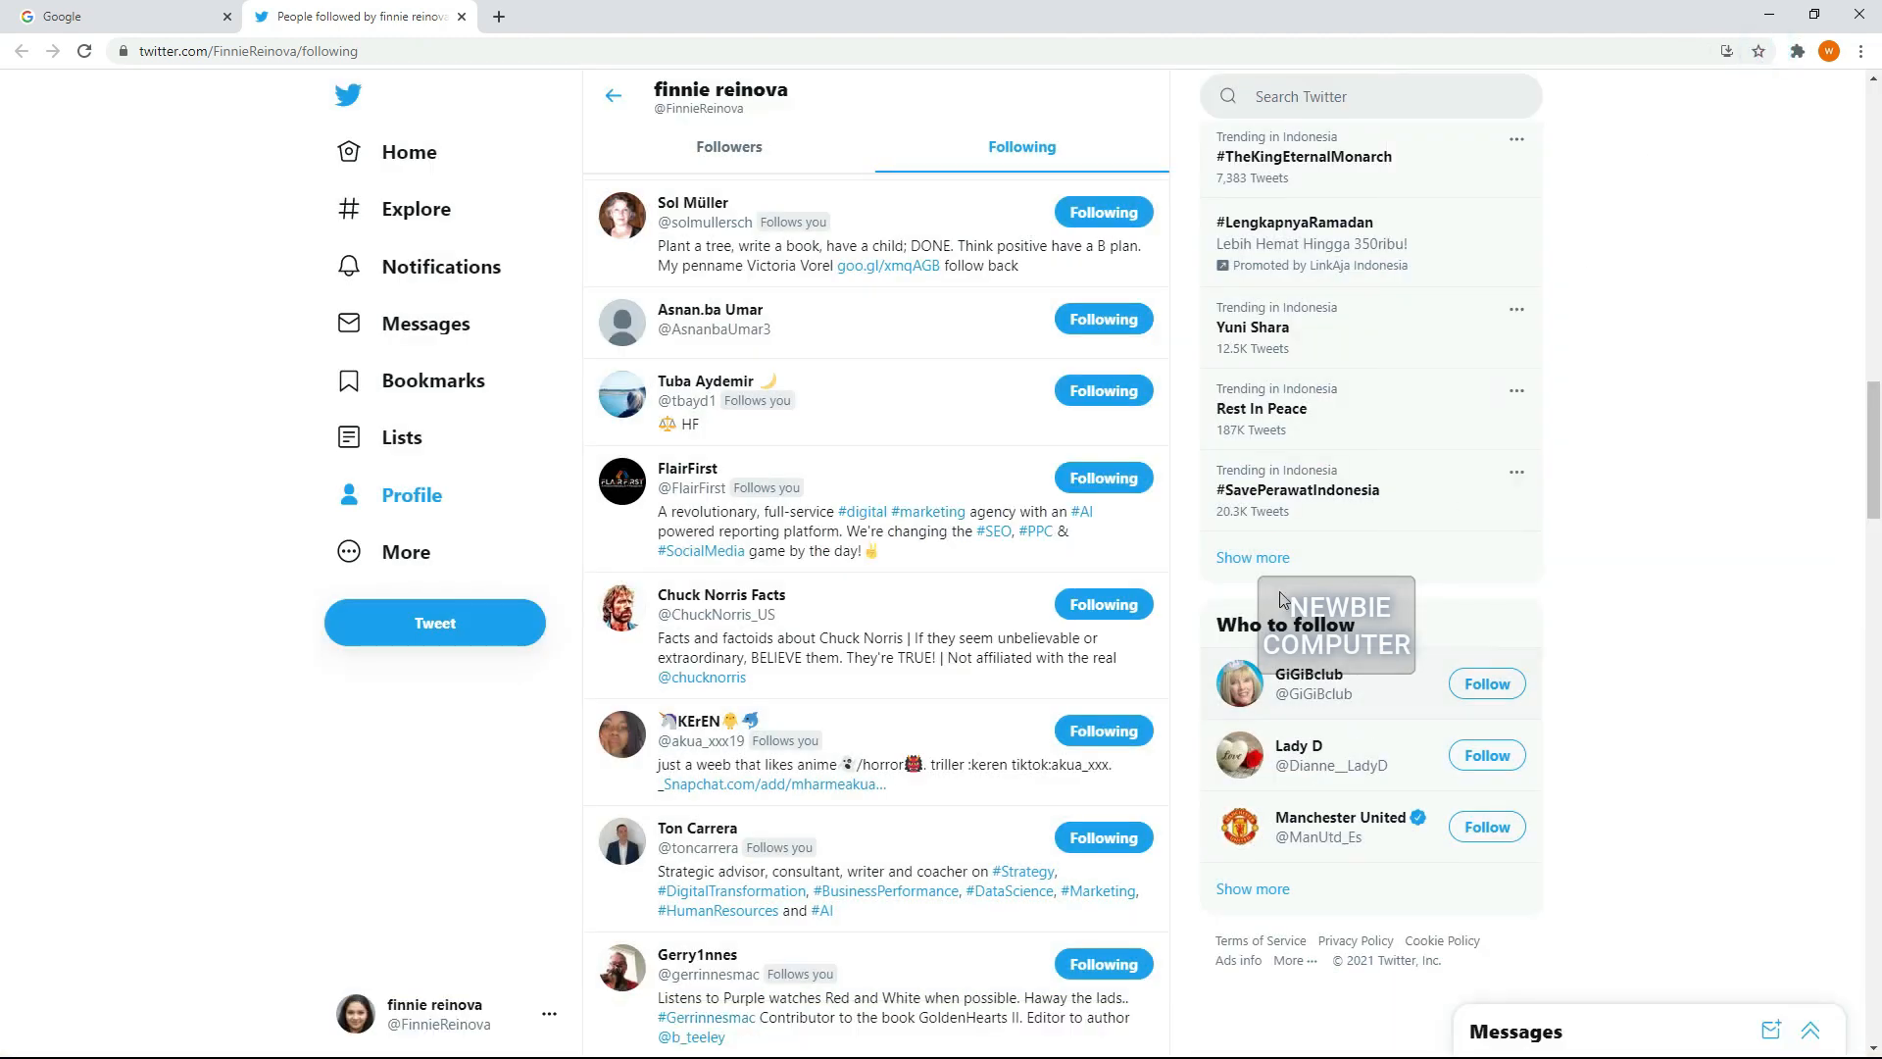
pyautogui.scroll(-3)
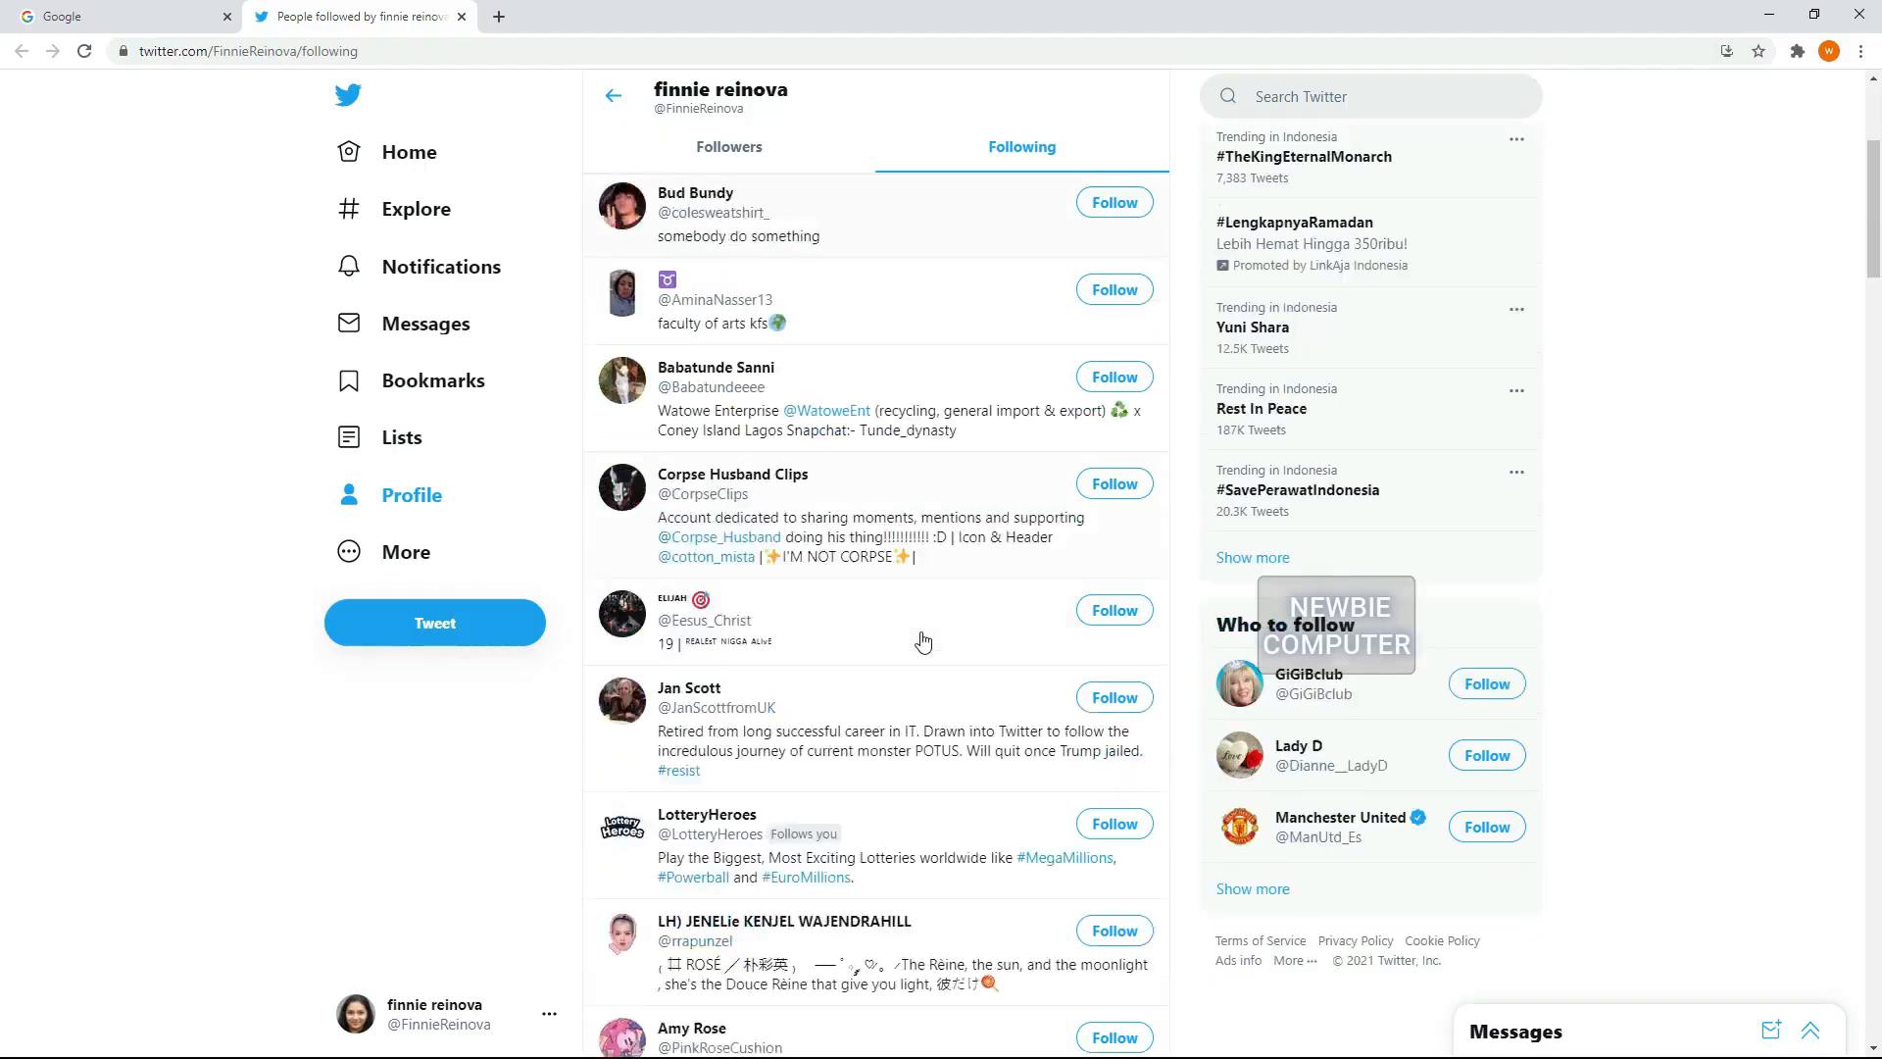
pyautogui.click(108, 16)
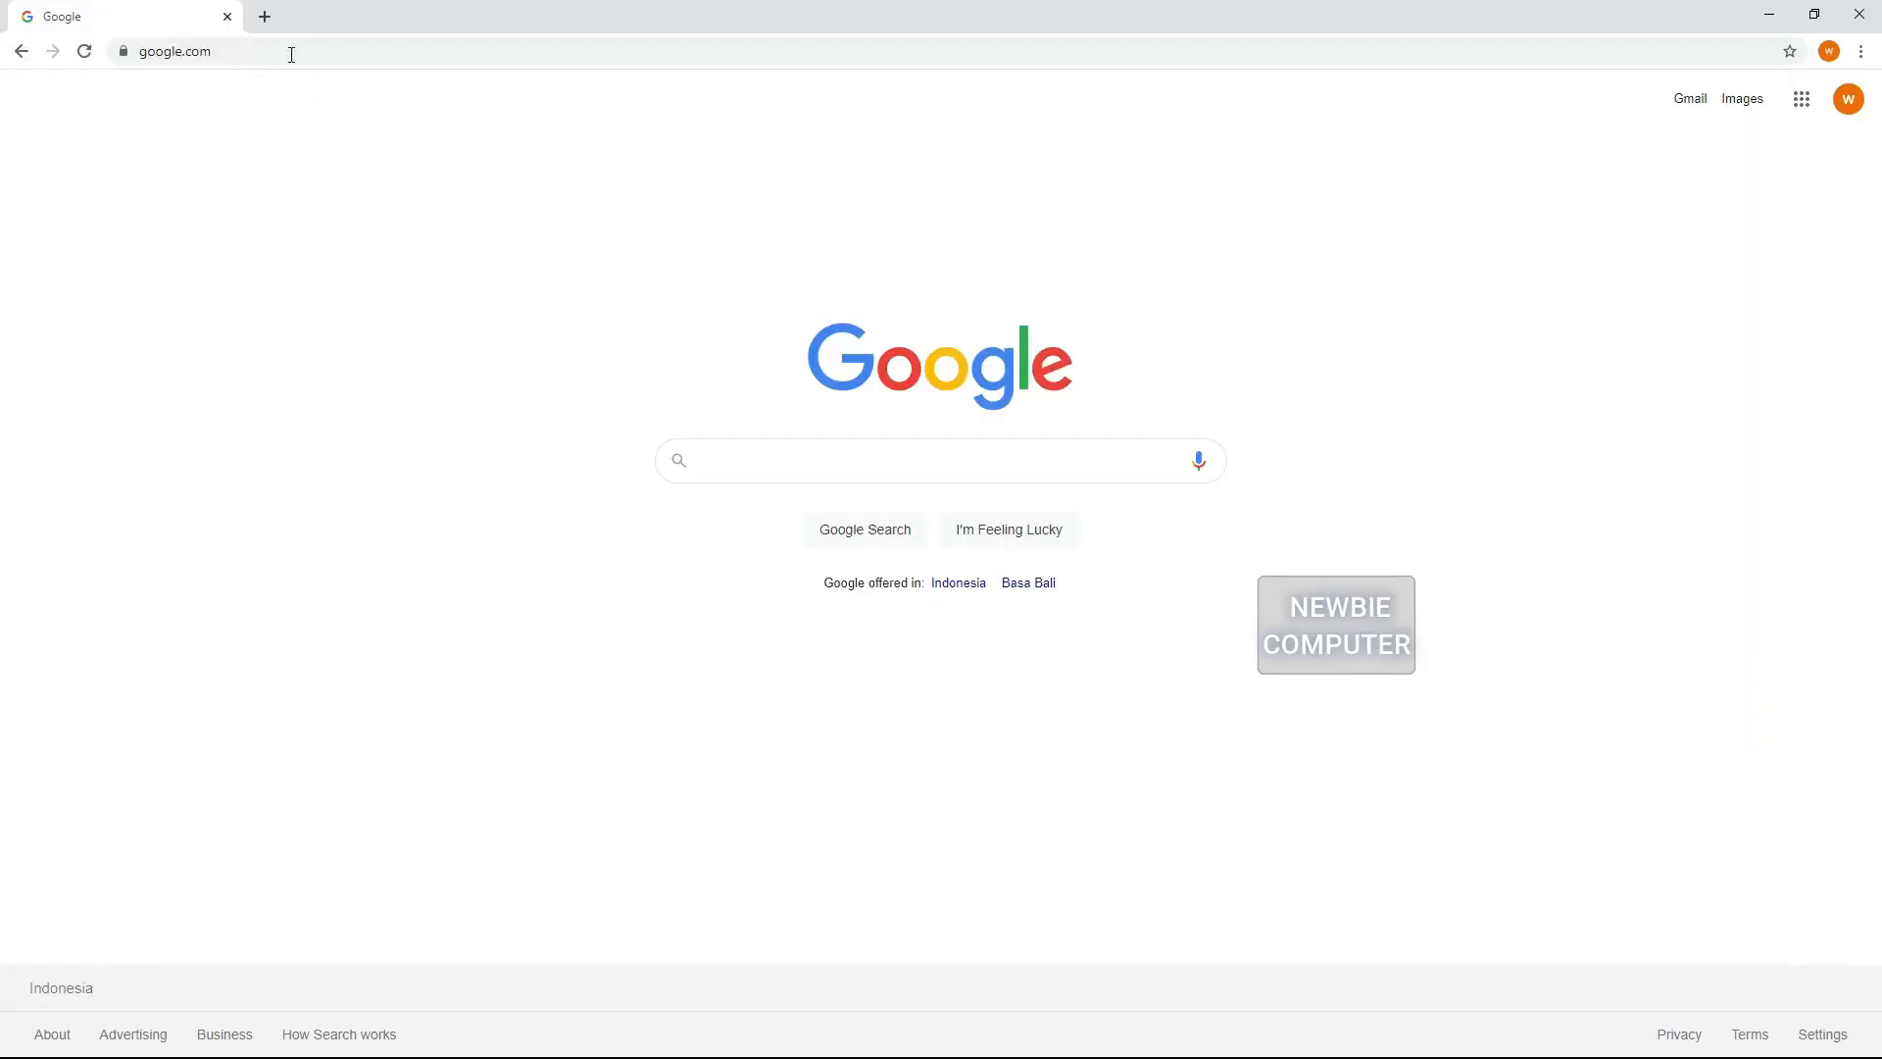
# Step: Go to github.com/frxangelz/twunfollower and download the repository as a ZIP
pyautogui.write('https://github.com/frxangelz/twunfollower')
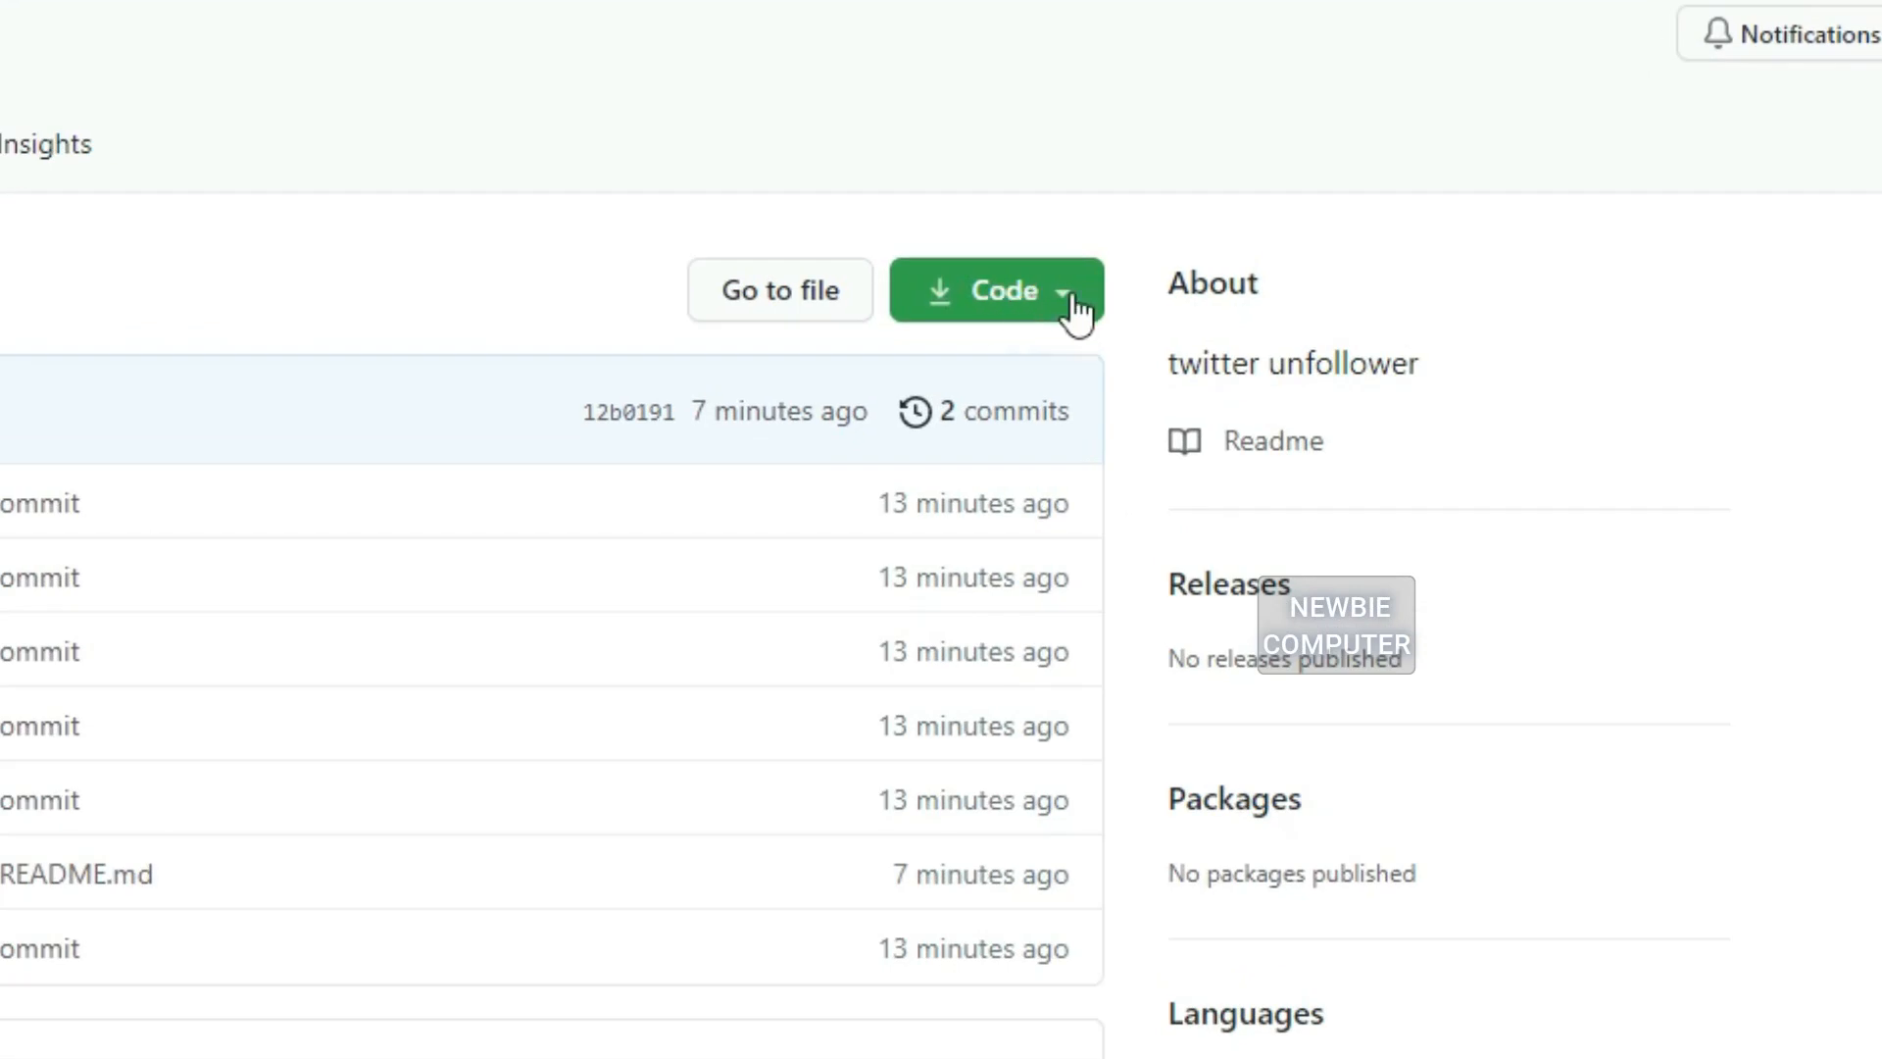
pyautogui.click(996, 290)
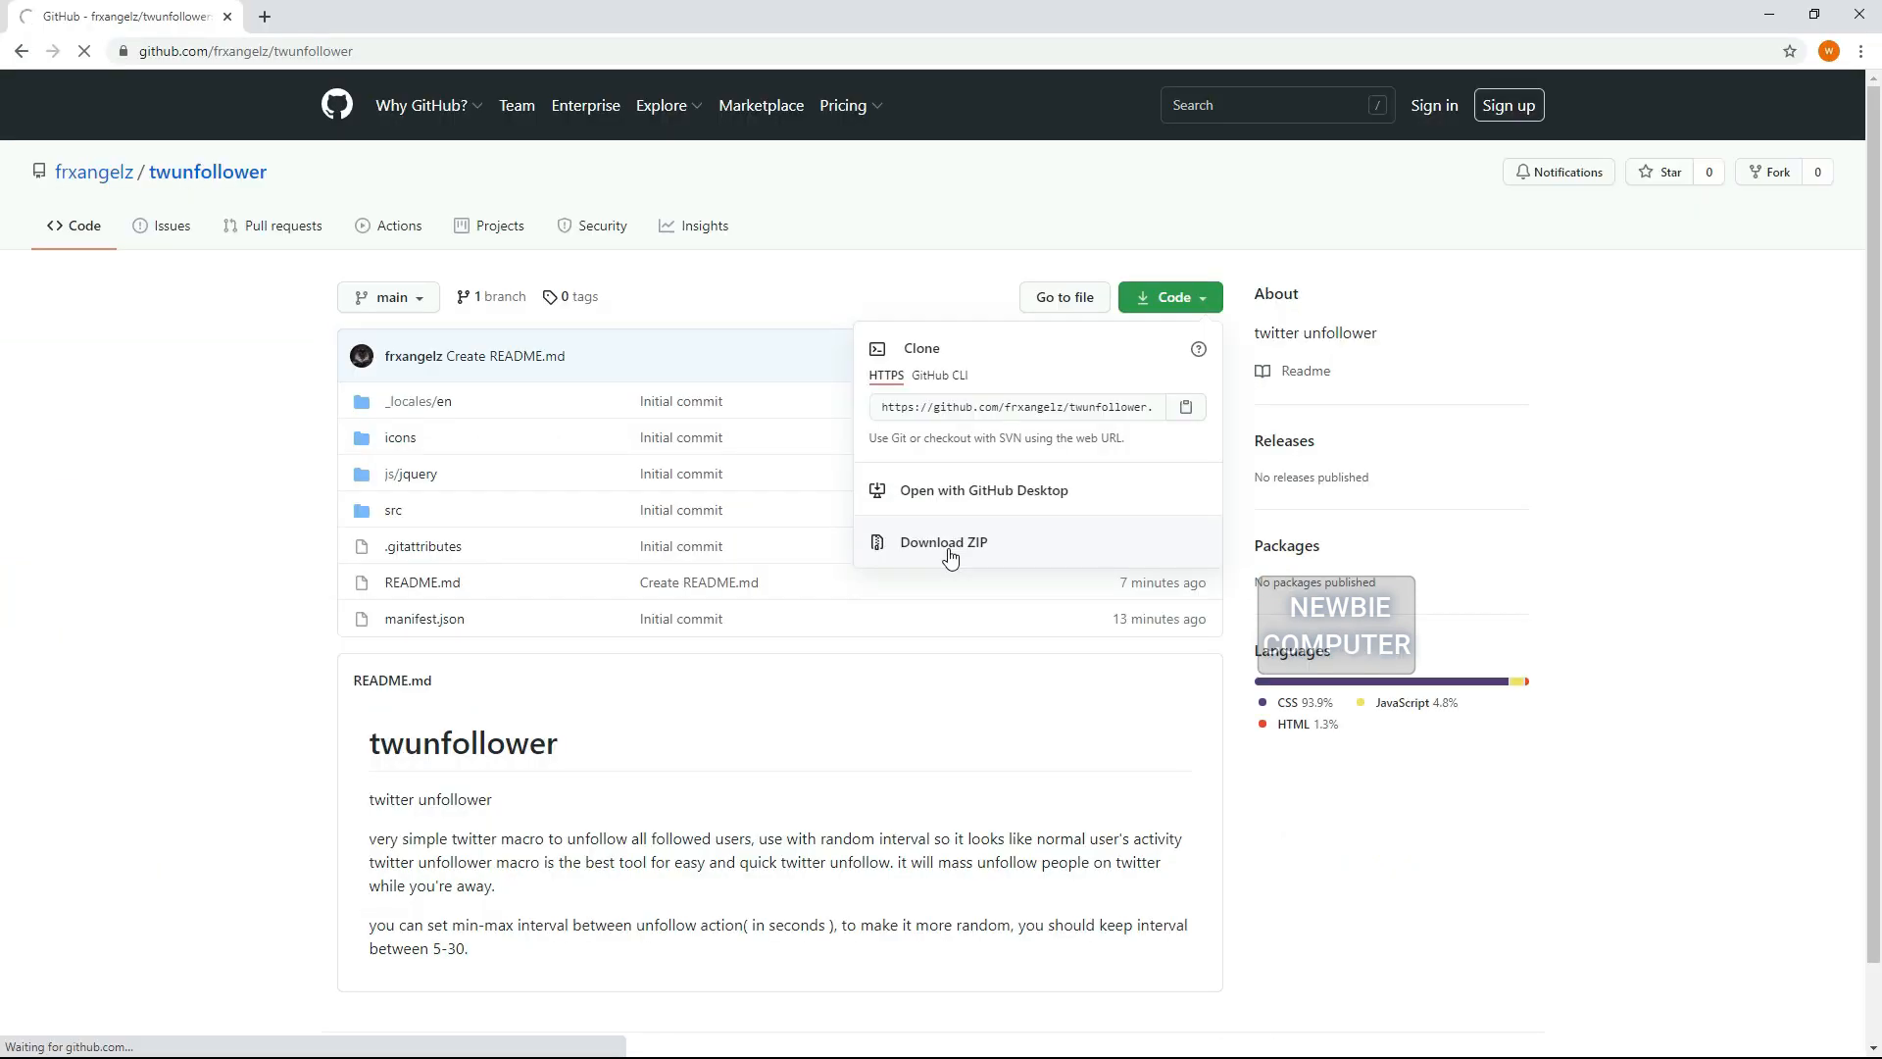
pyautogui.click(942, 541)
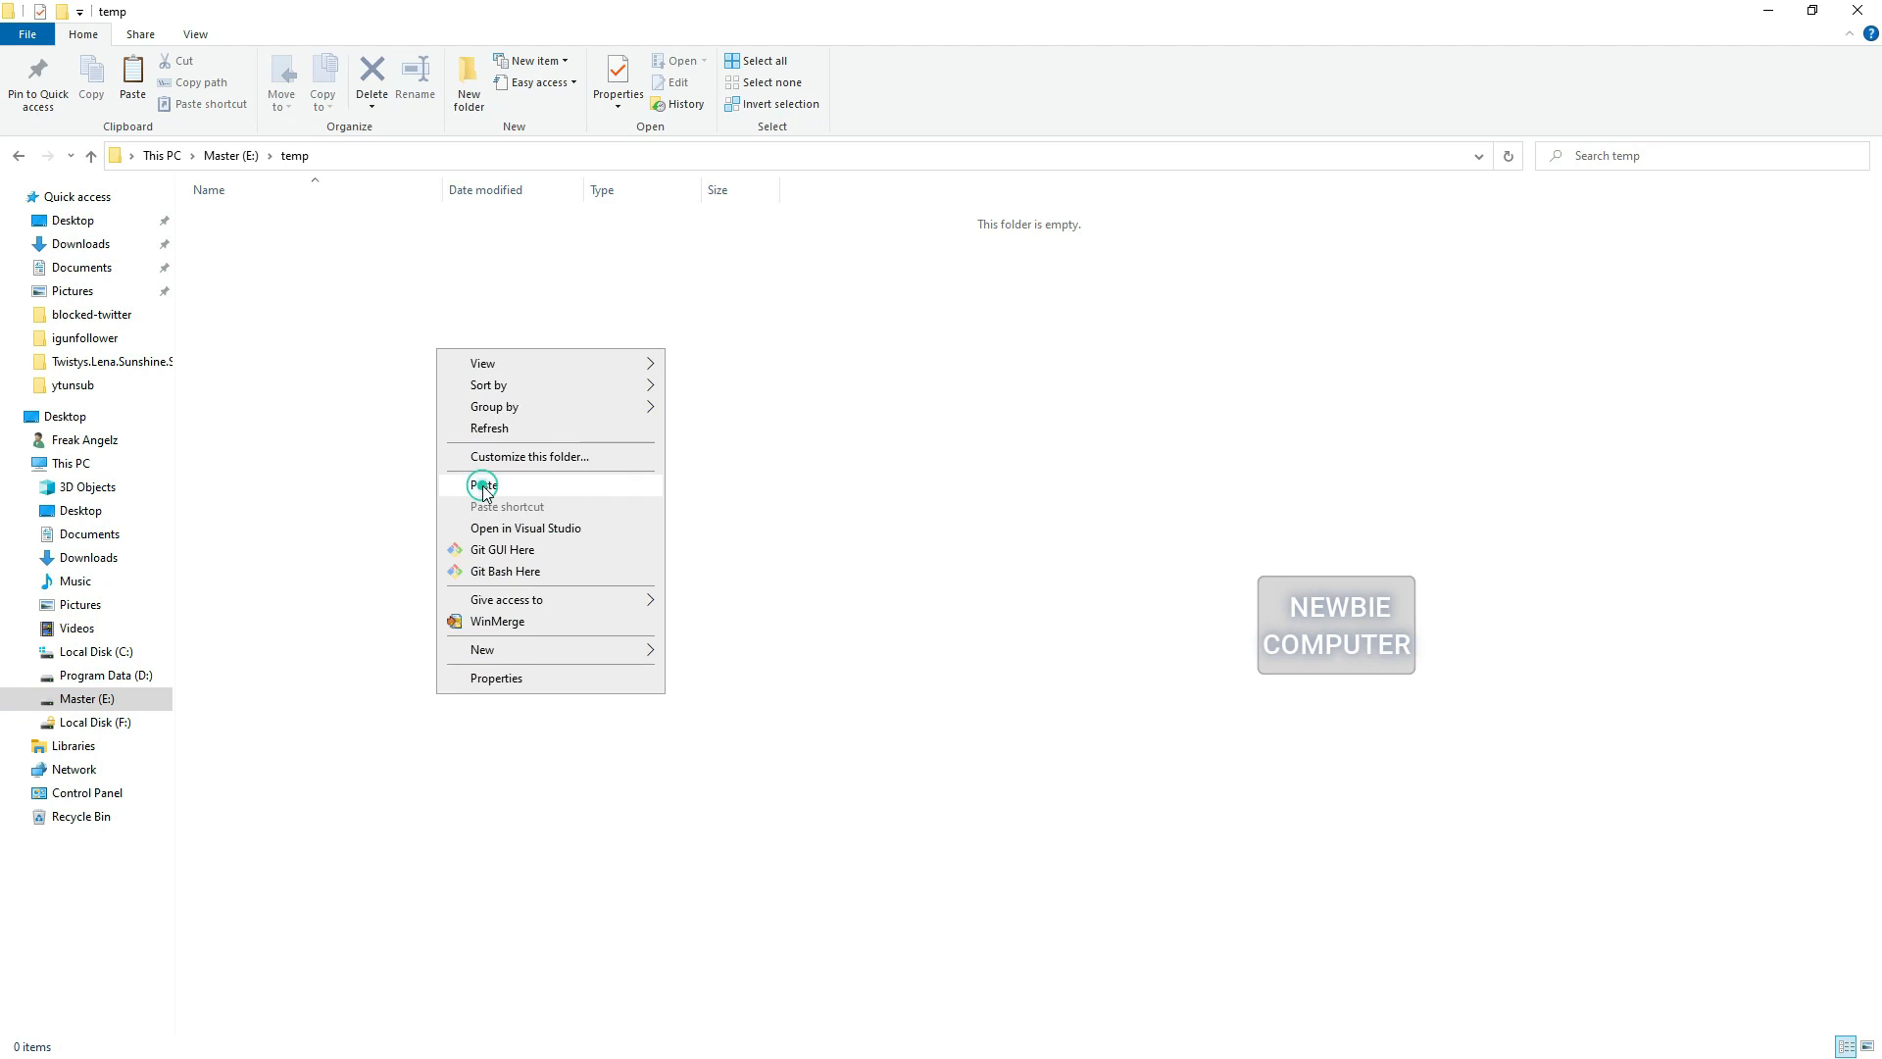
# Step: Paste the twunfollower ZIP into temp and extract it into a twunfollower folder
pyautogui.click(482, 484)
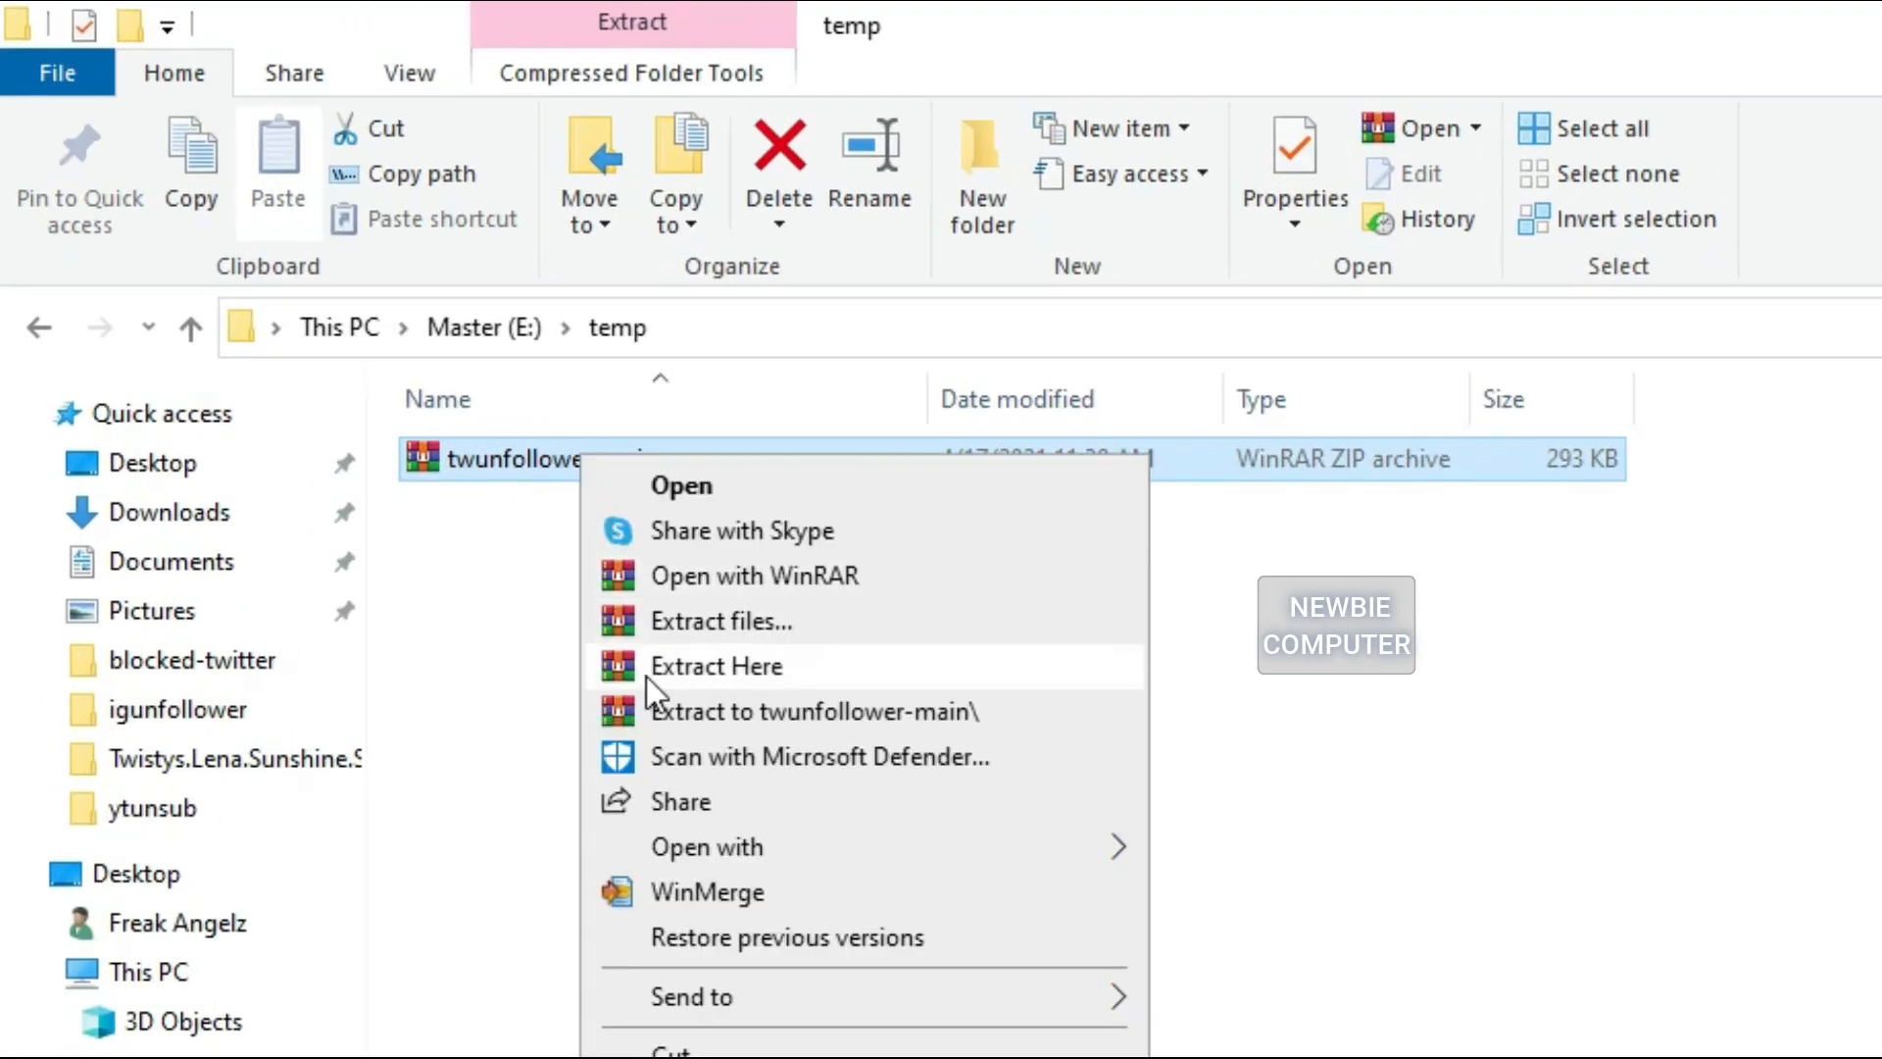
pyautogui.click(716, 666)
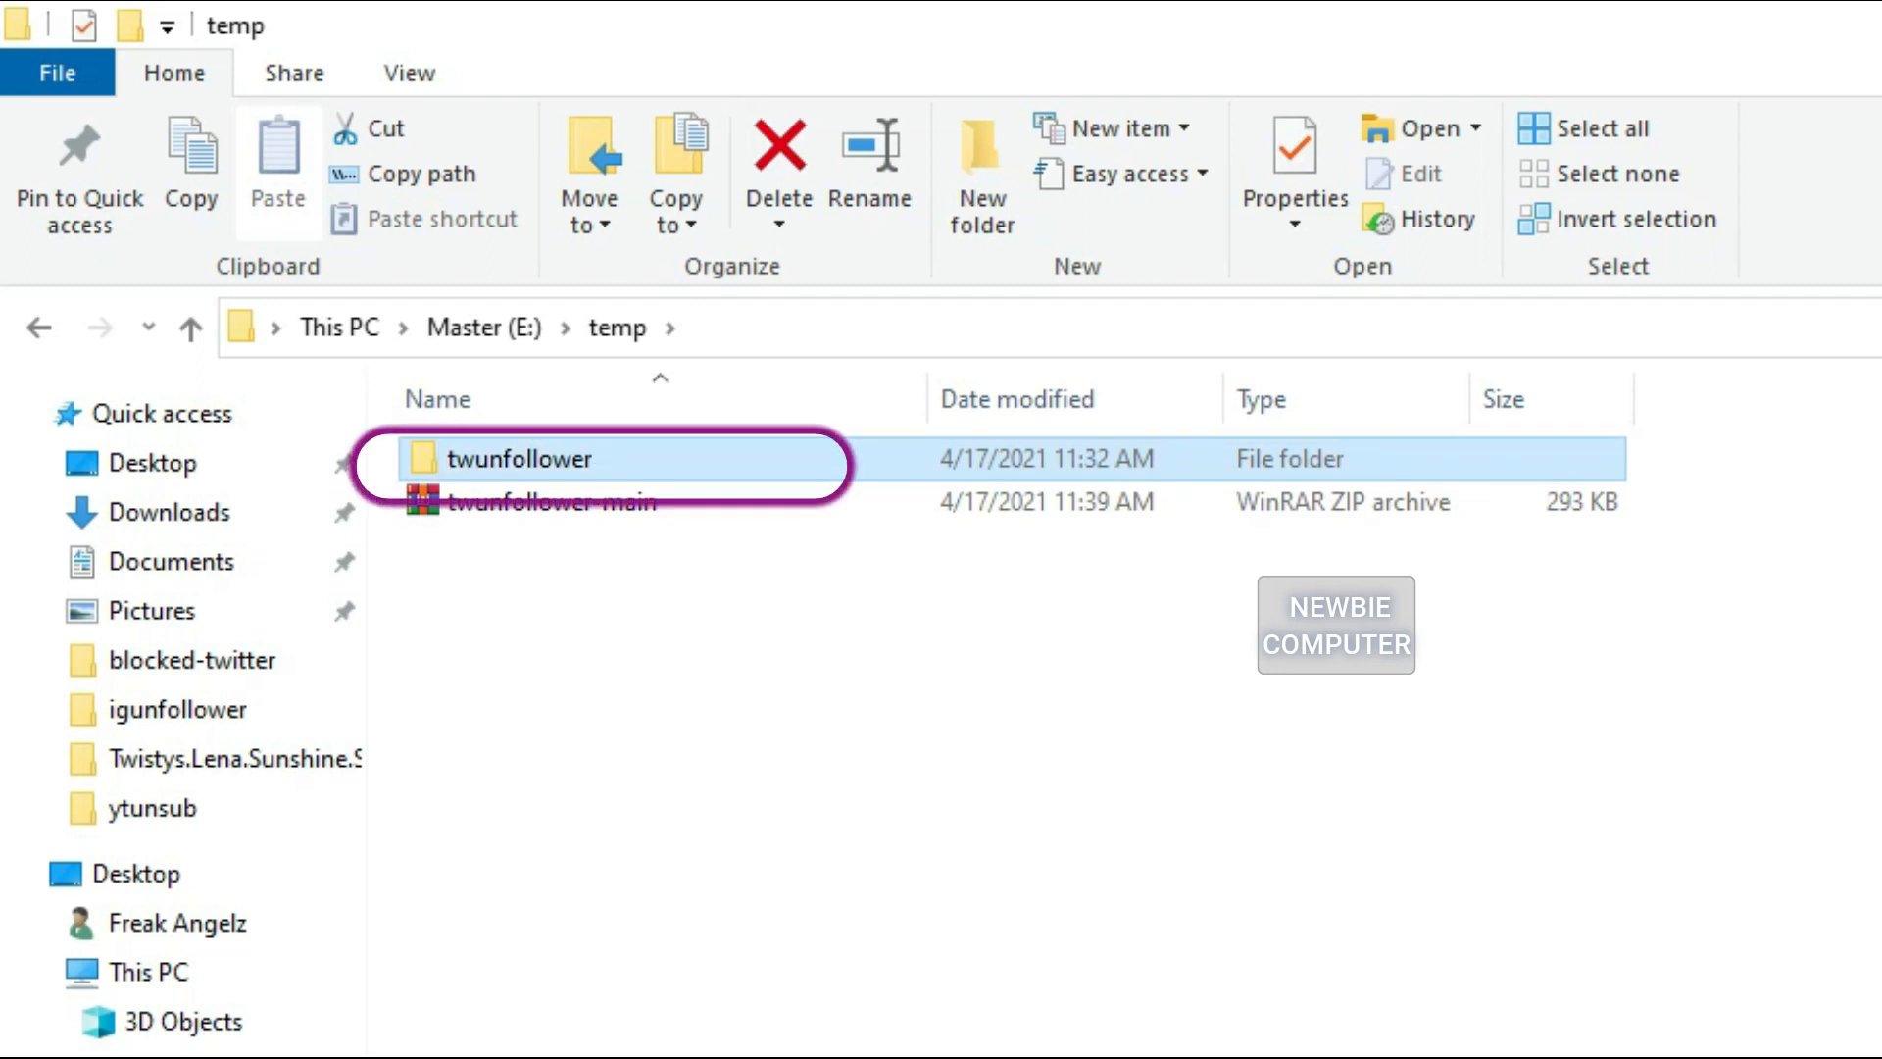
pyautogui.doubleClick(520, 456)
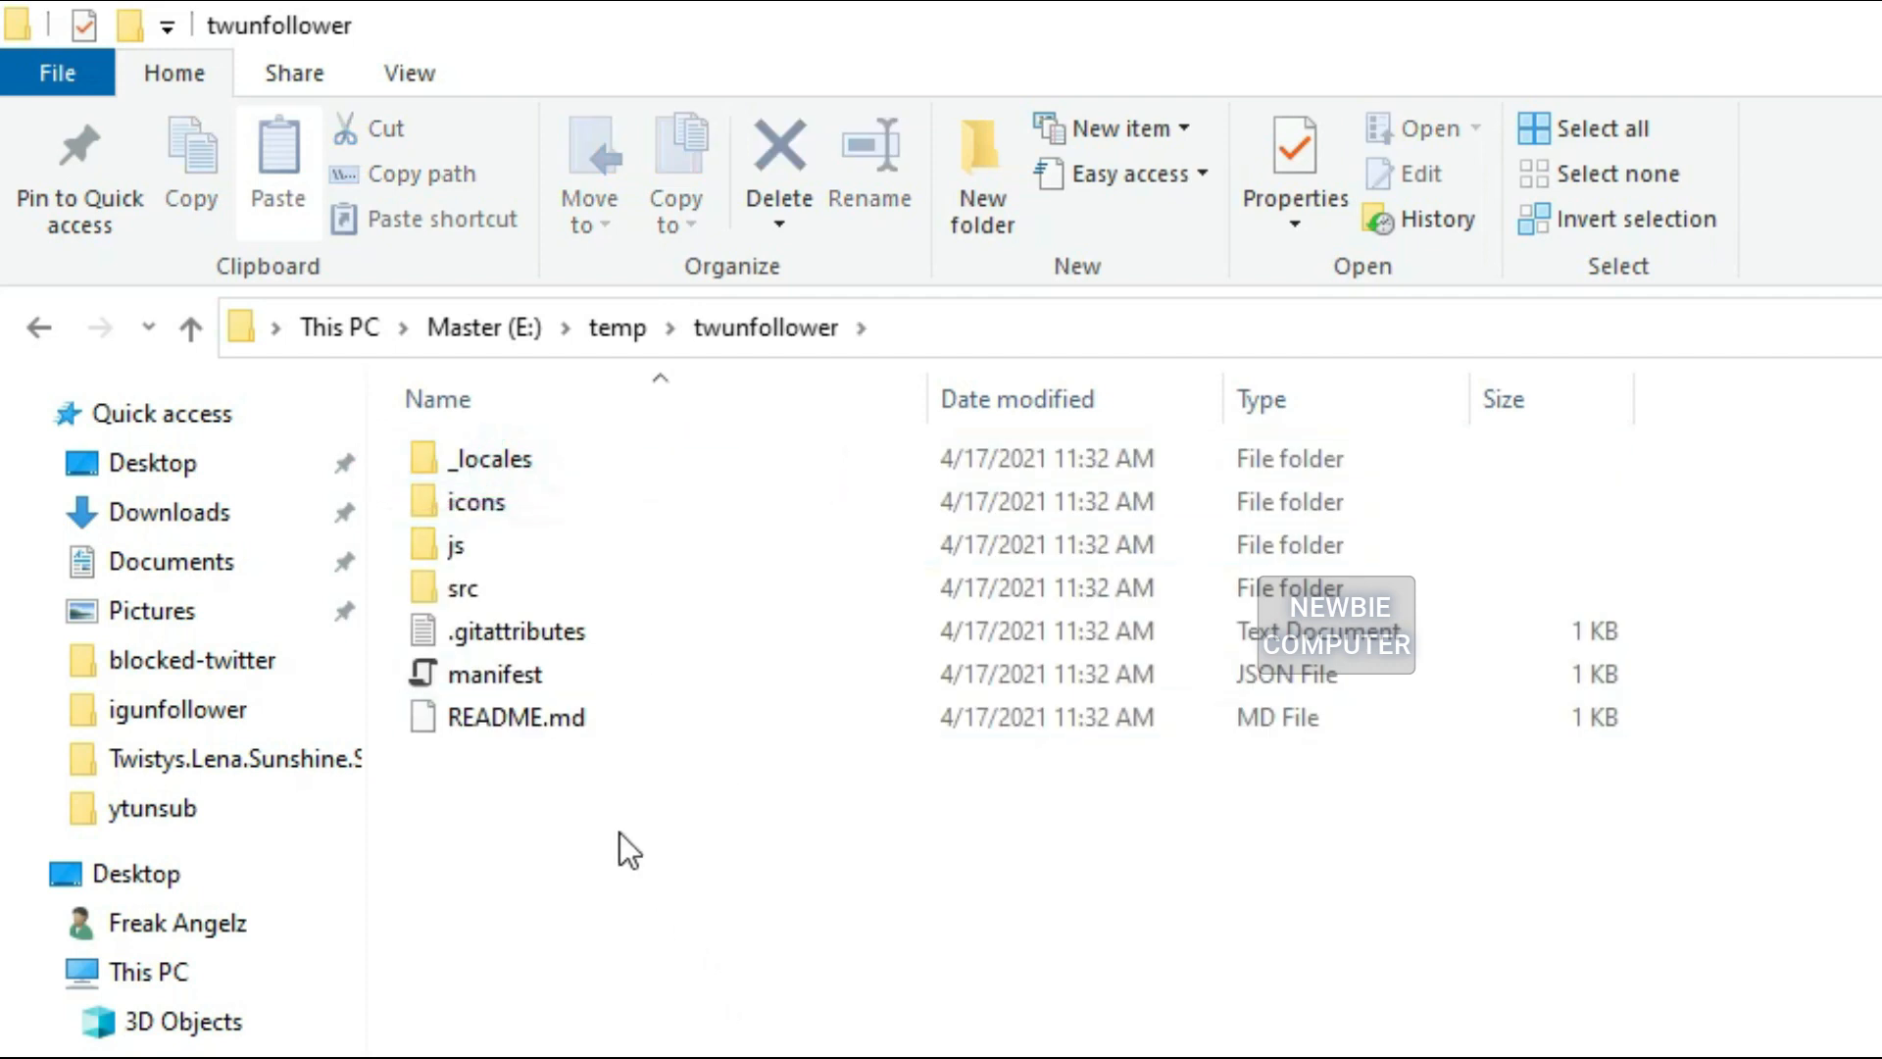
pyautogui.click(190, 327)
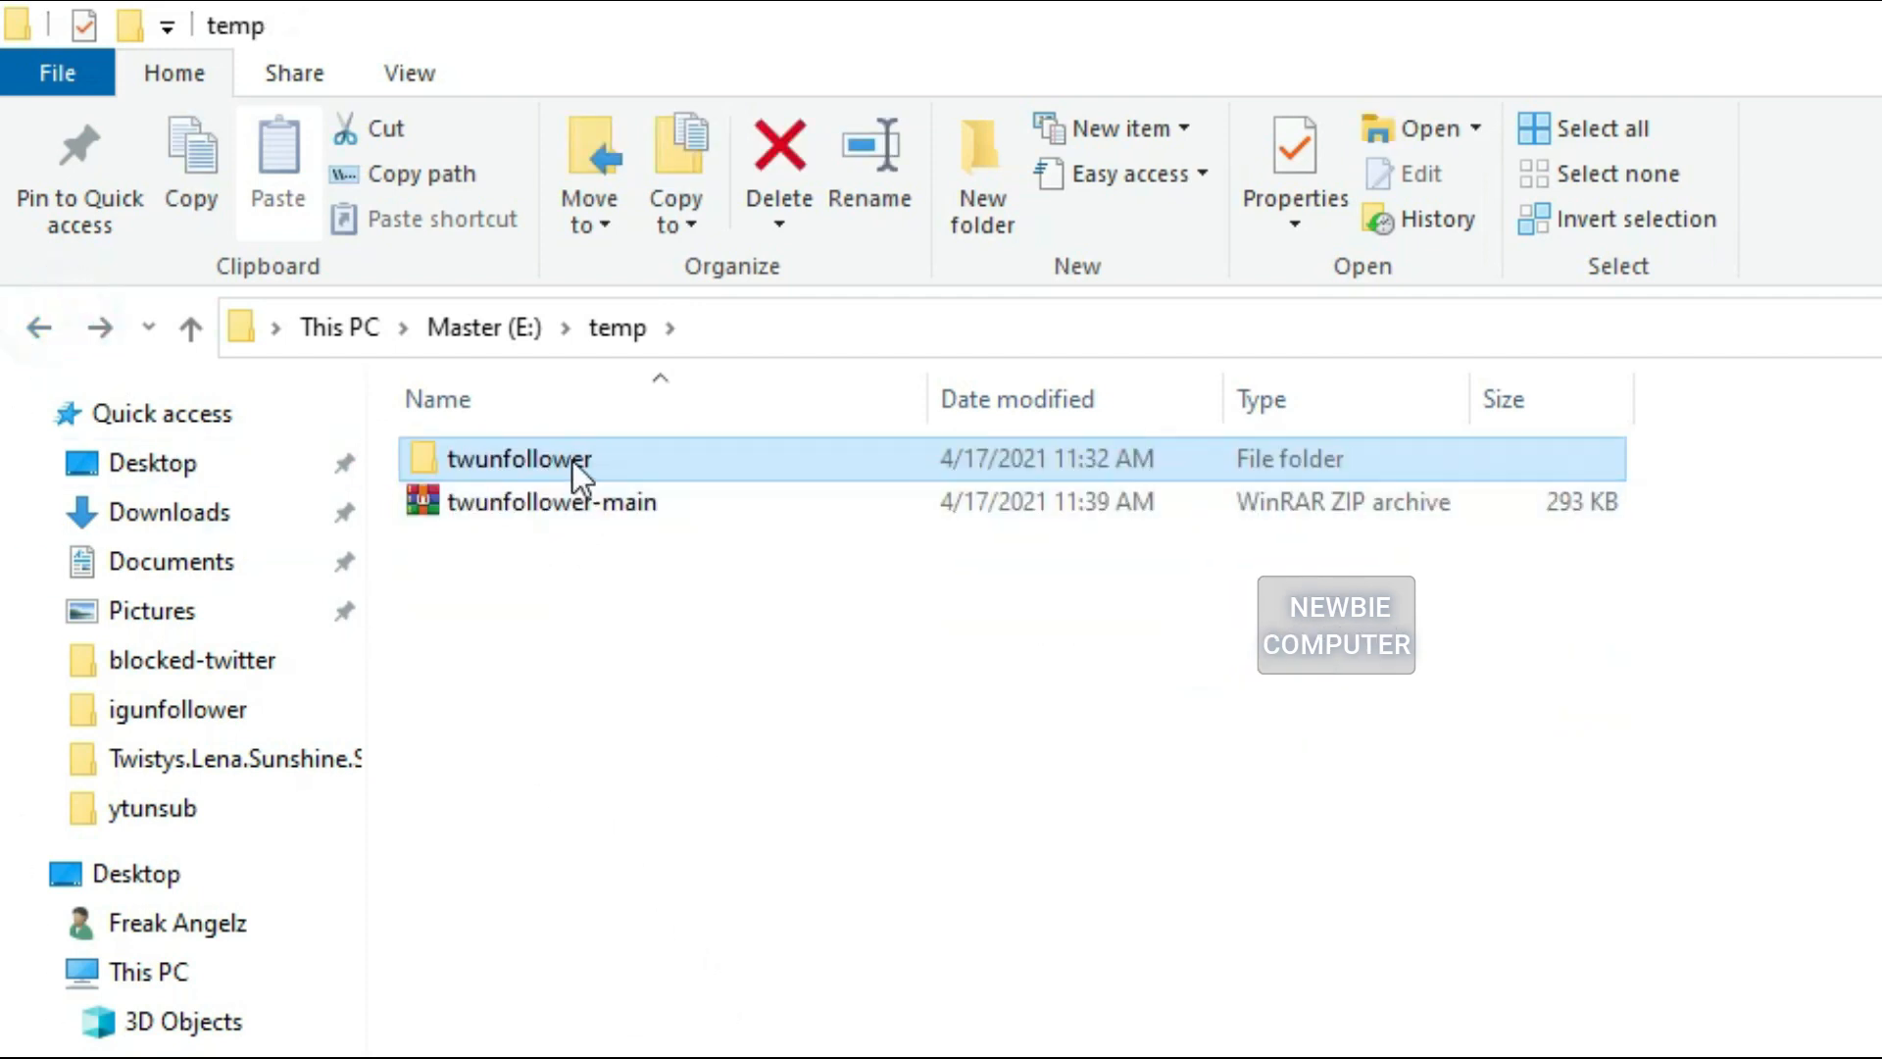
pyautogui.click(22, 1017)
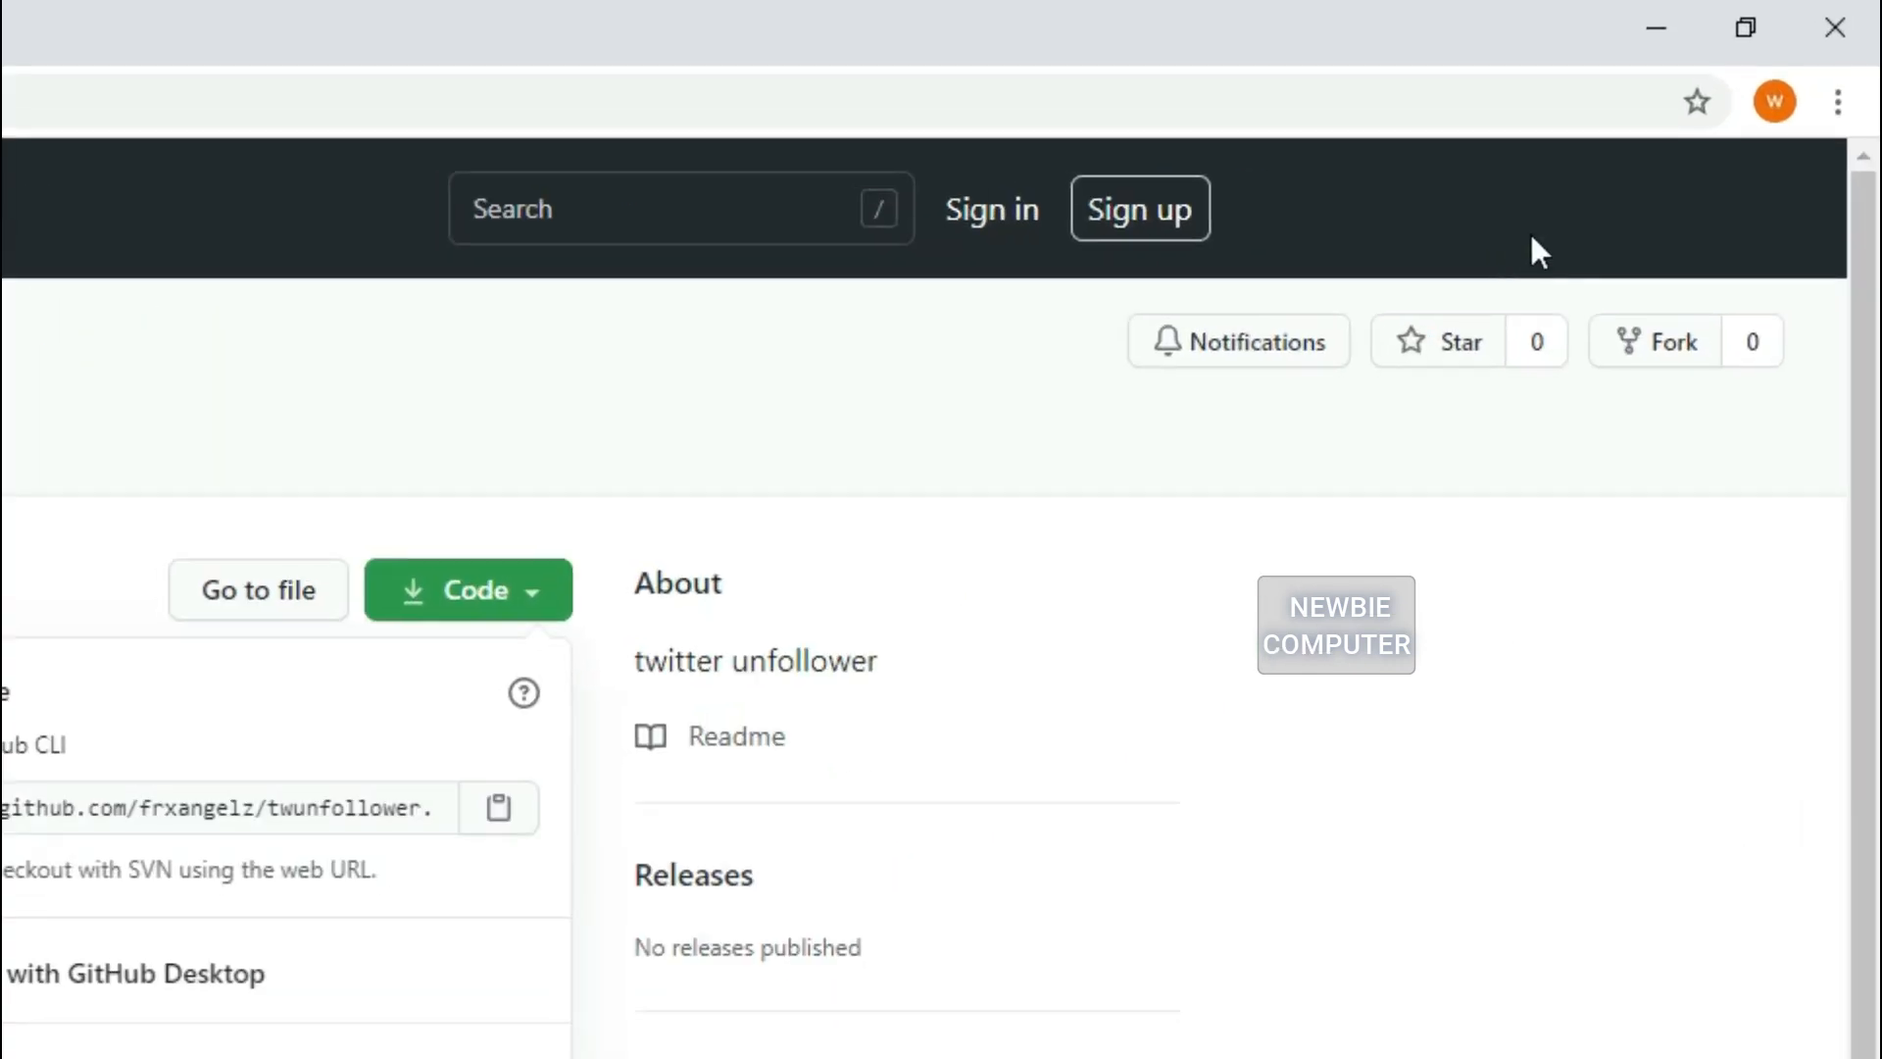
pyautogui.moveTo(1837, 100)
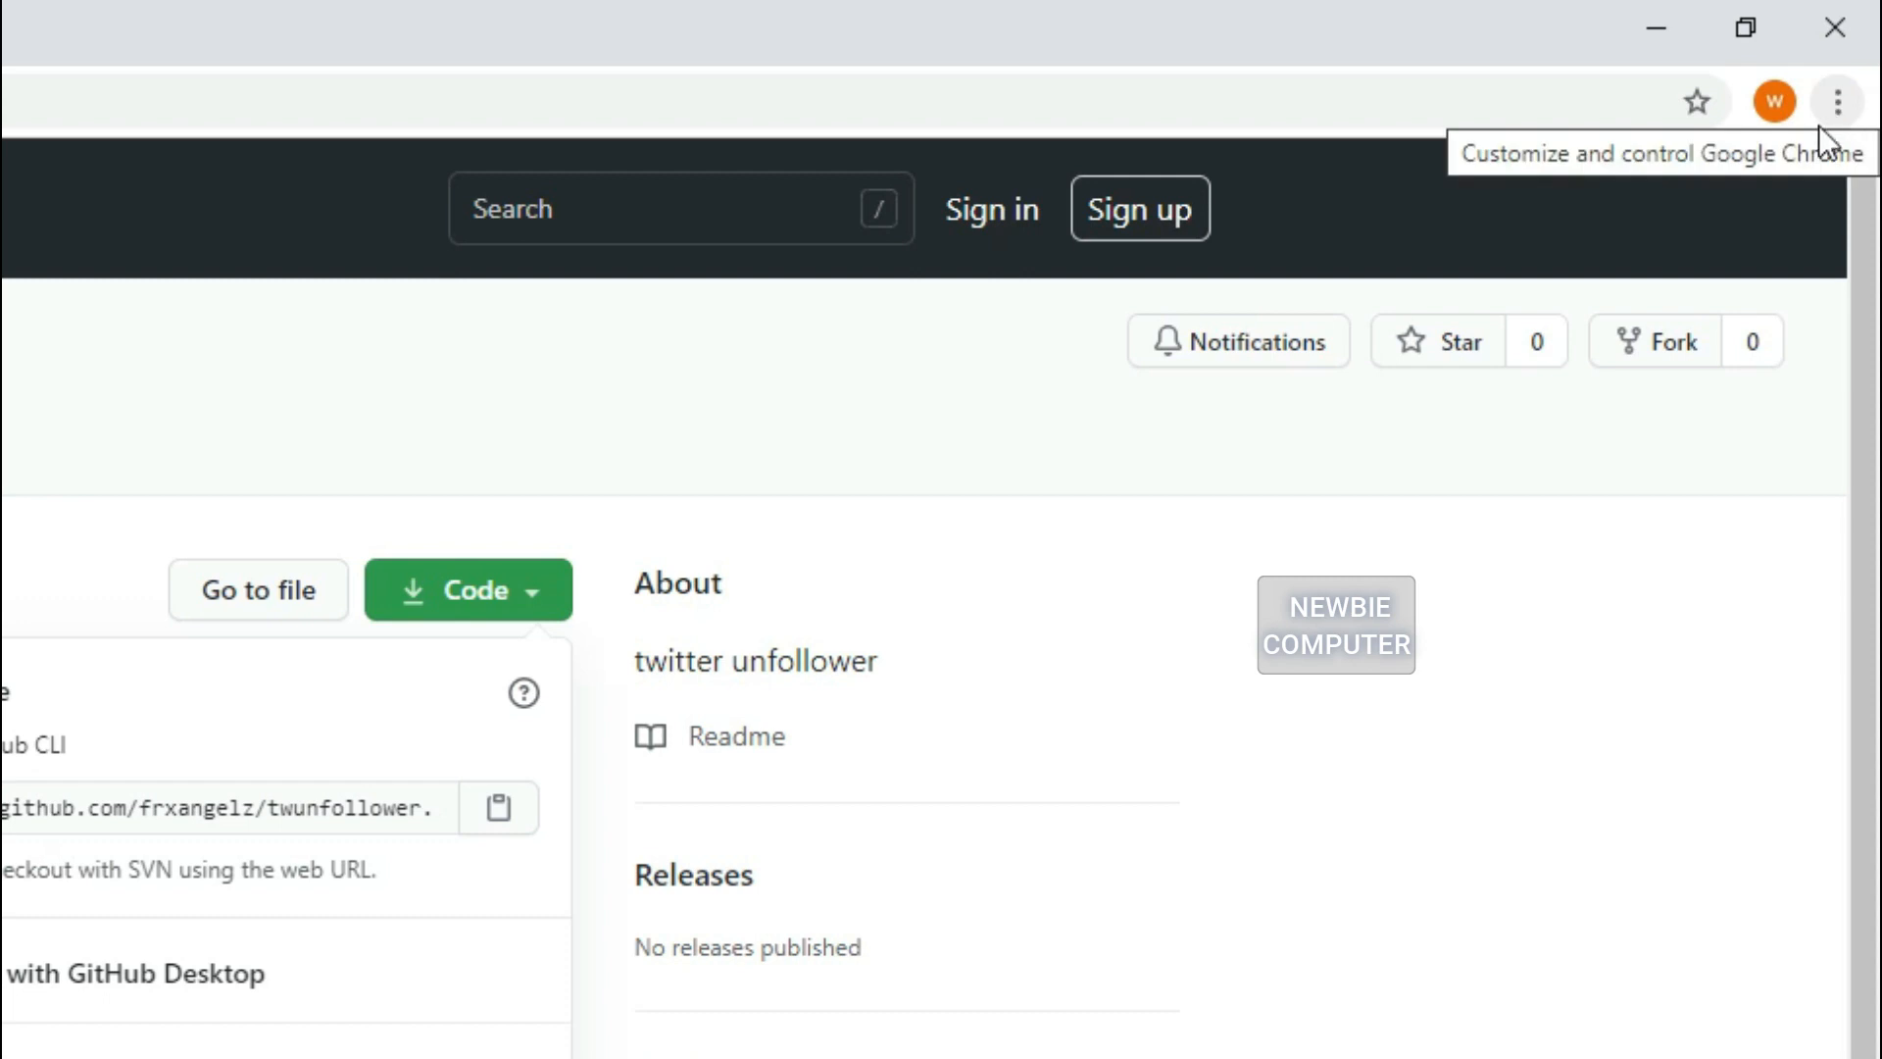
# Step: Reach Chrome's Extensions page via Settings and switch Developer mode on
pyautogui.click(1835, 102)
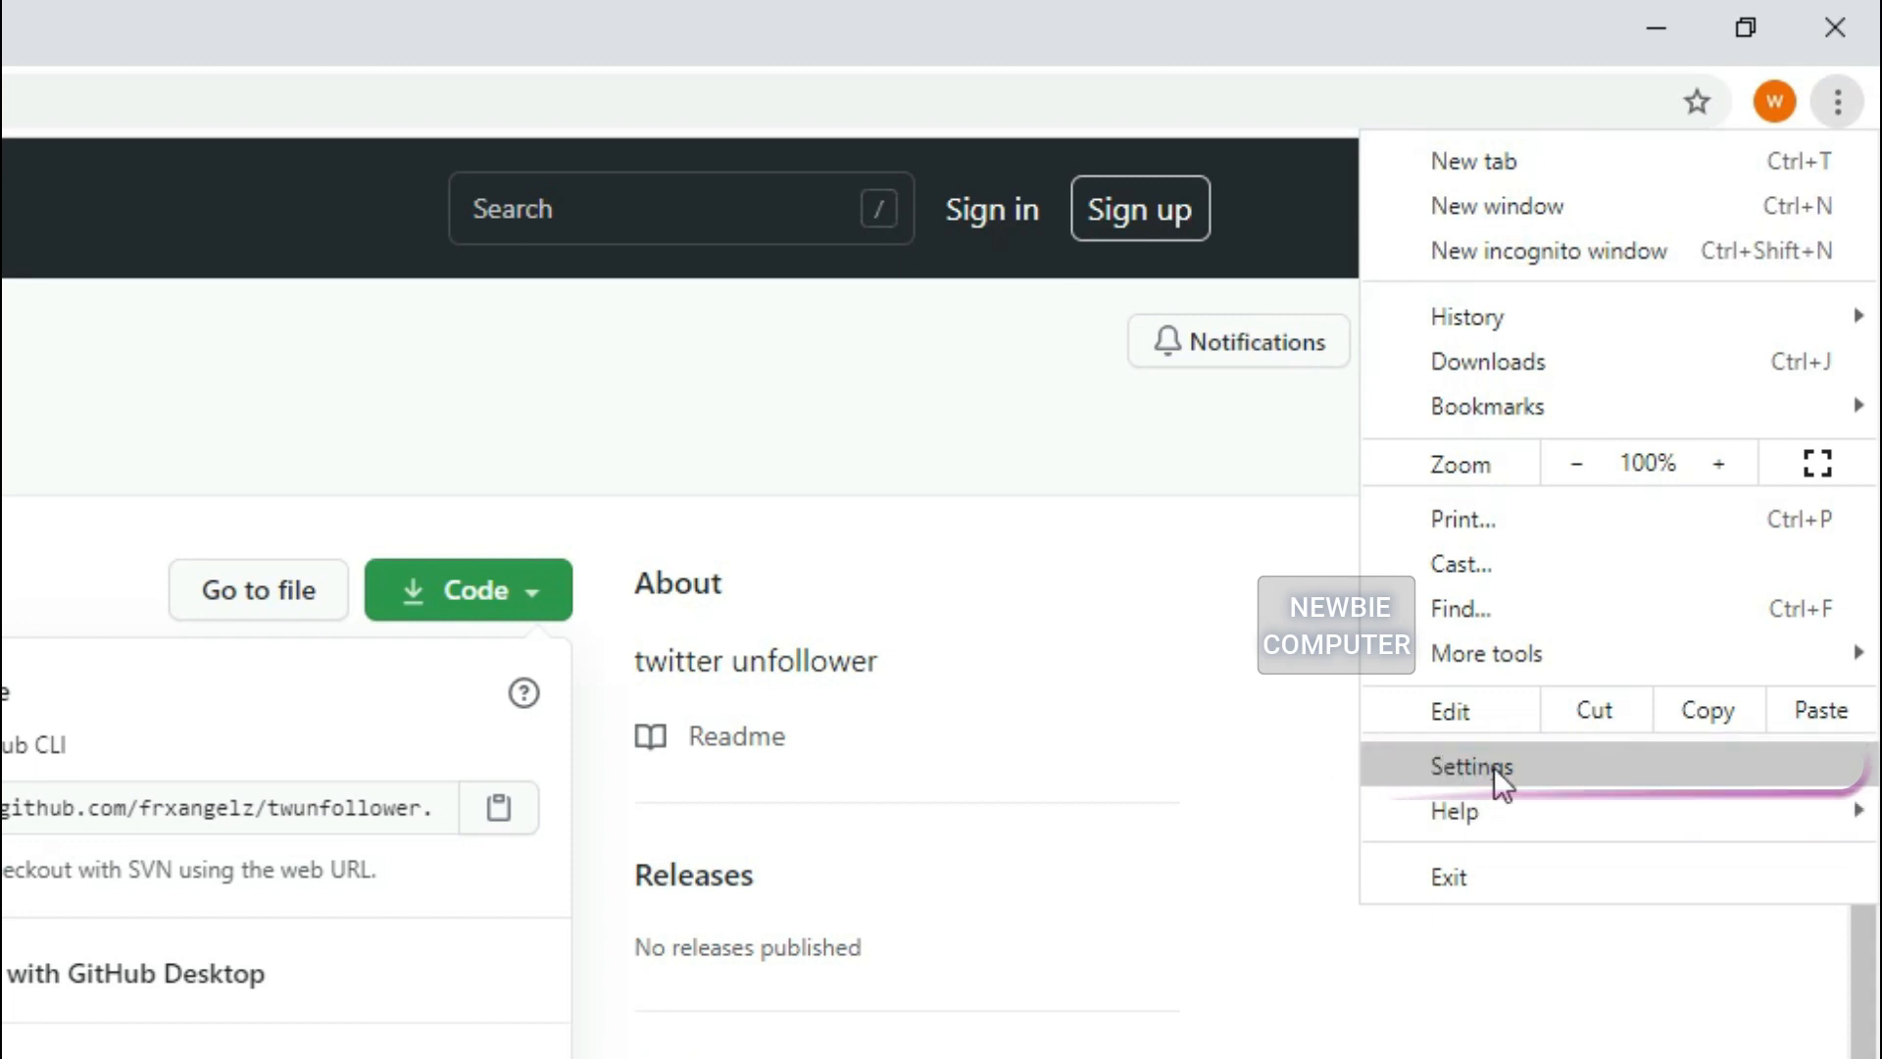
pyautogui.click(1470, 766)
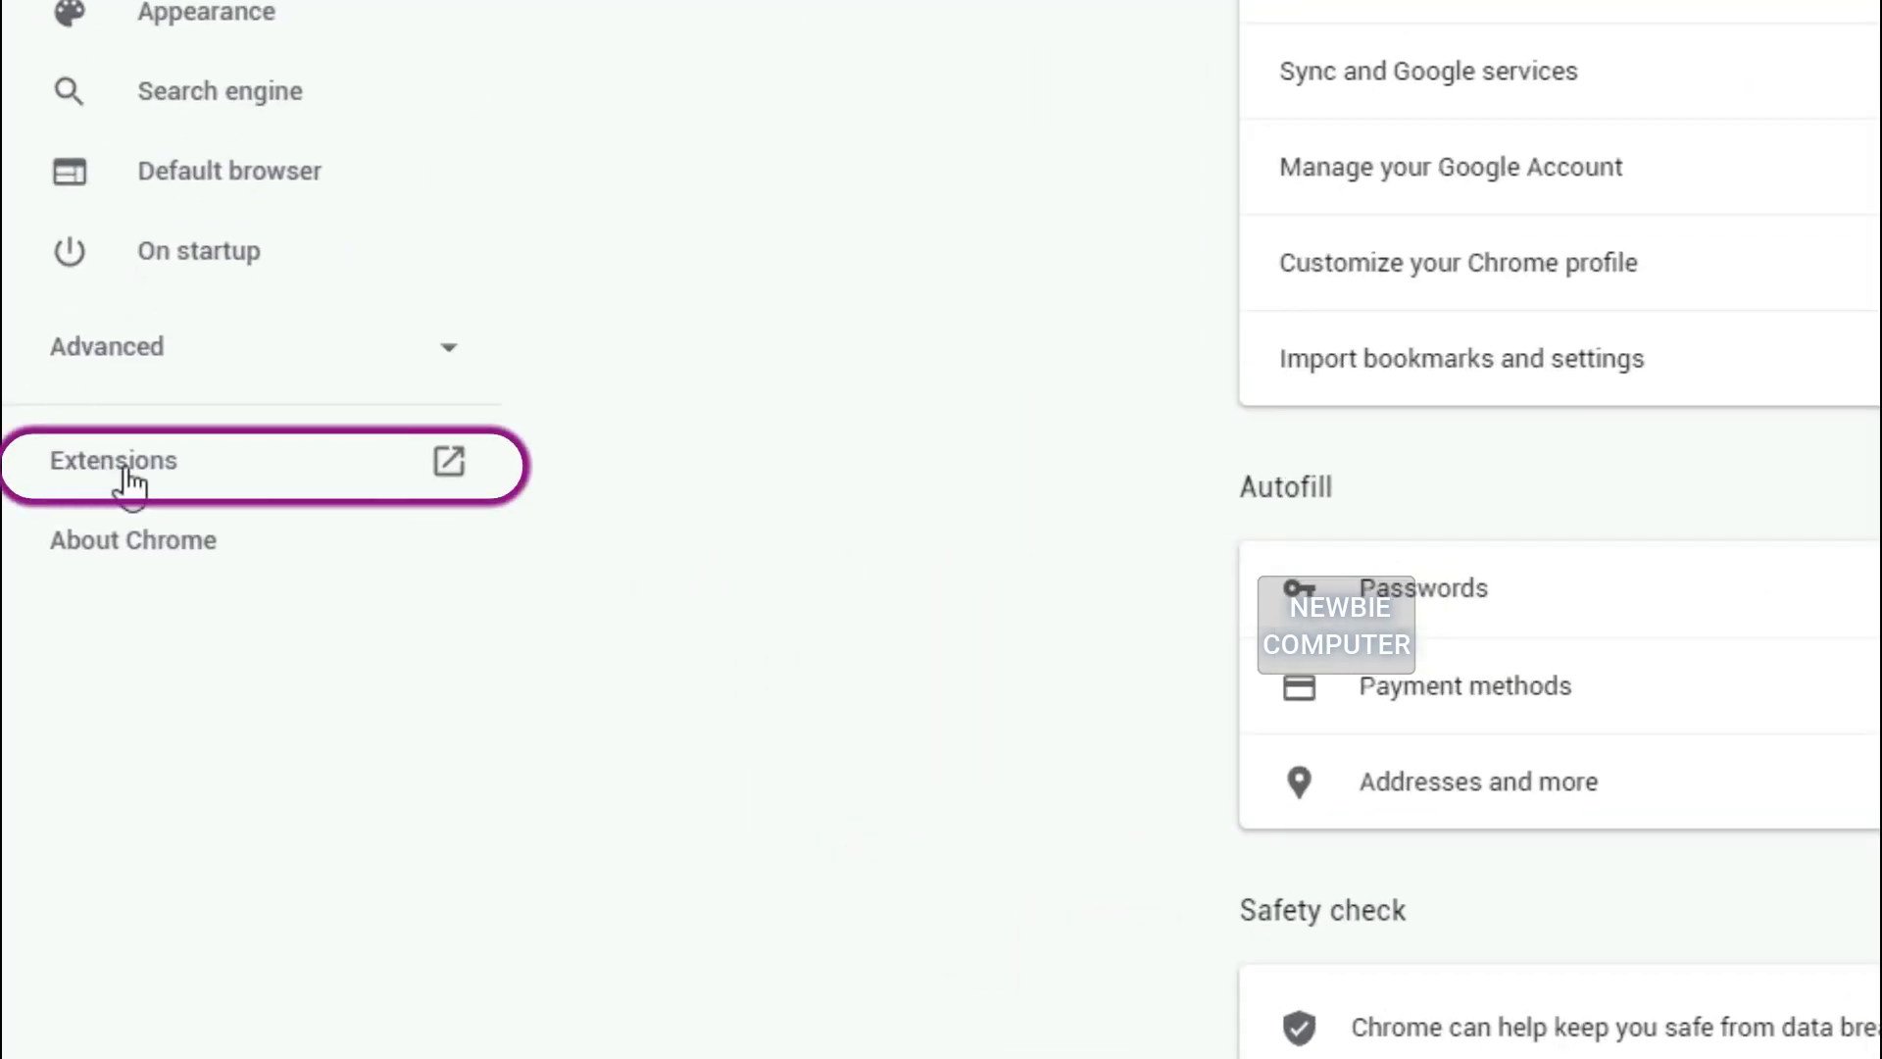
pyautogui.click(114, 458)
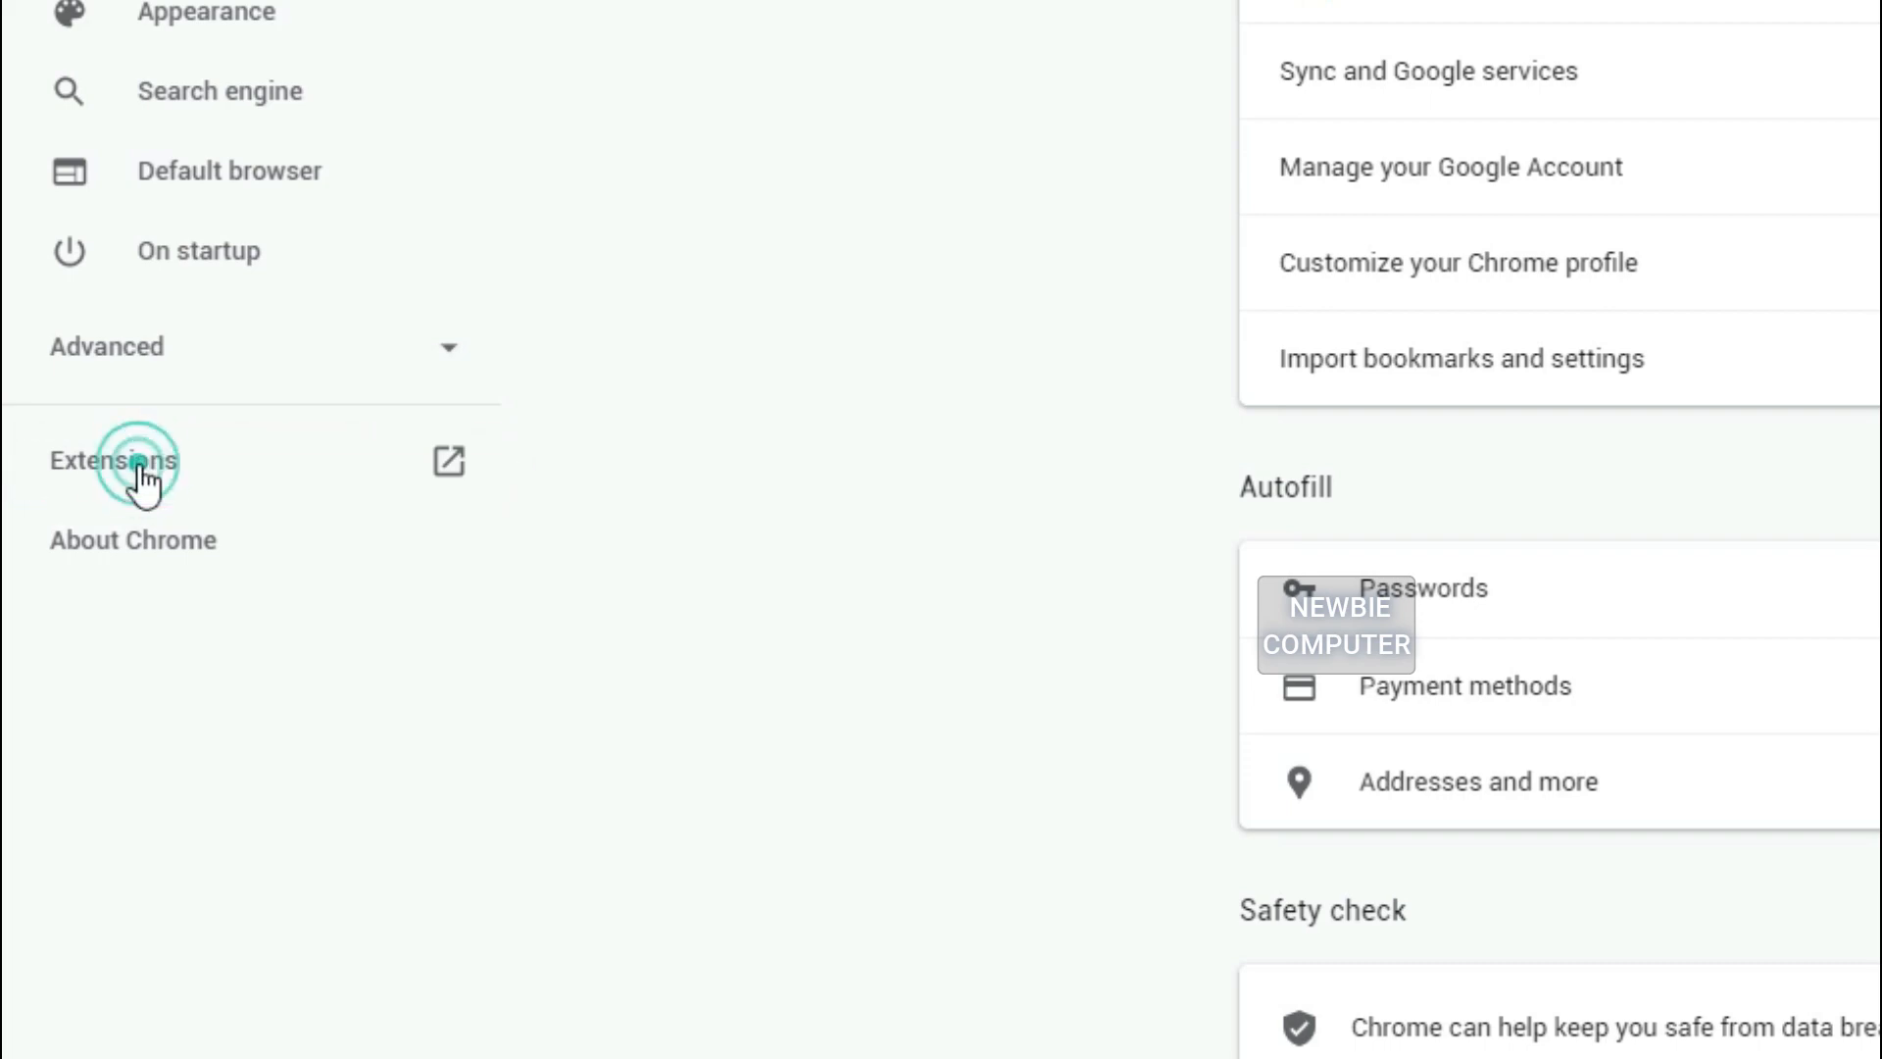
pyautogui.click(114, 460)
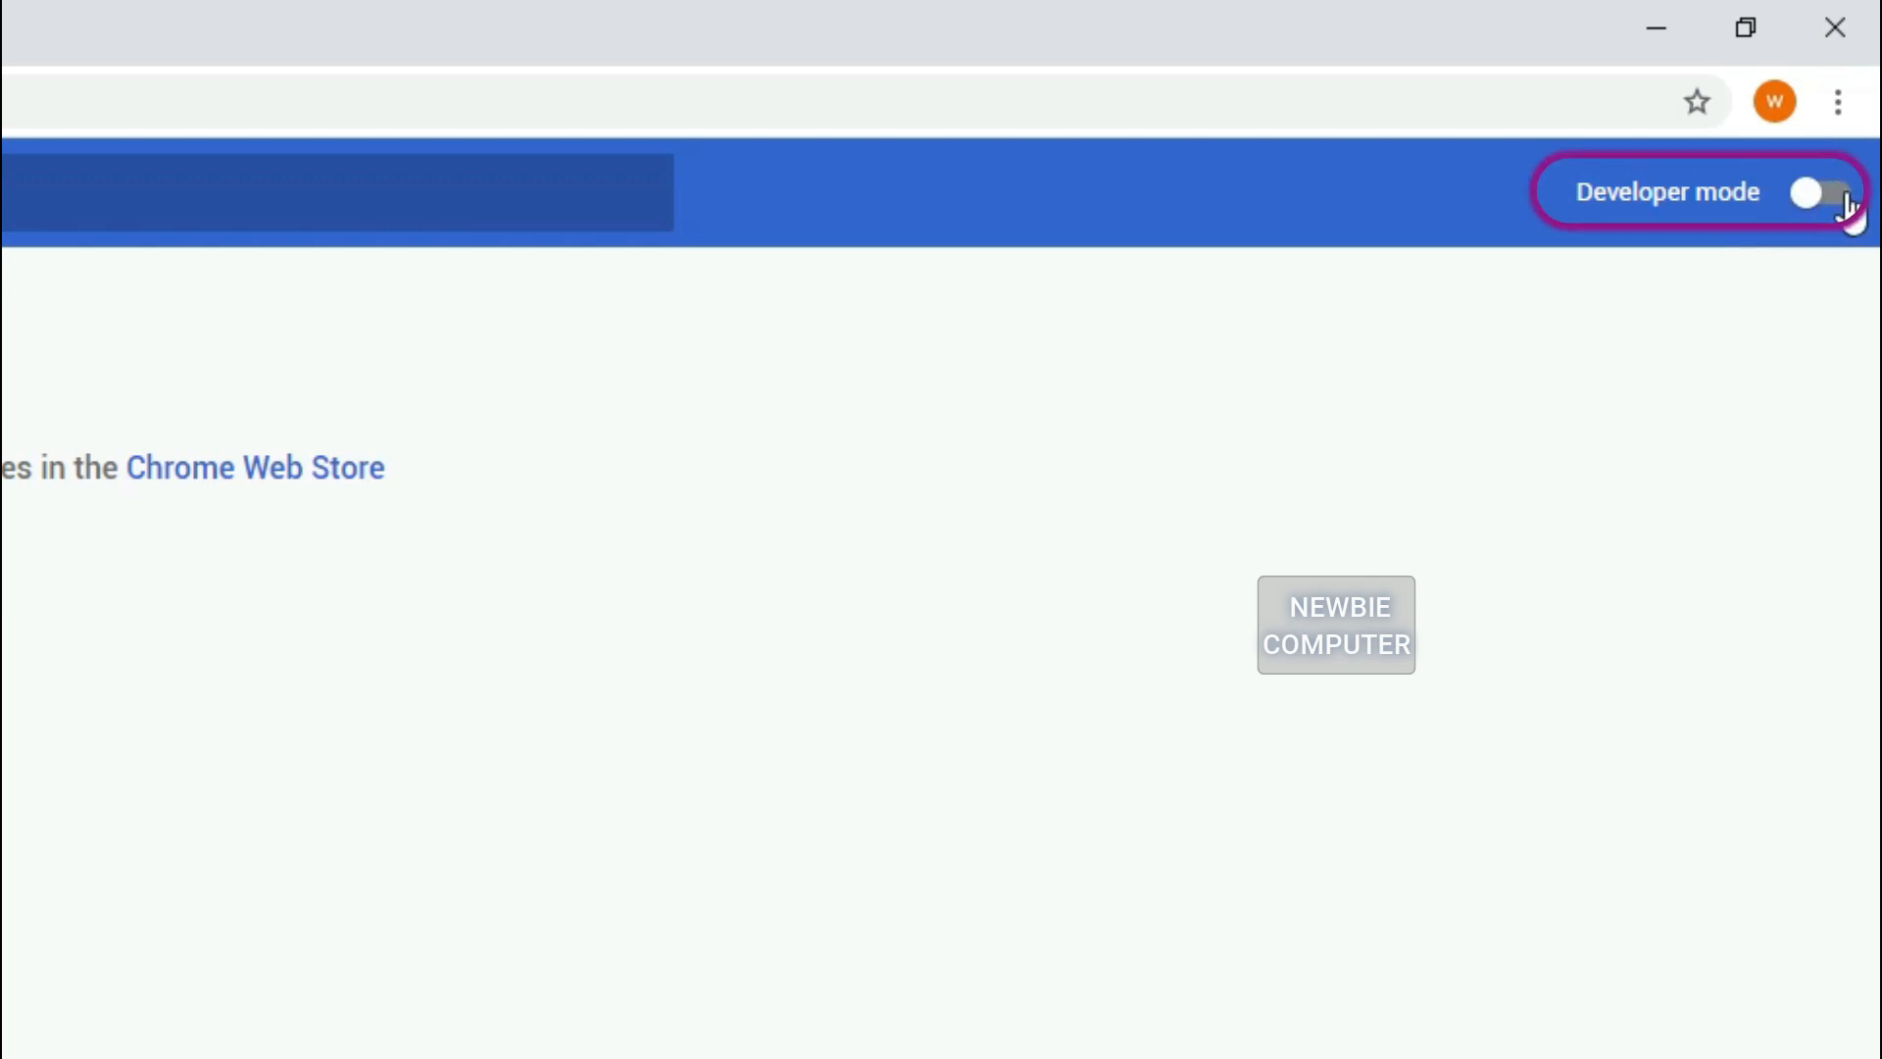
pyautogui.click(1819, 192)
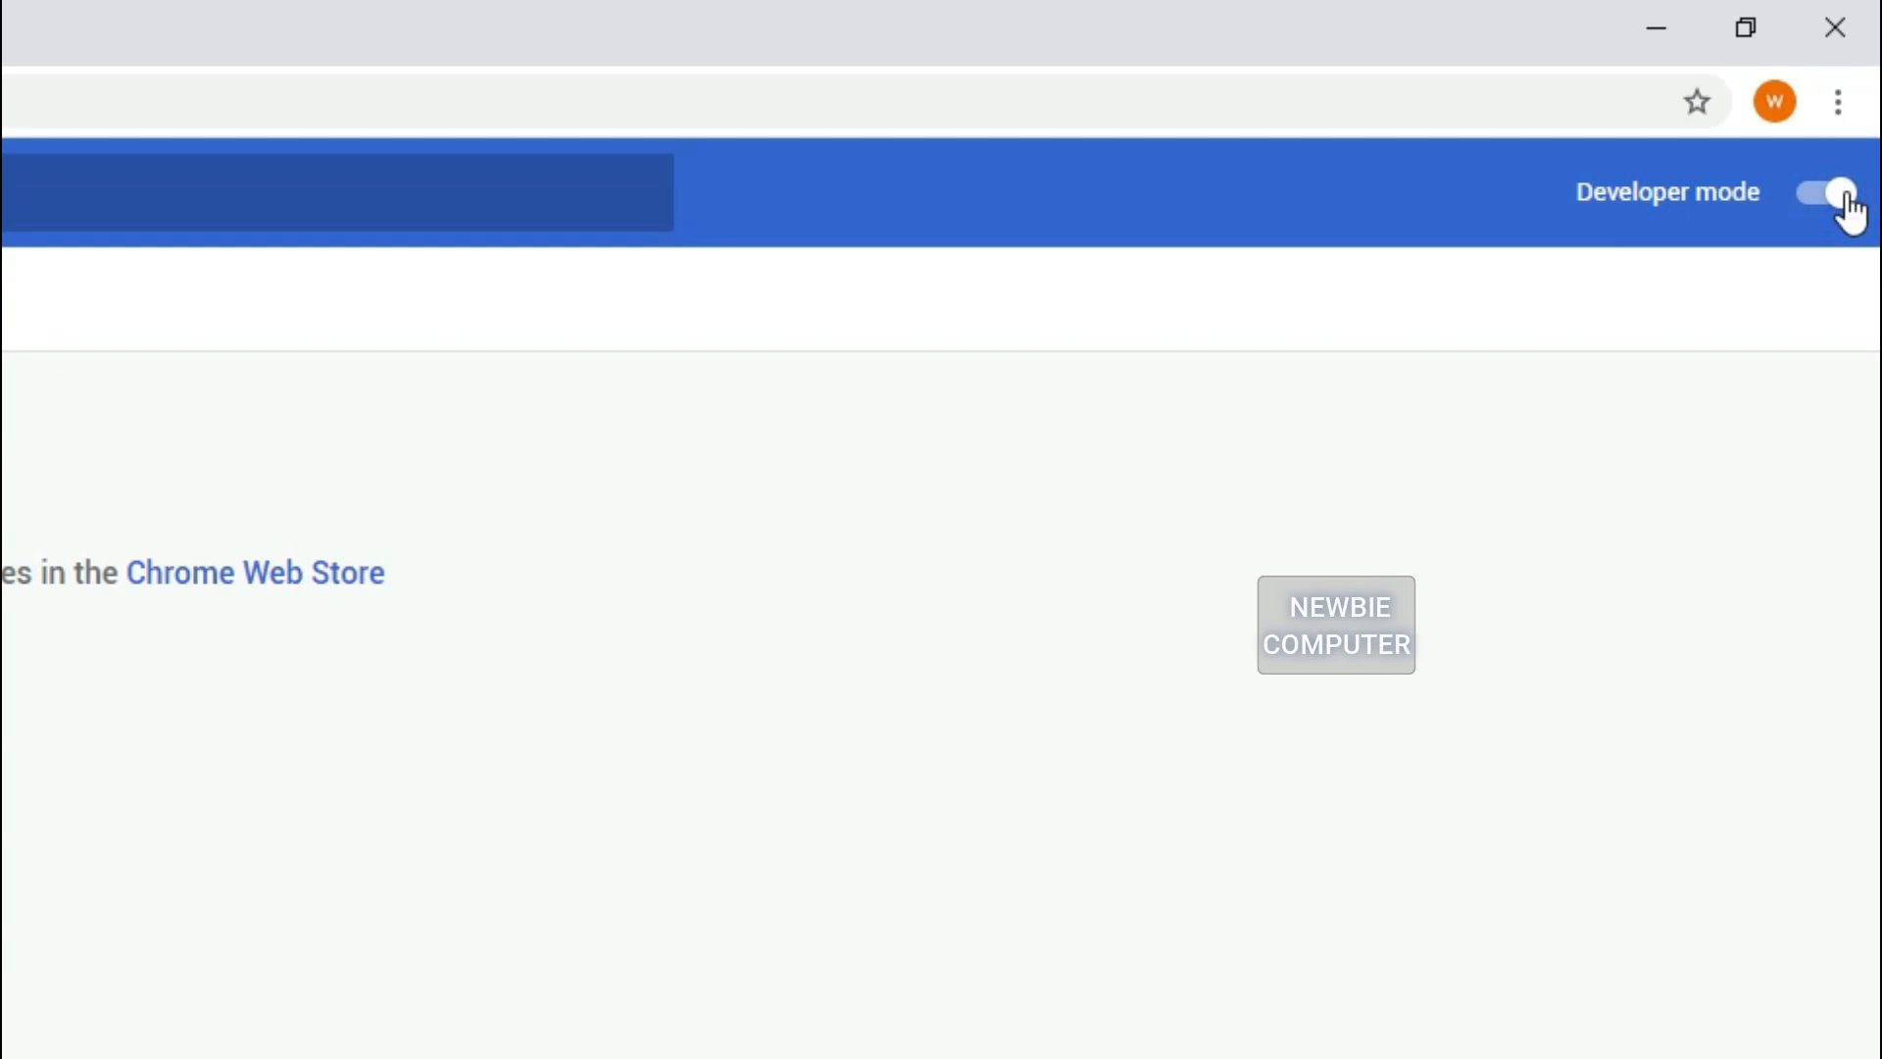
pyautogui.click(1821, 192)
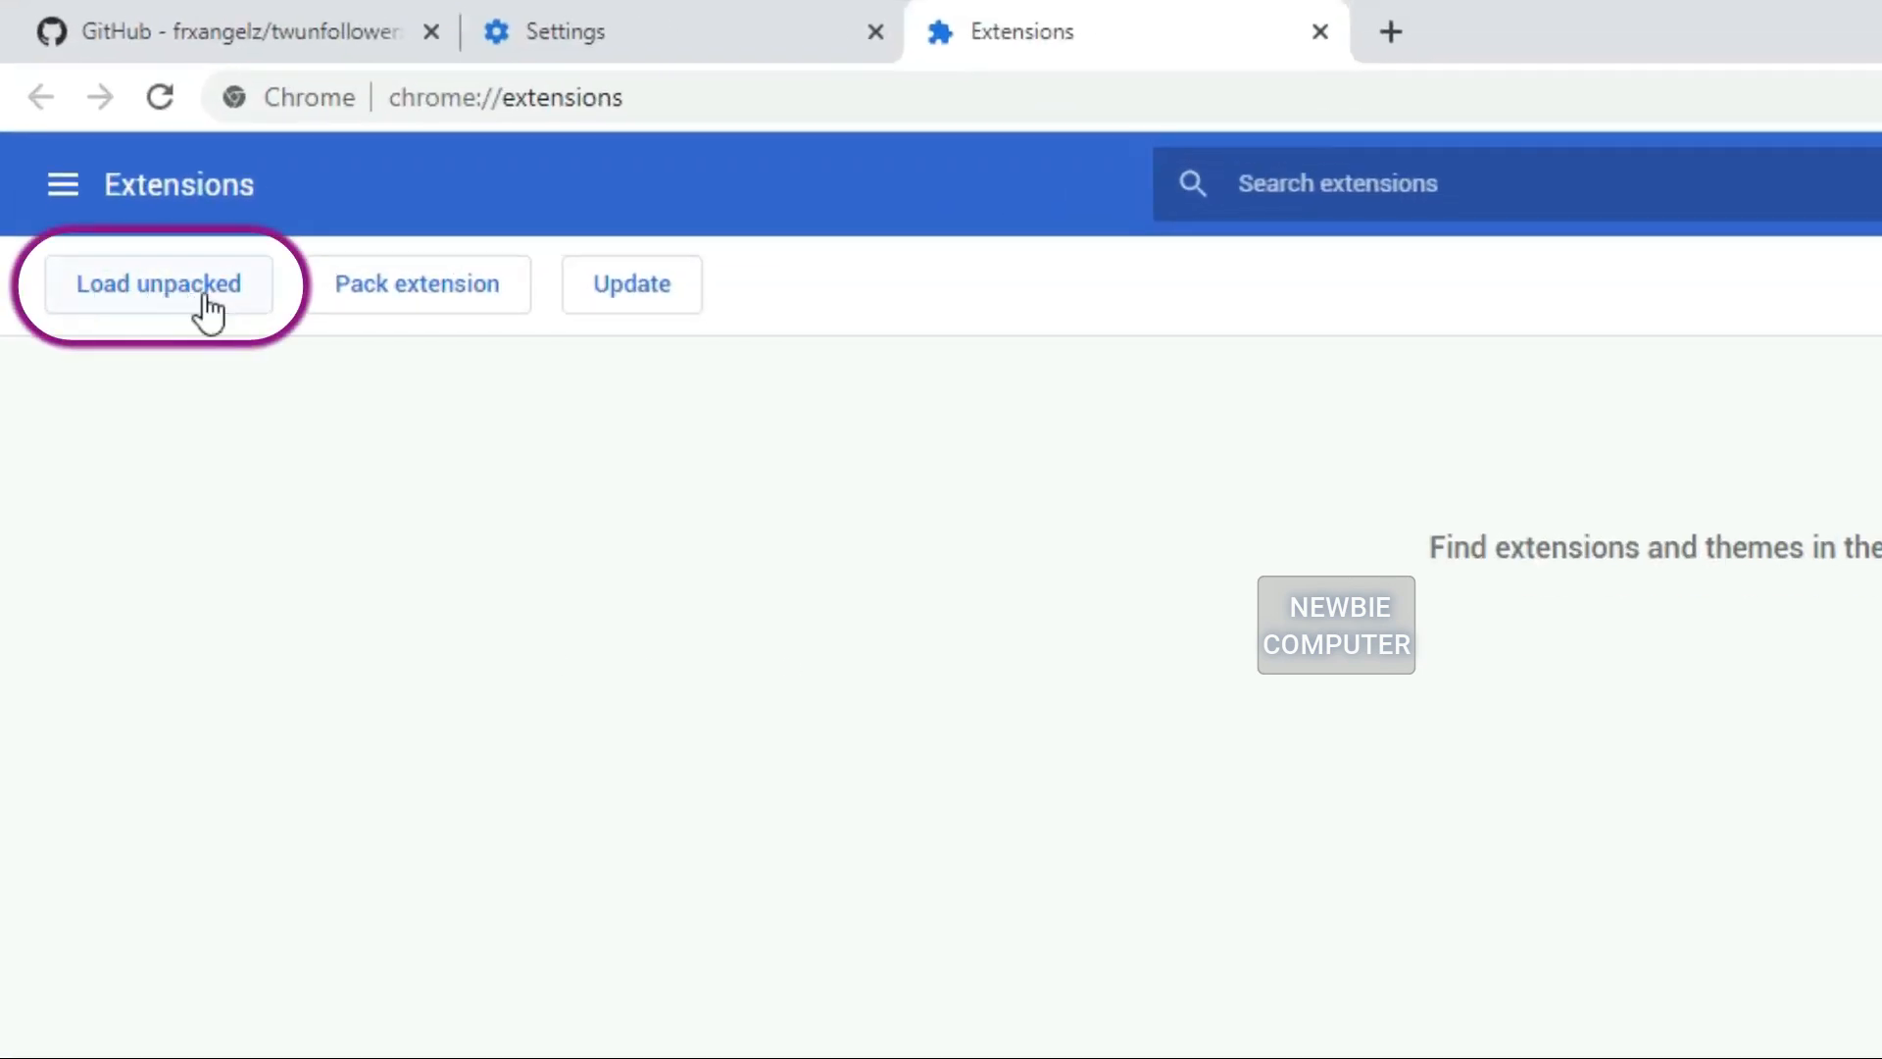
# Step: Load E:\temp\twunfollower unpacked, installing Twitter : Unfollower(2021) and listing it in extensions
pyautogui.click(159, 284)
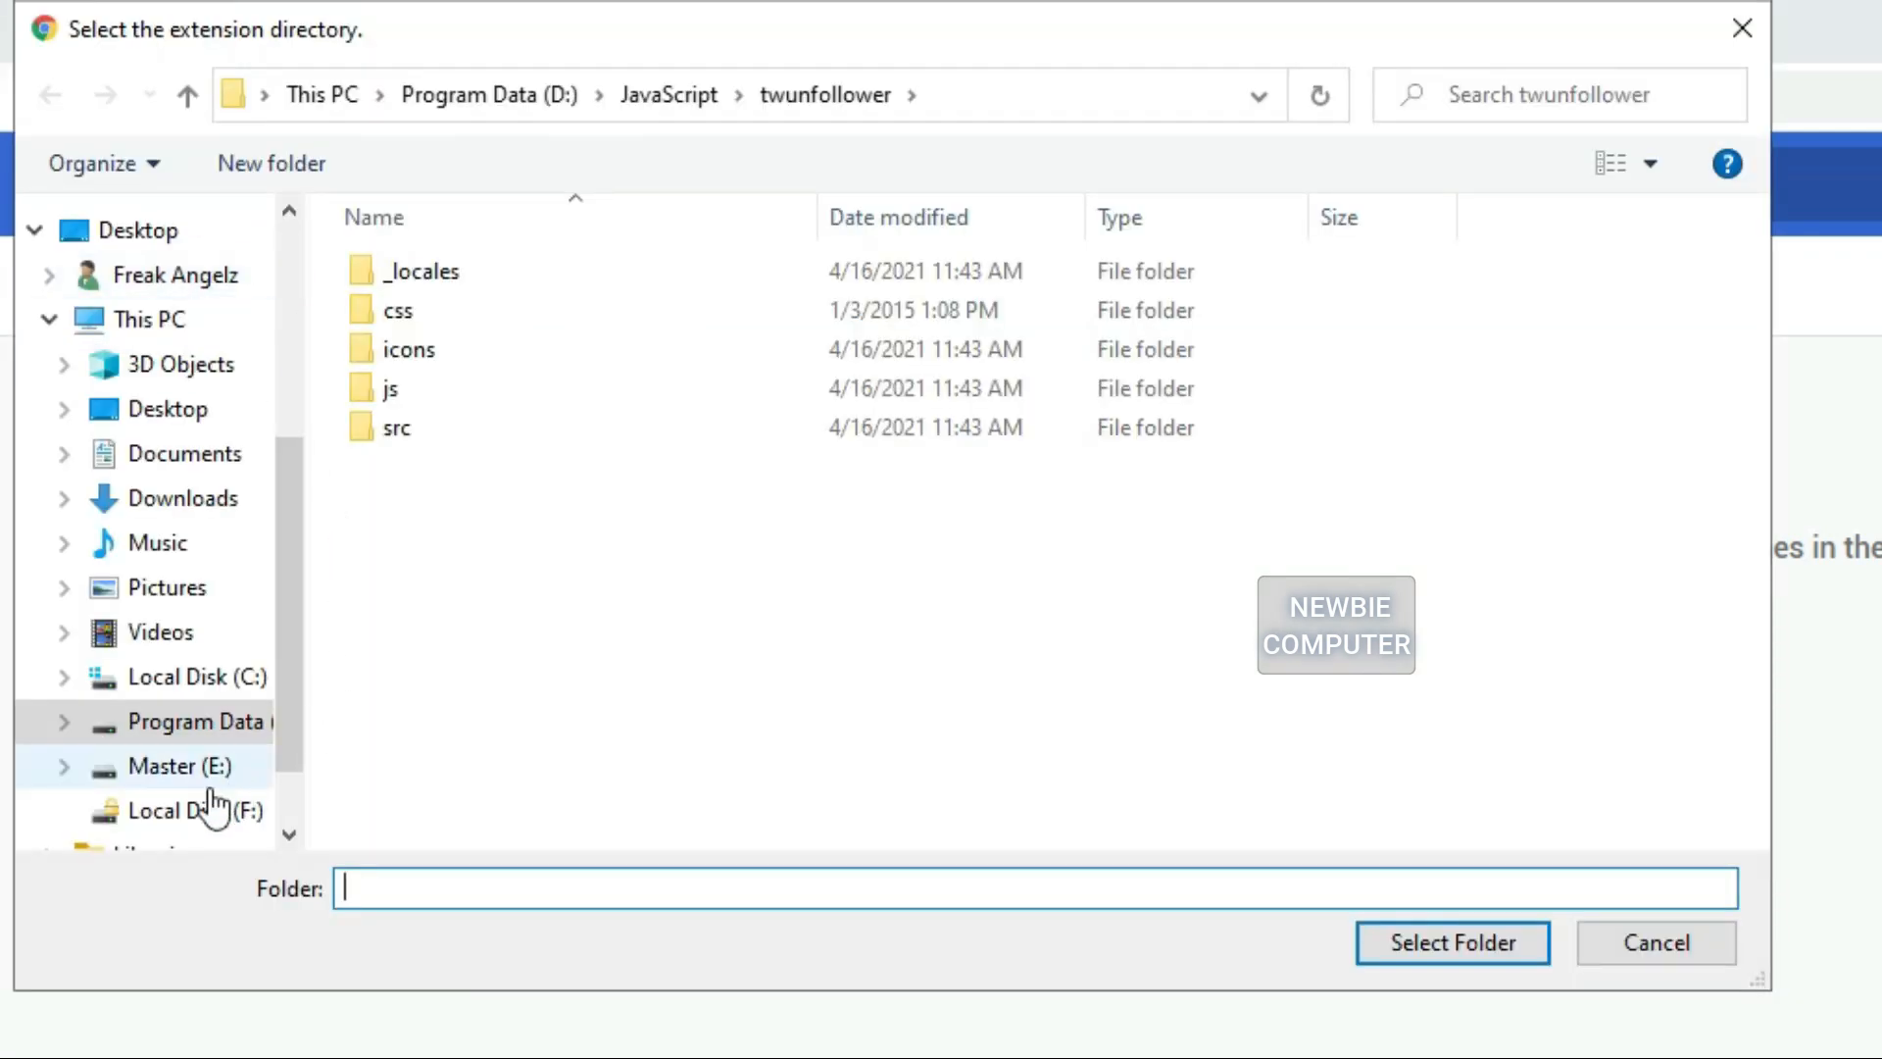
pyautogui.click(165, 767)
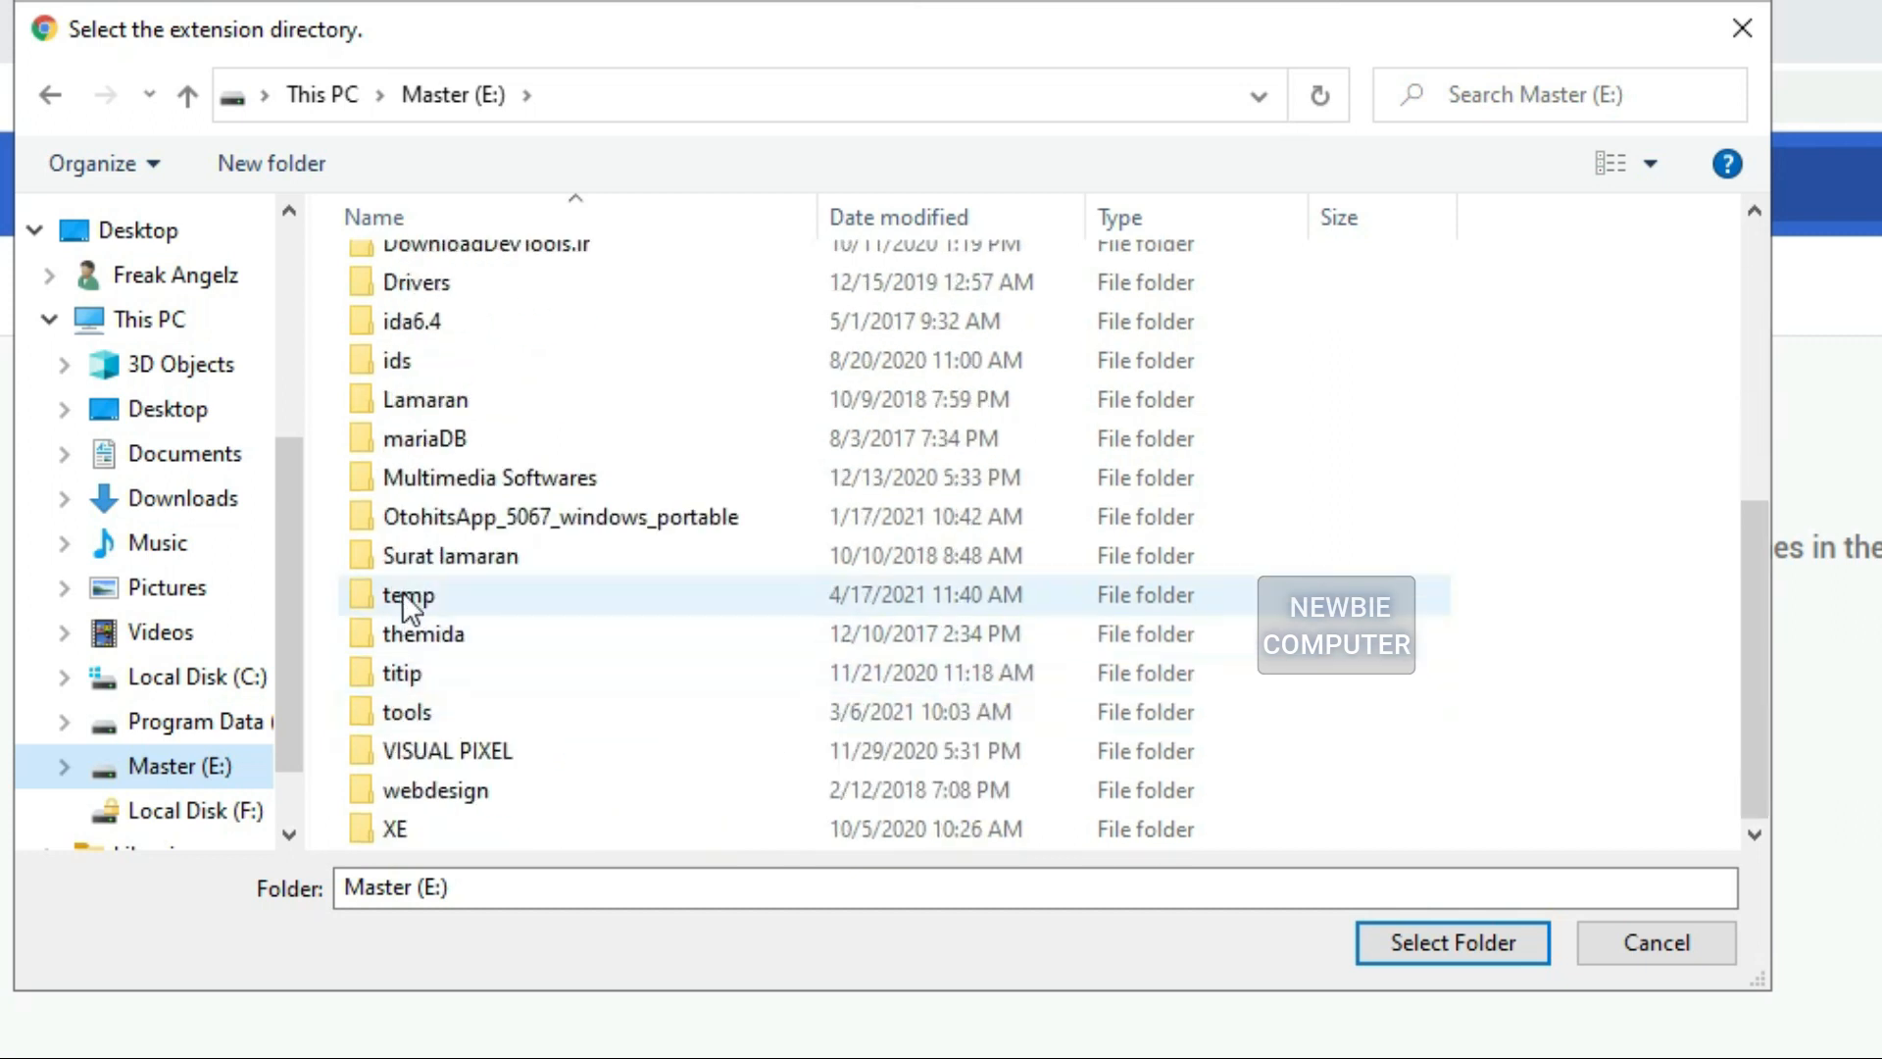
pyautogui.doubleClick(408, 594)
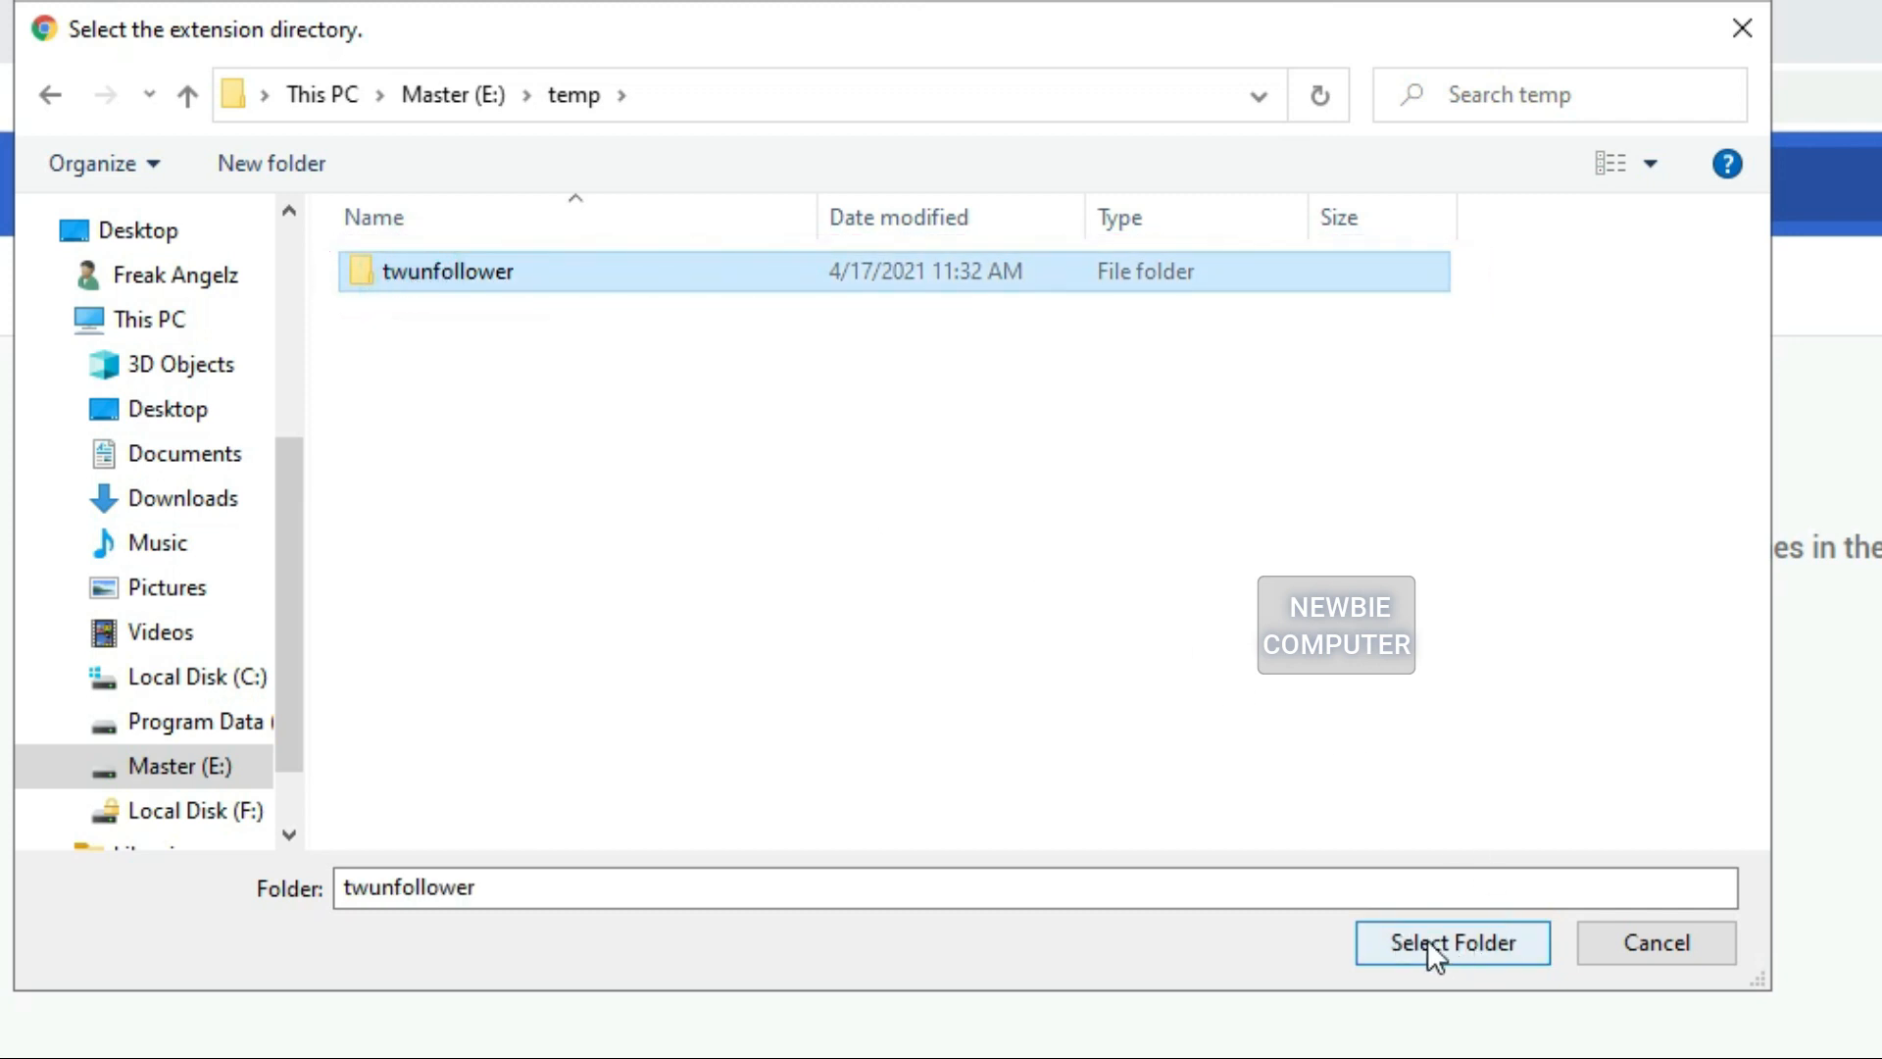
pyautogui.click(1450, 942)
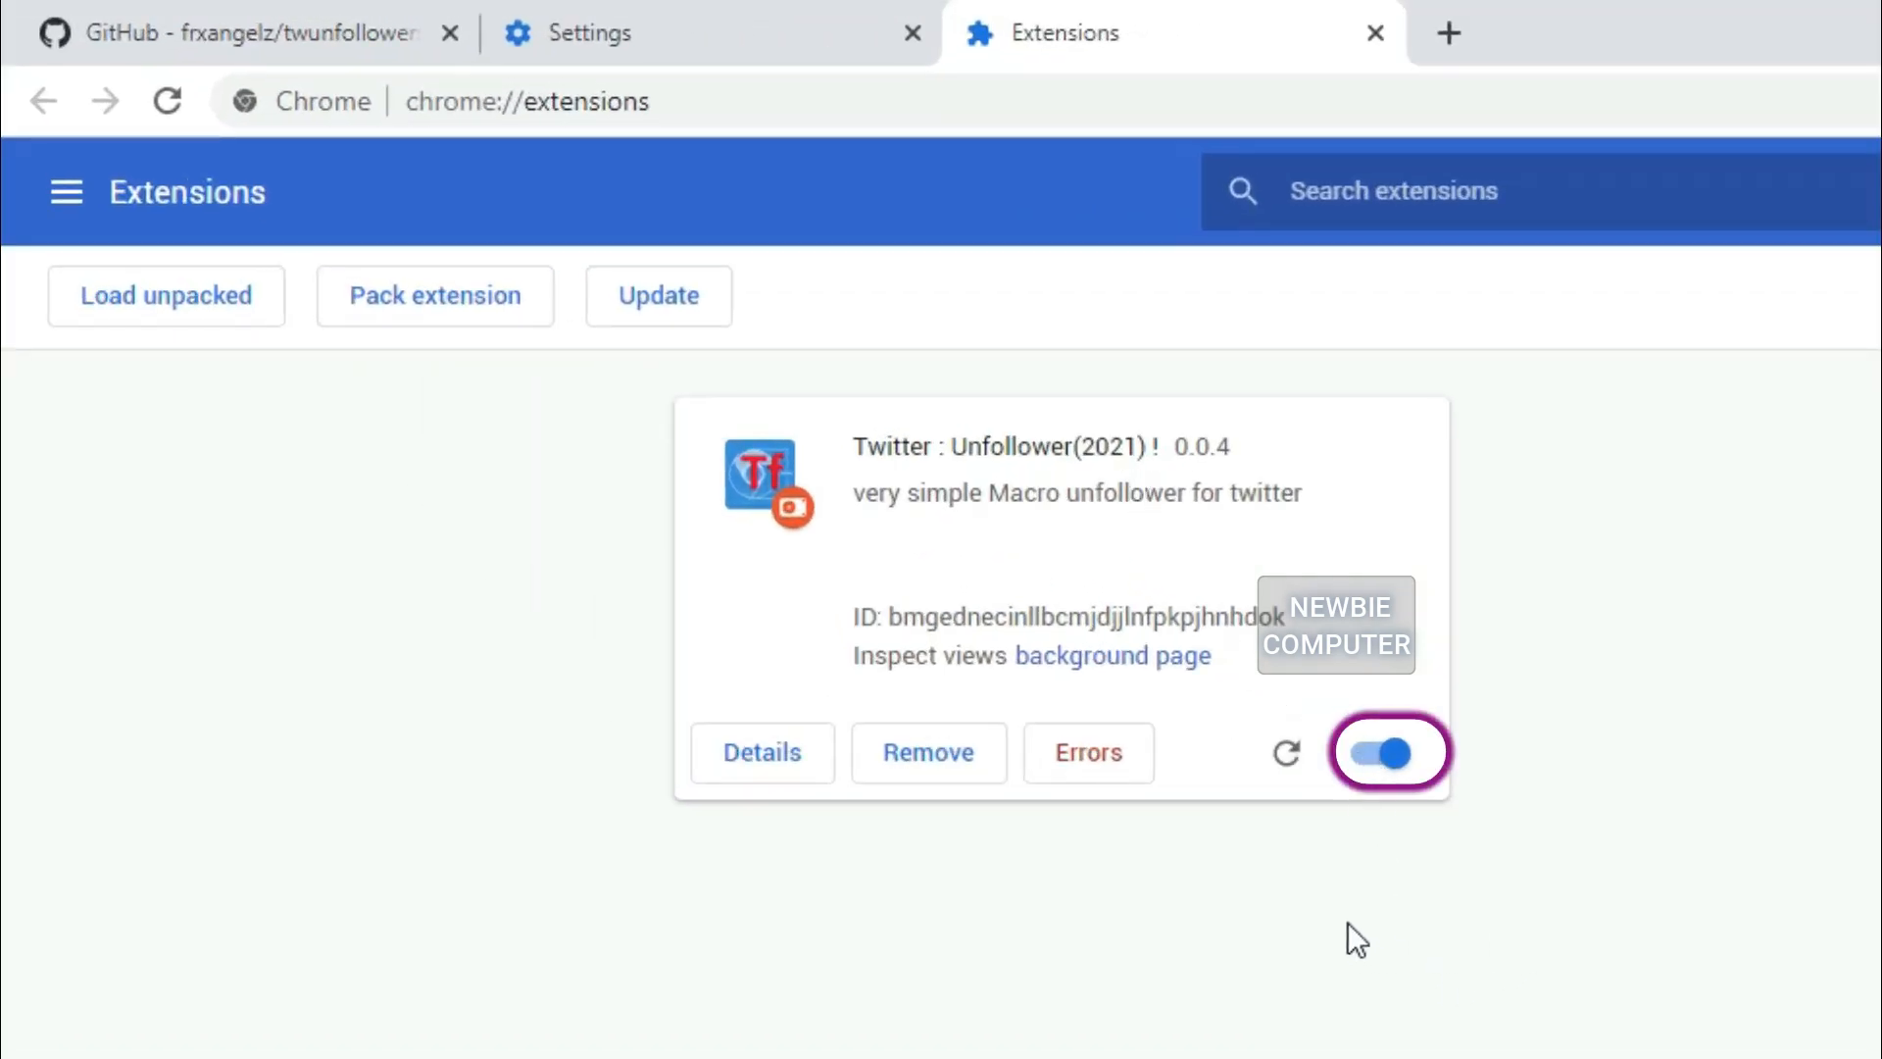
pyautogui.click(1386, 753)
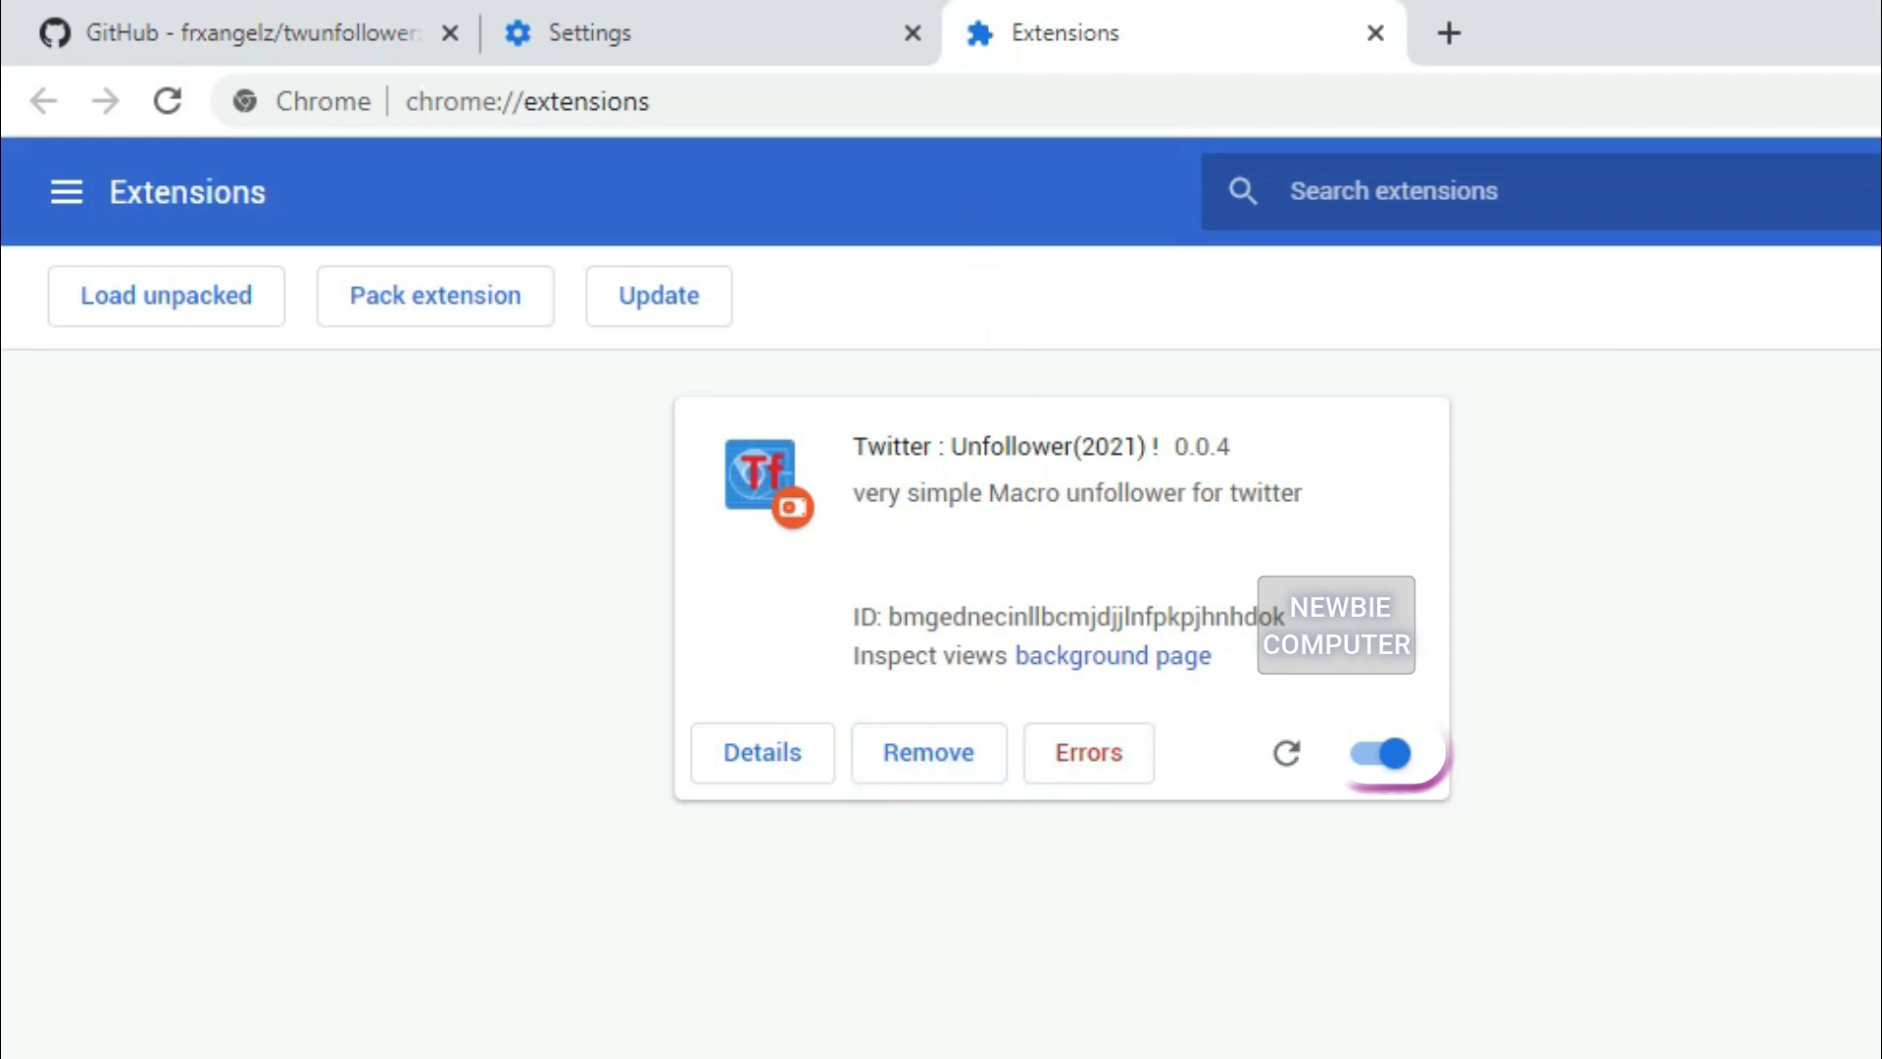
pyautogui.click(1798, 50)
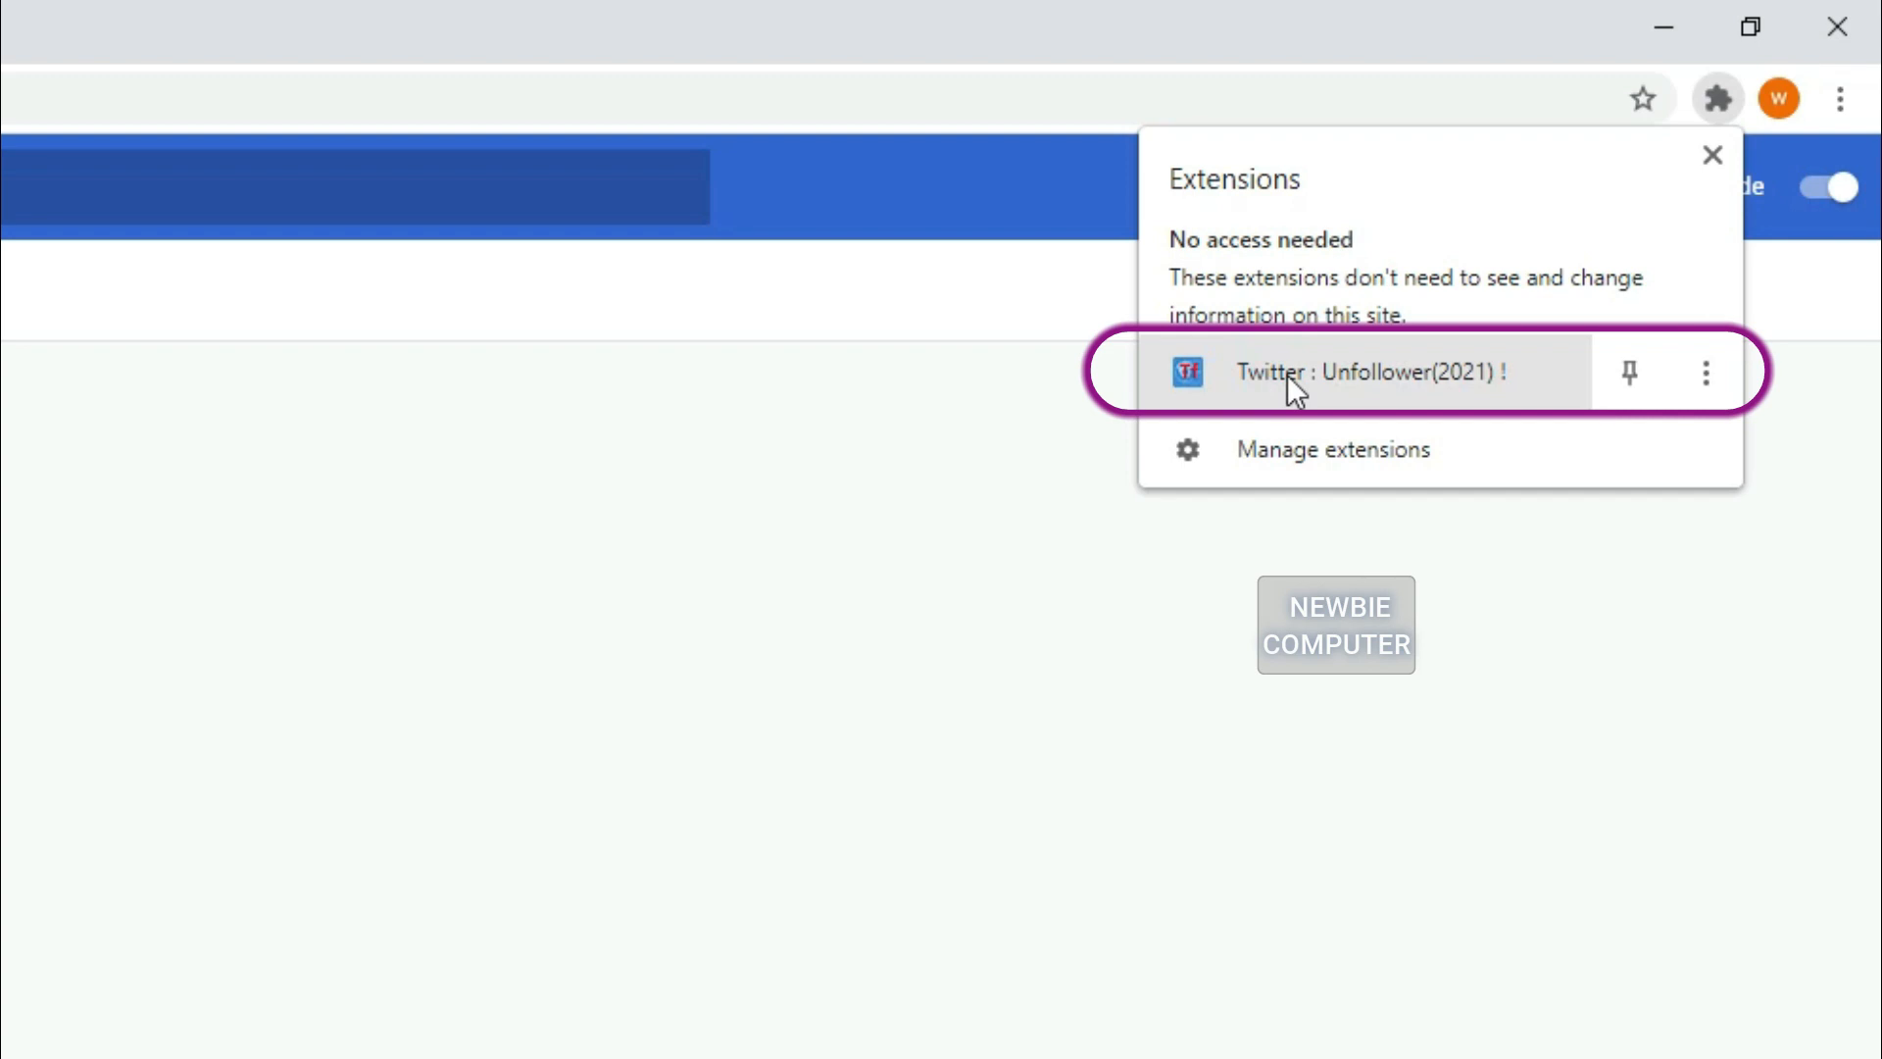
# Step: Use the UnFollower popup's Following Page link to reach Twitter's Following list
pyautogui.click(1369, 372)
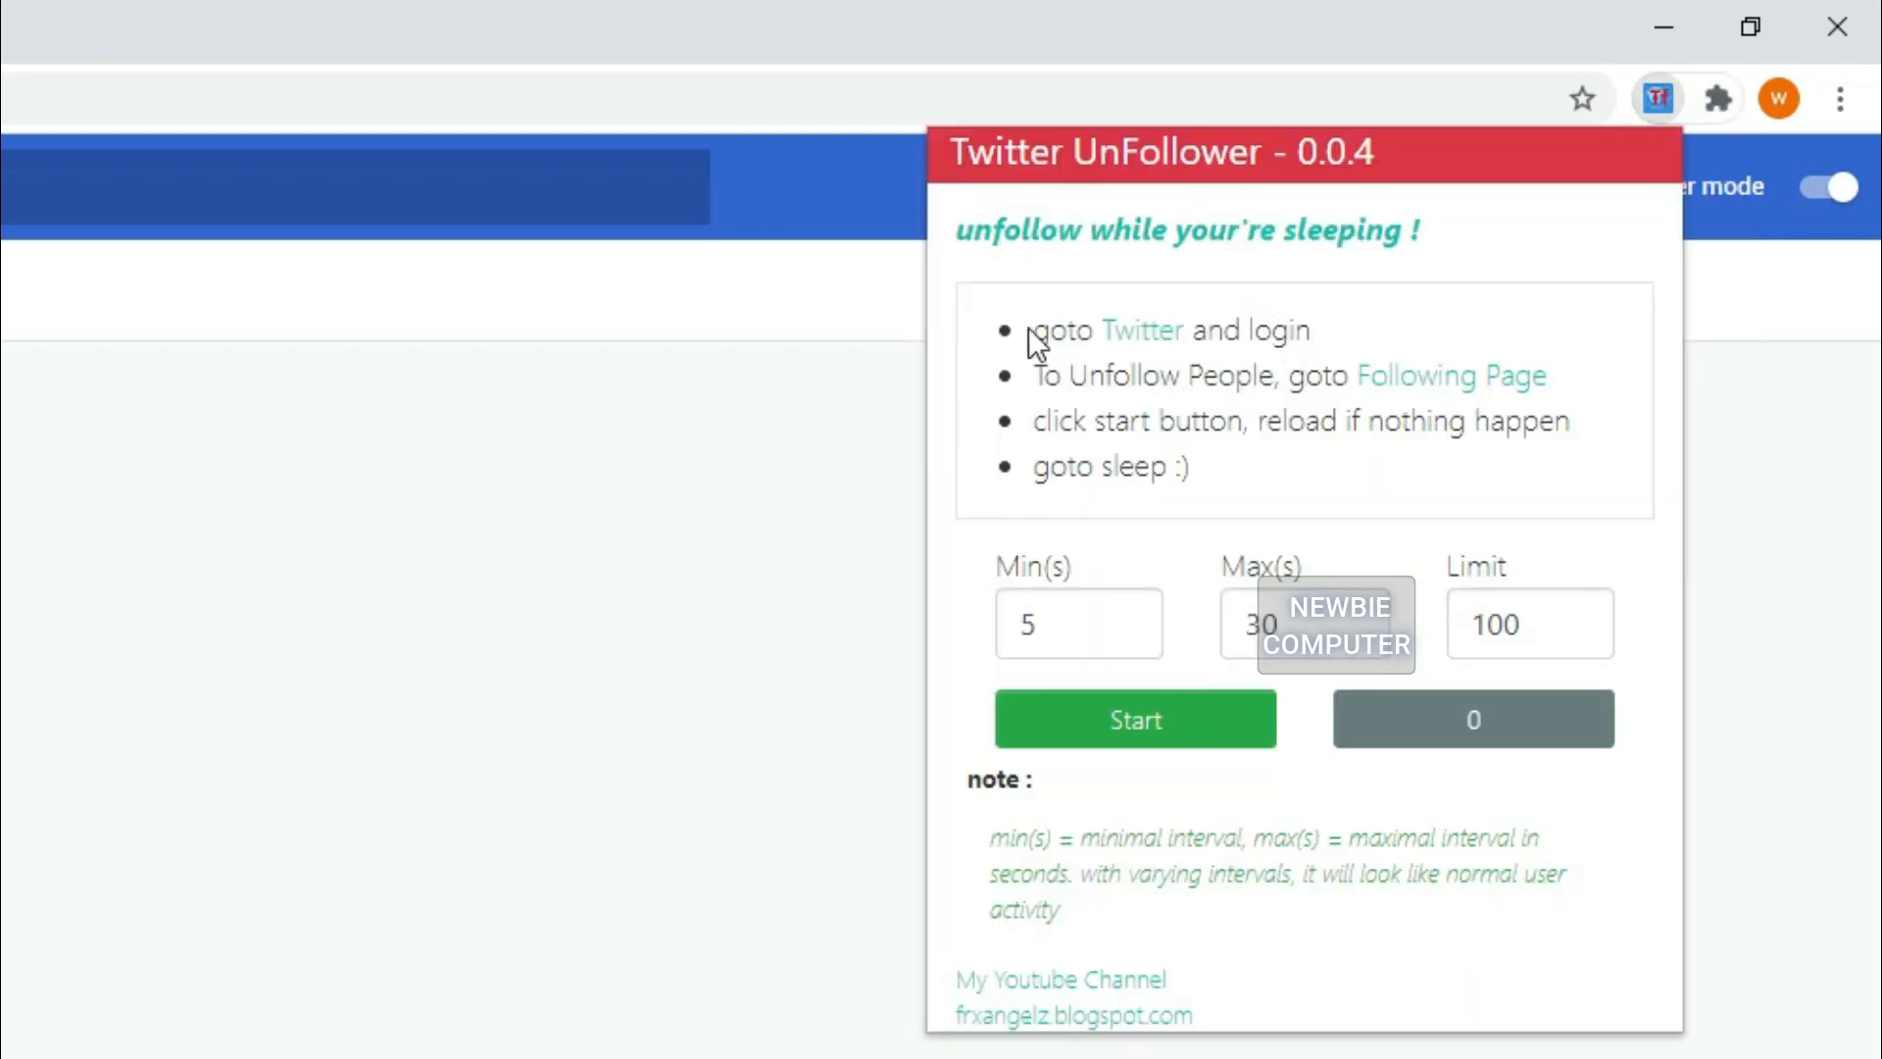
pyautogui.moveTo(1319, 355)
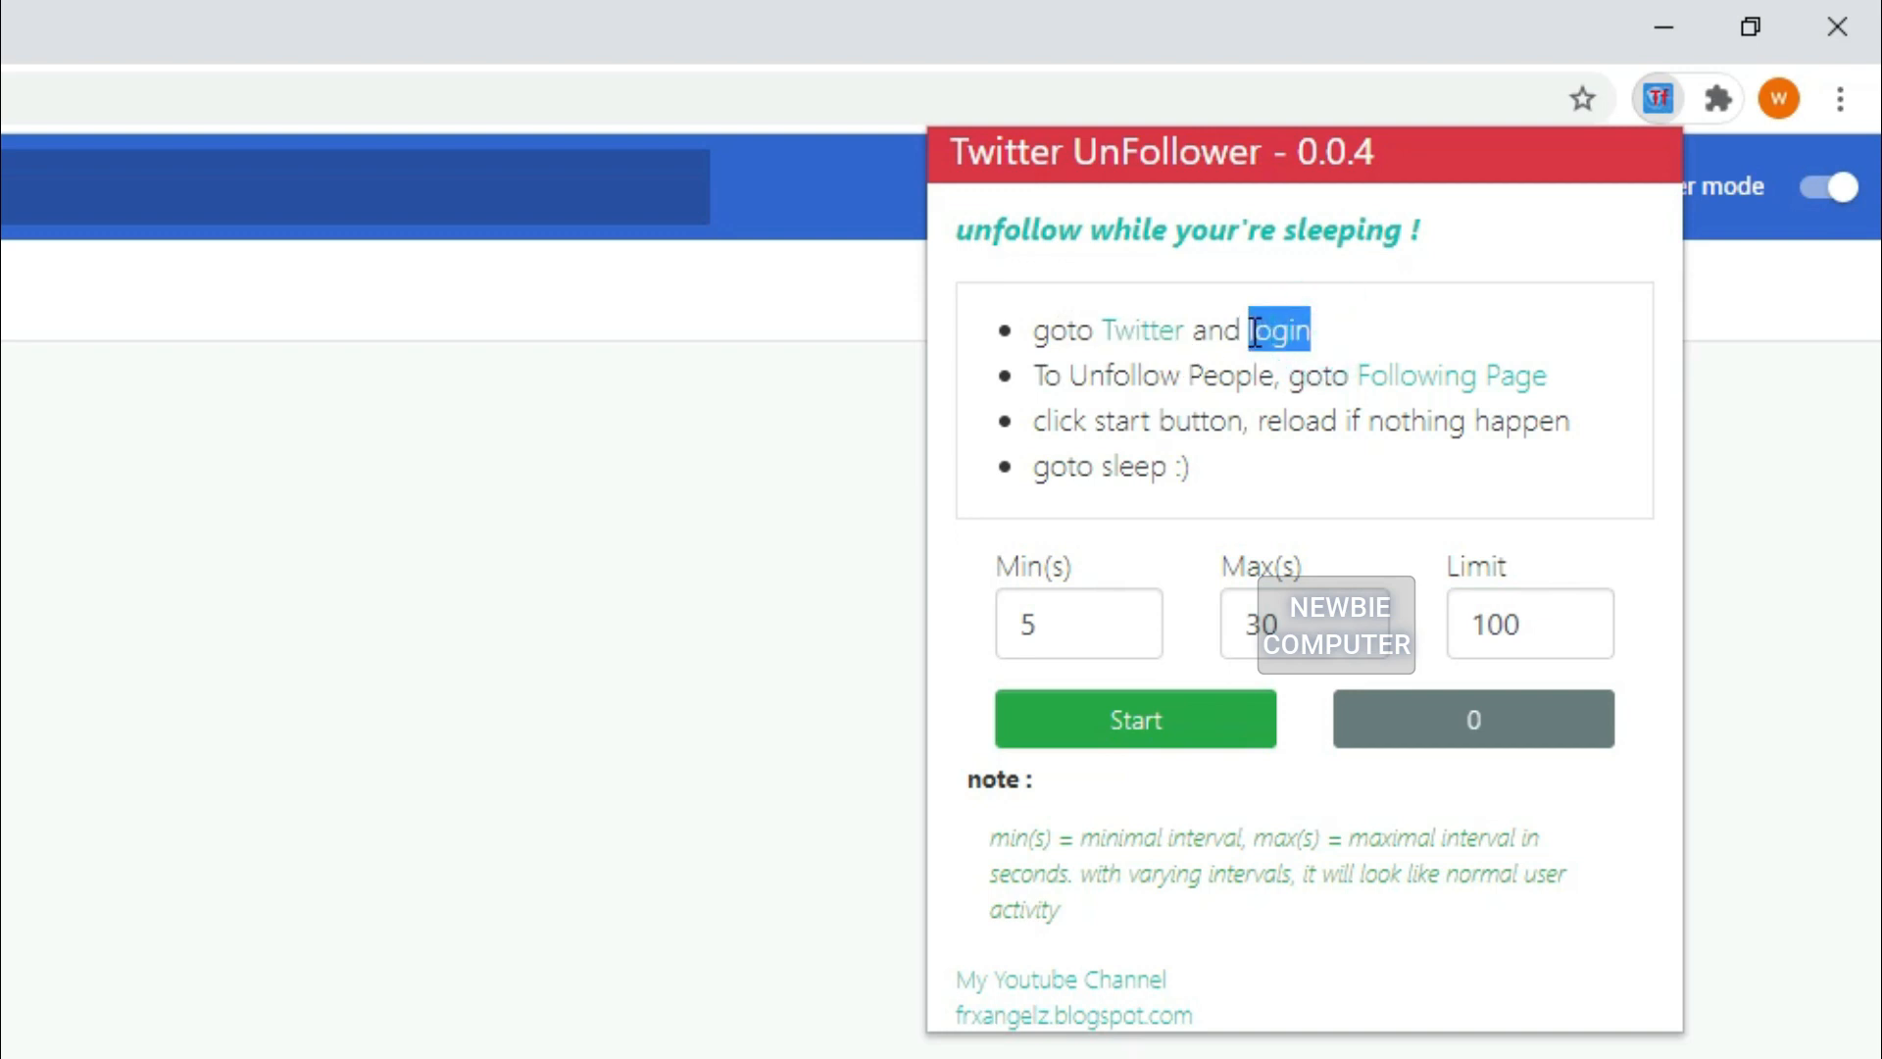
pyautogui.moveTo(1453, 374)
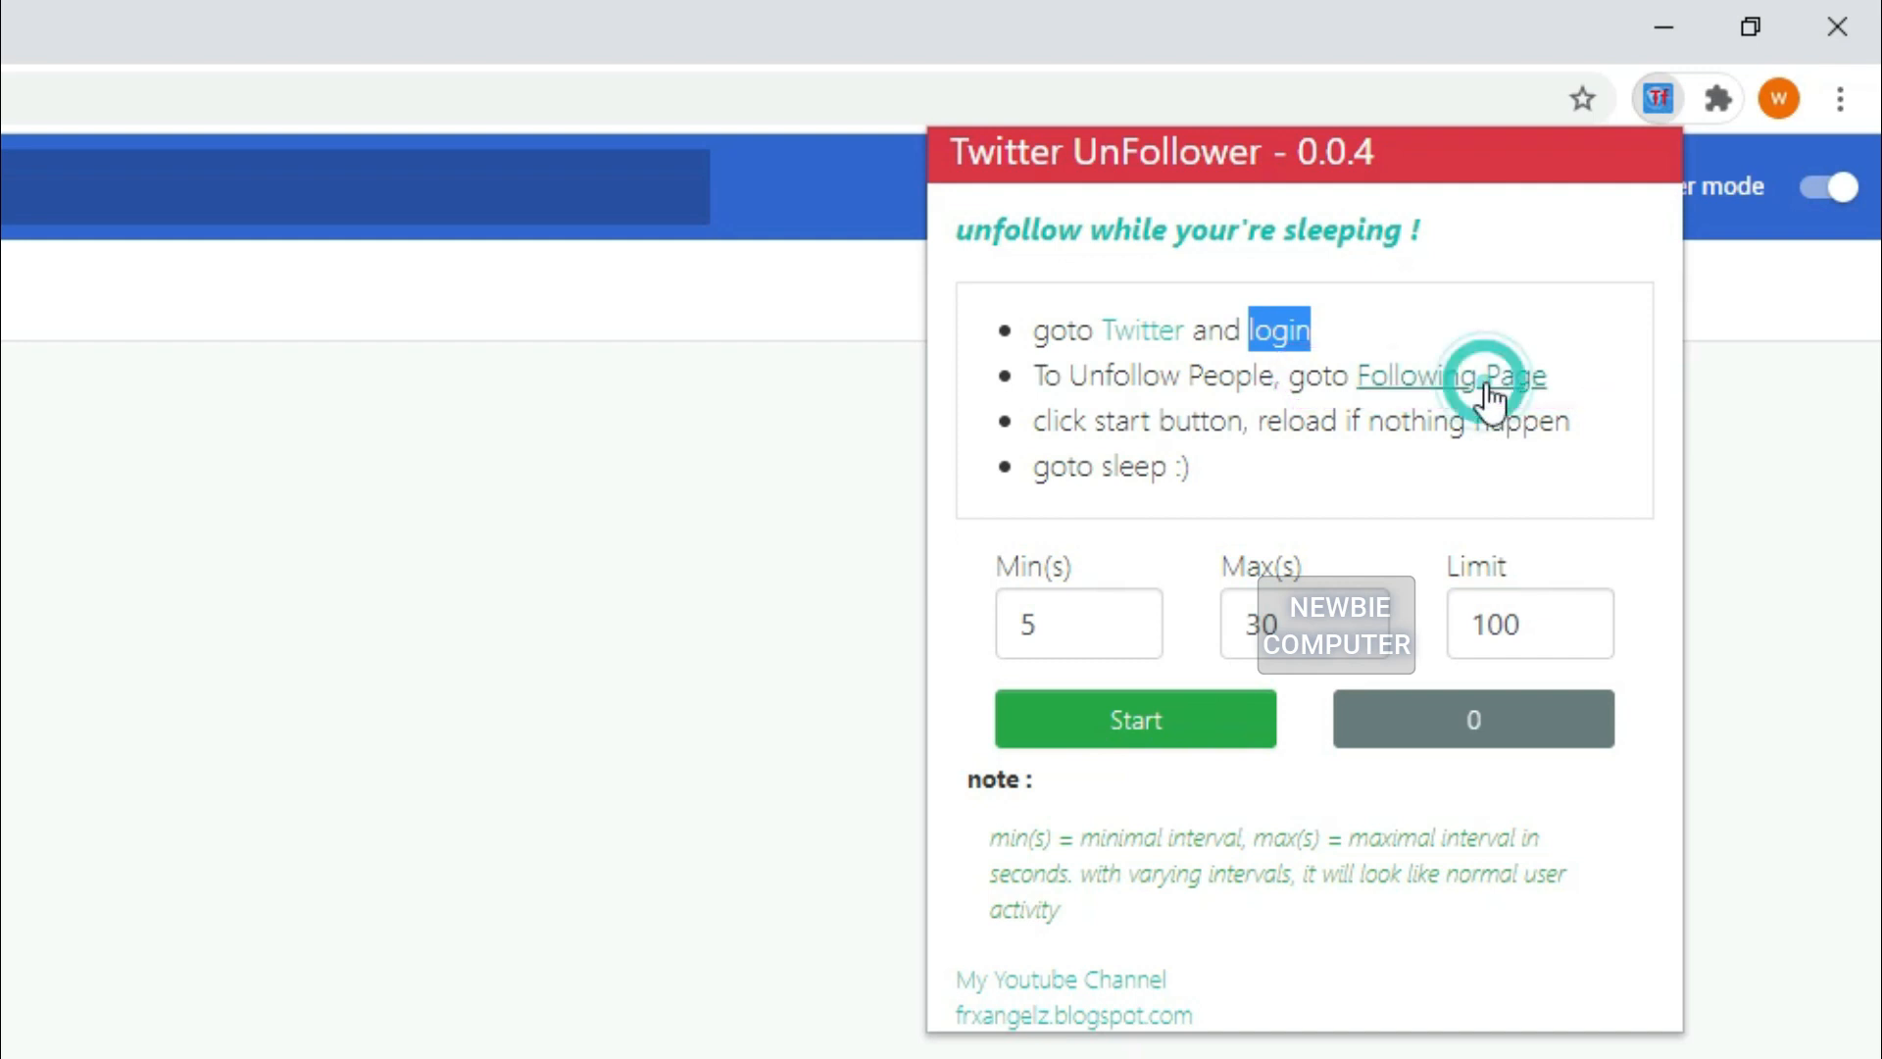
pyautogui.click(1451, 374)
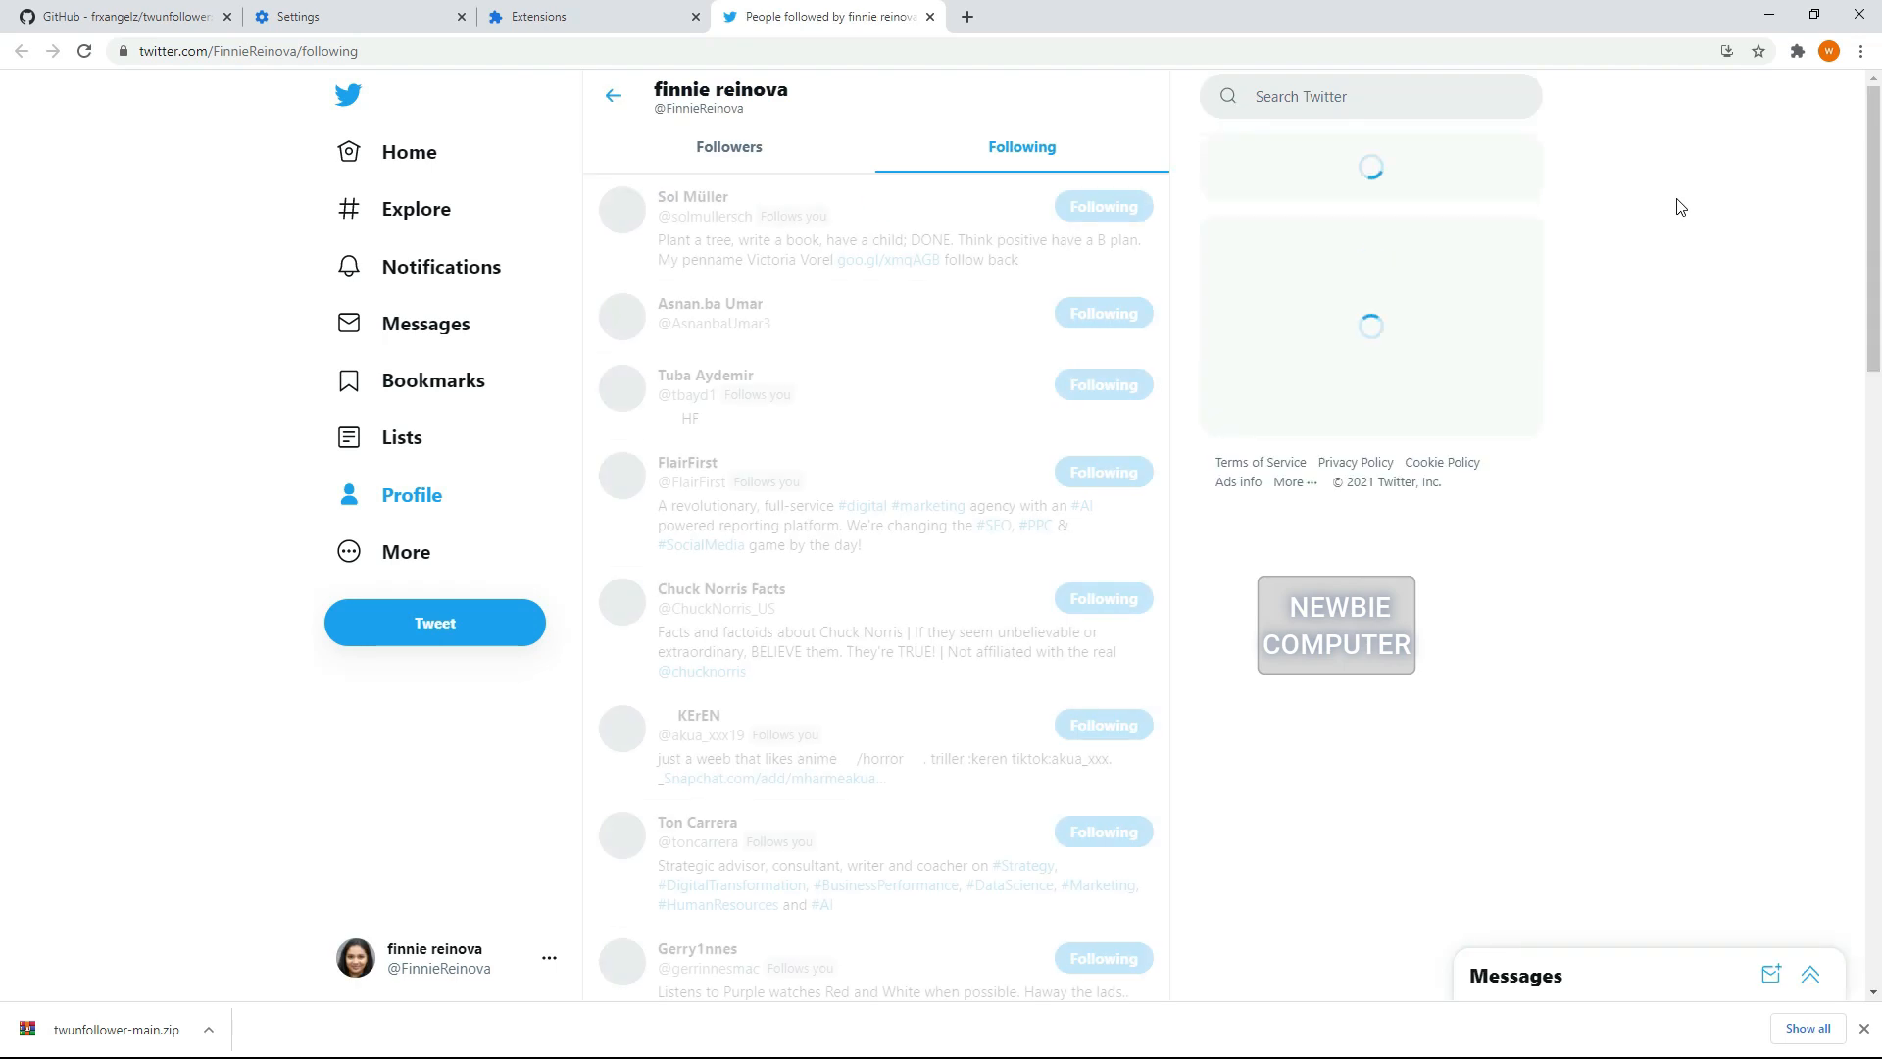
pyautogui.click(1797, 51)
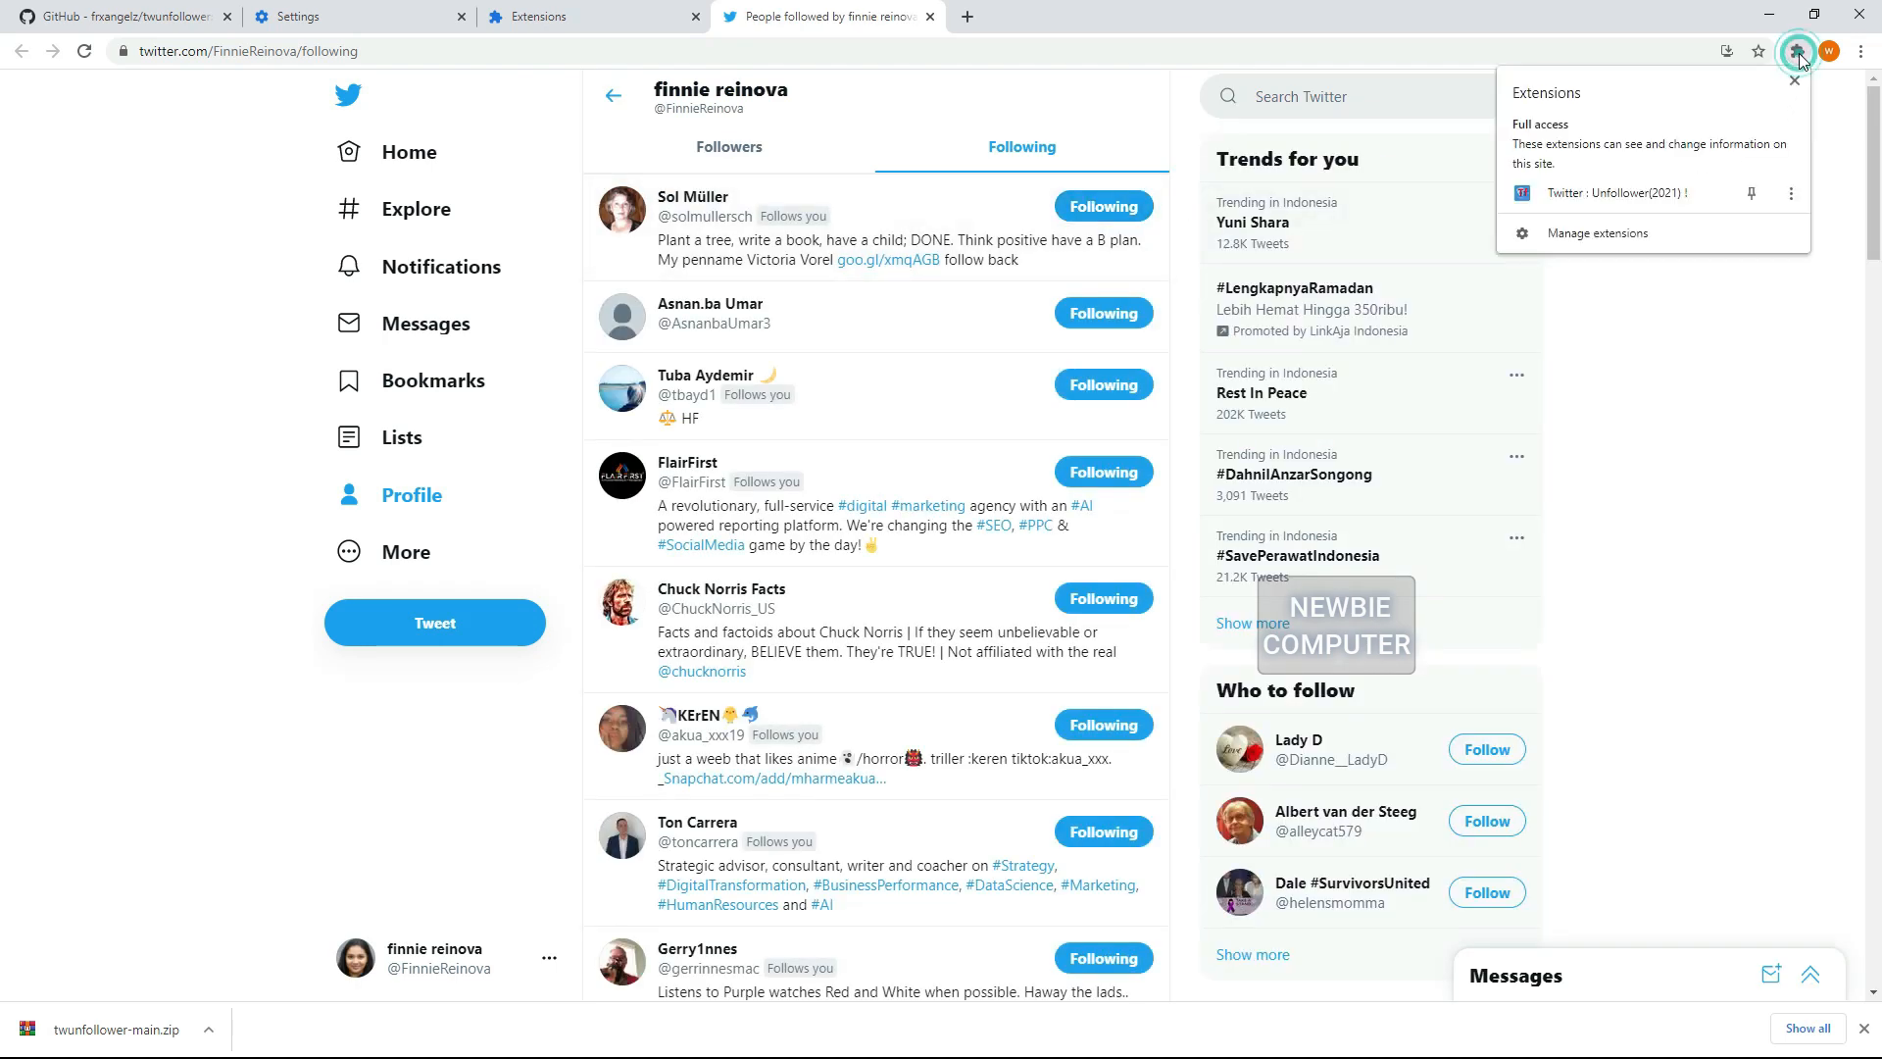
pyautogui.click(1795, 51)
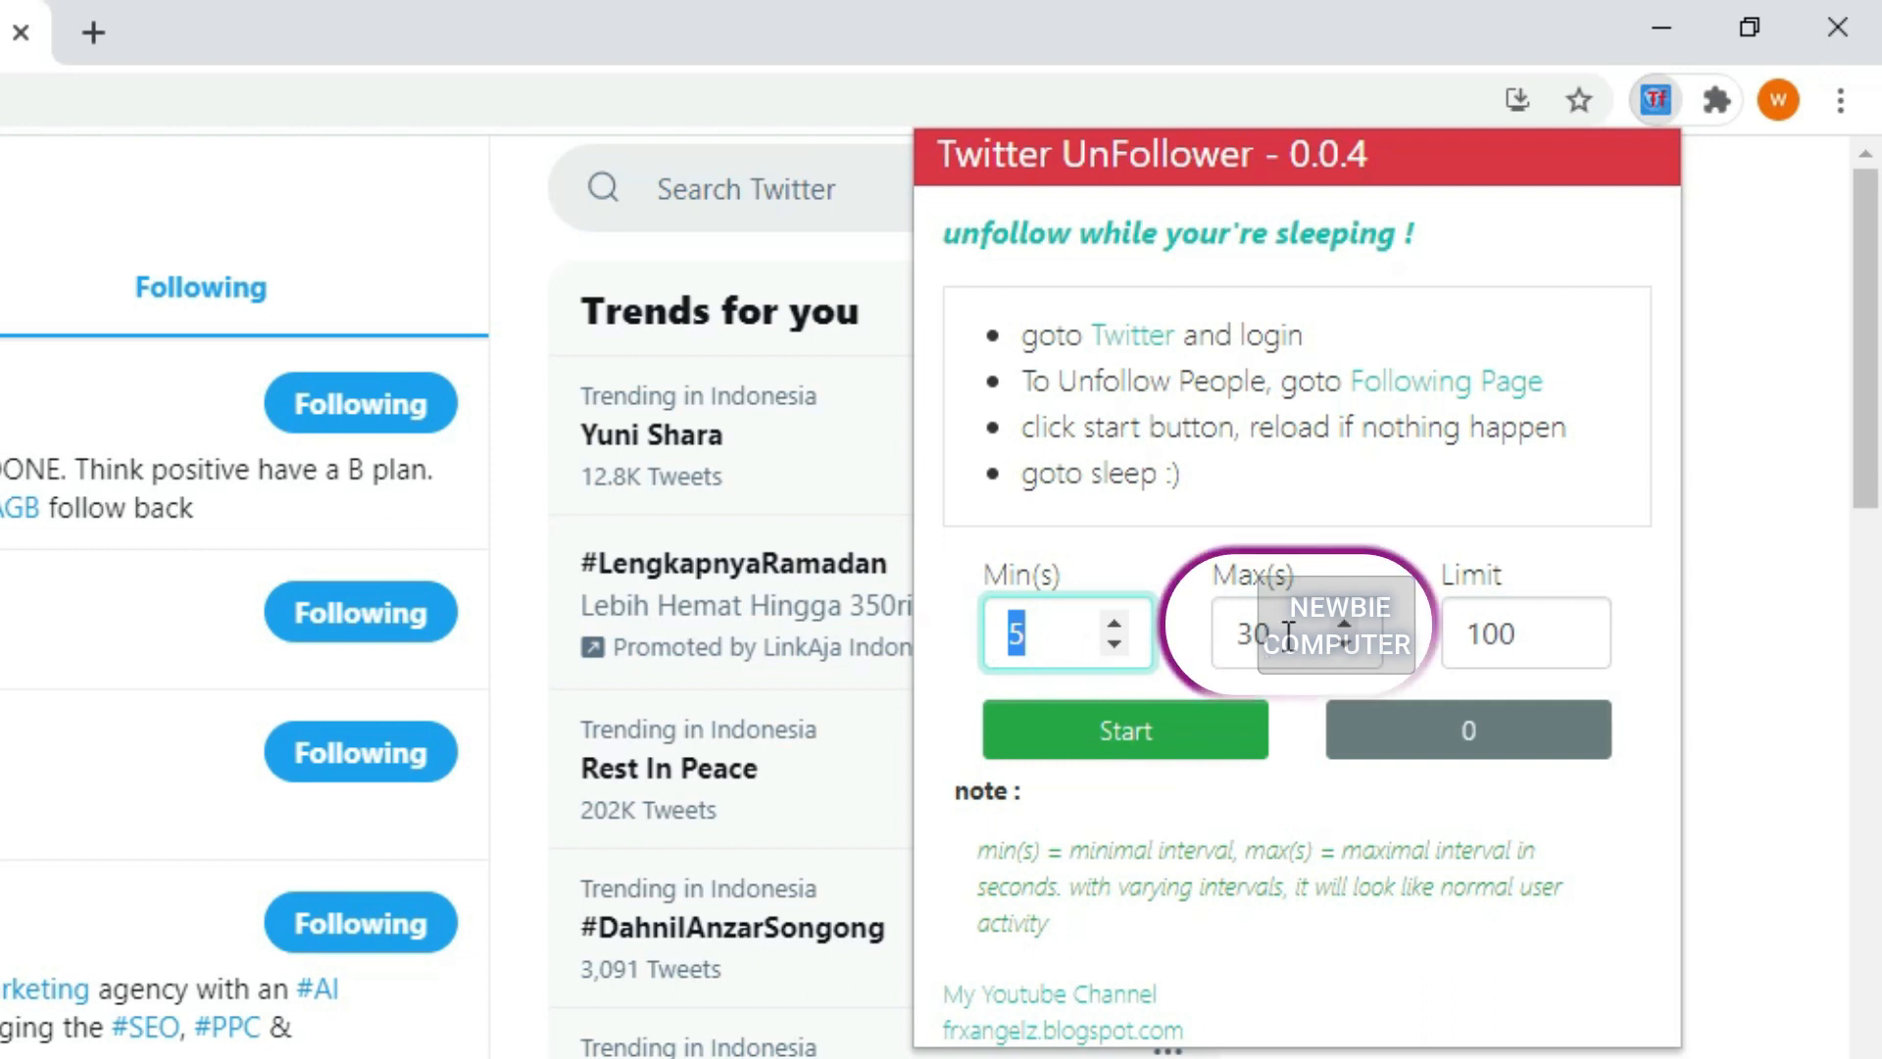
# Step: Change the UnFollower unfollow limit from 100 to 5, keeping intervals 5–30 seconds
pyautogui.click(1260, 633)
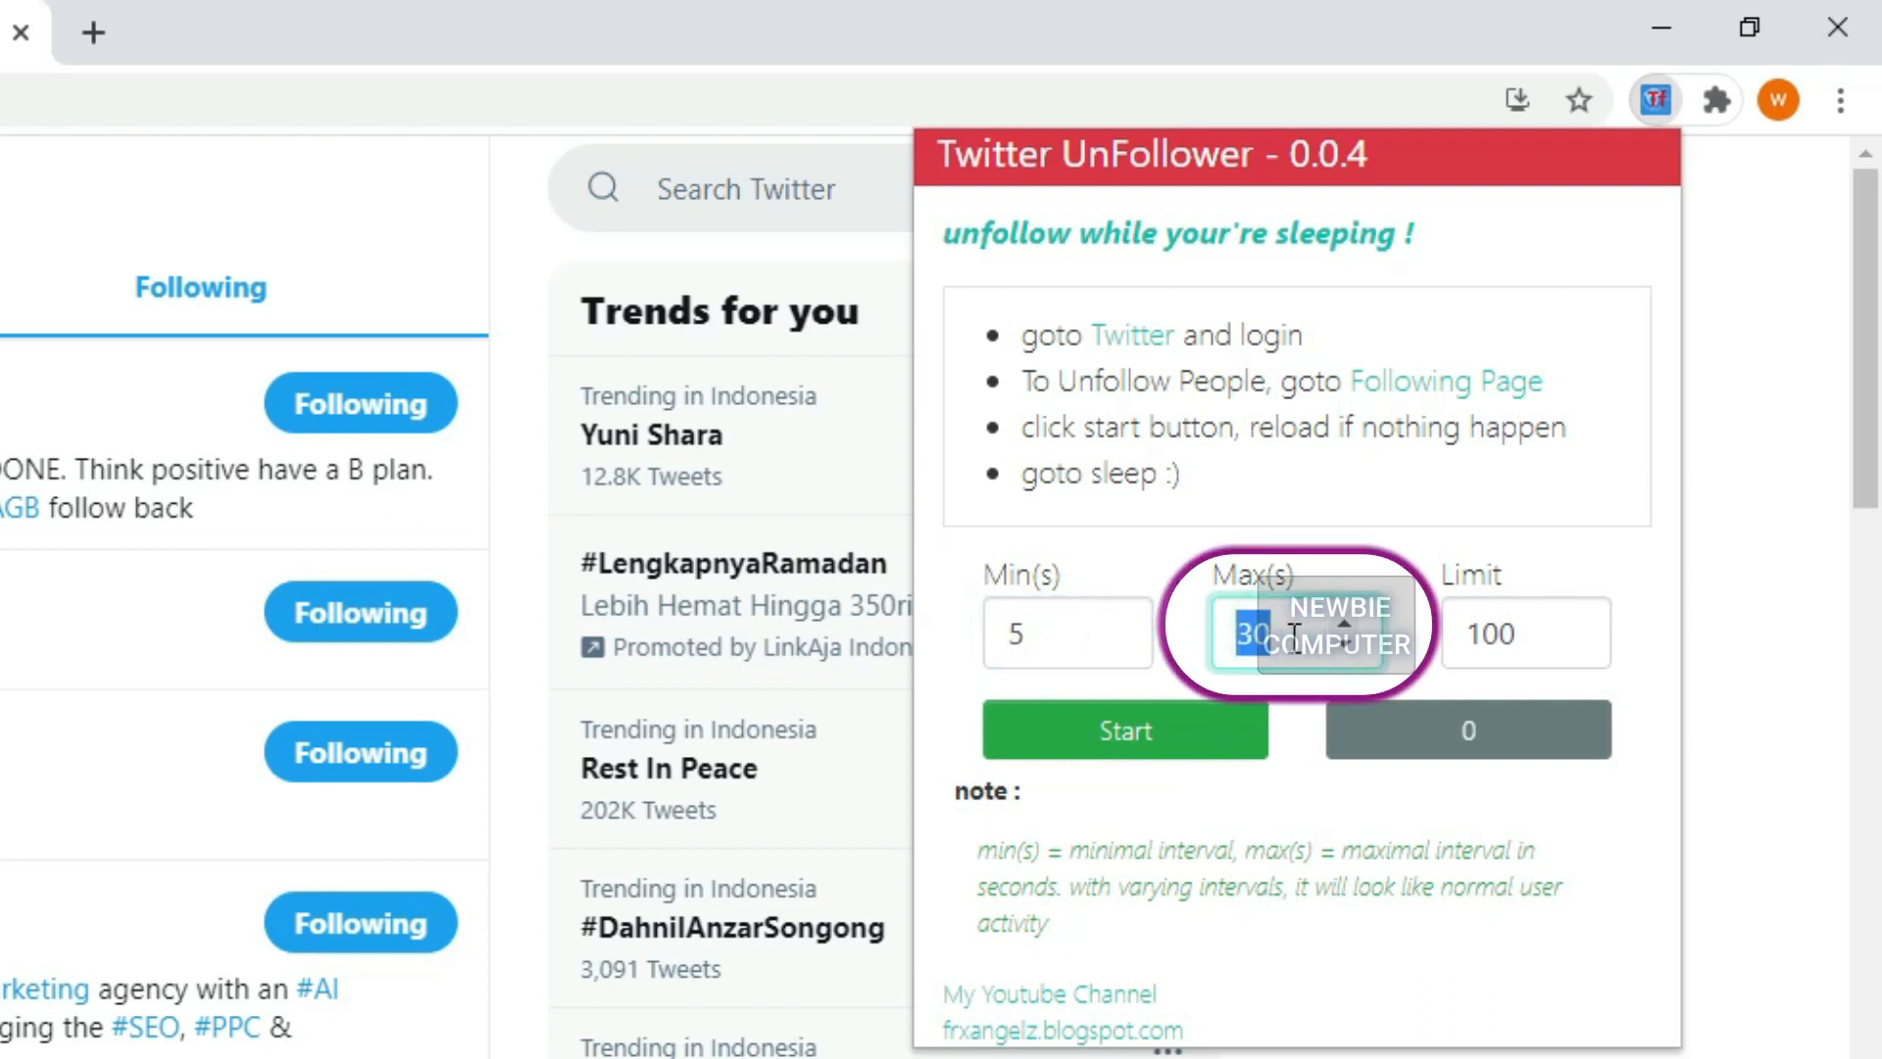
pyautogui.click(1506, 633)
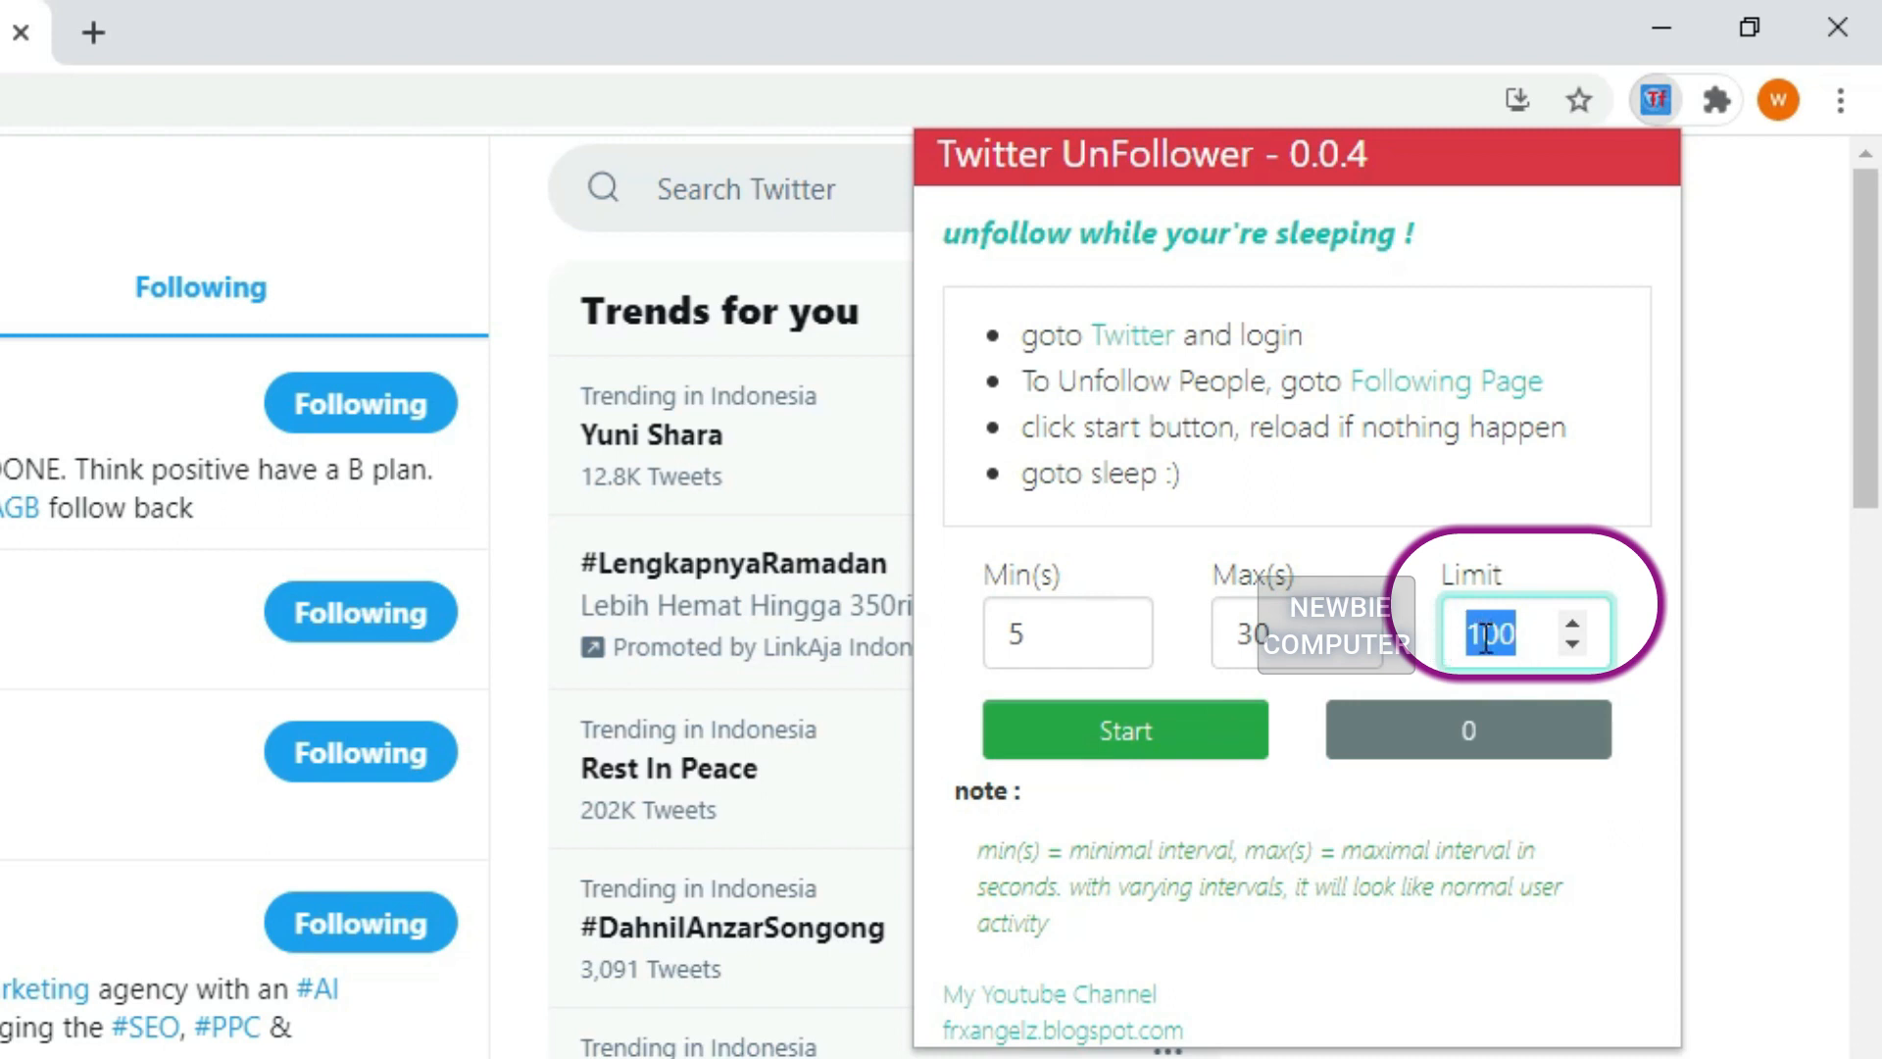
pyautogui.click(1494, 633)
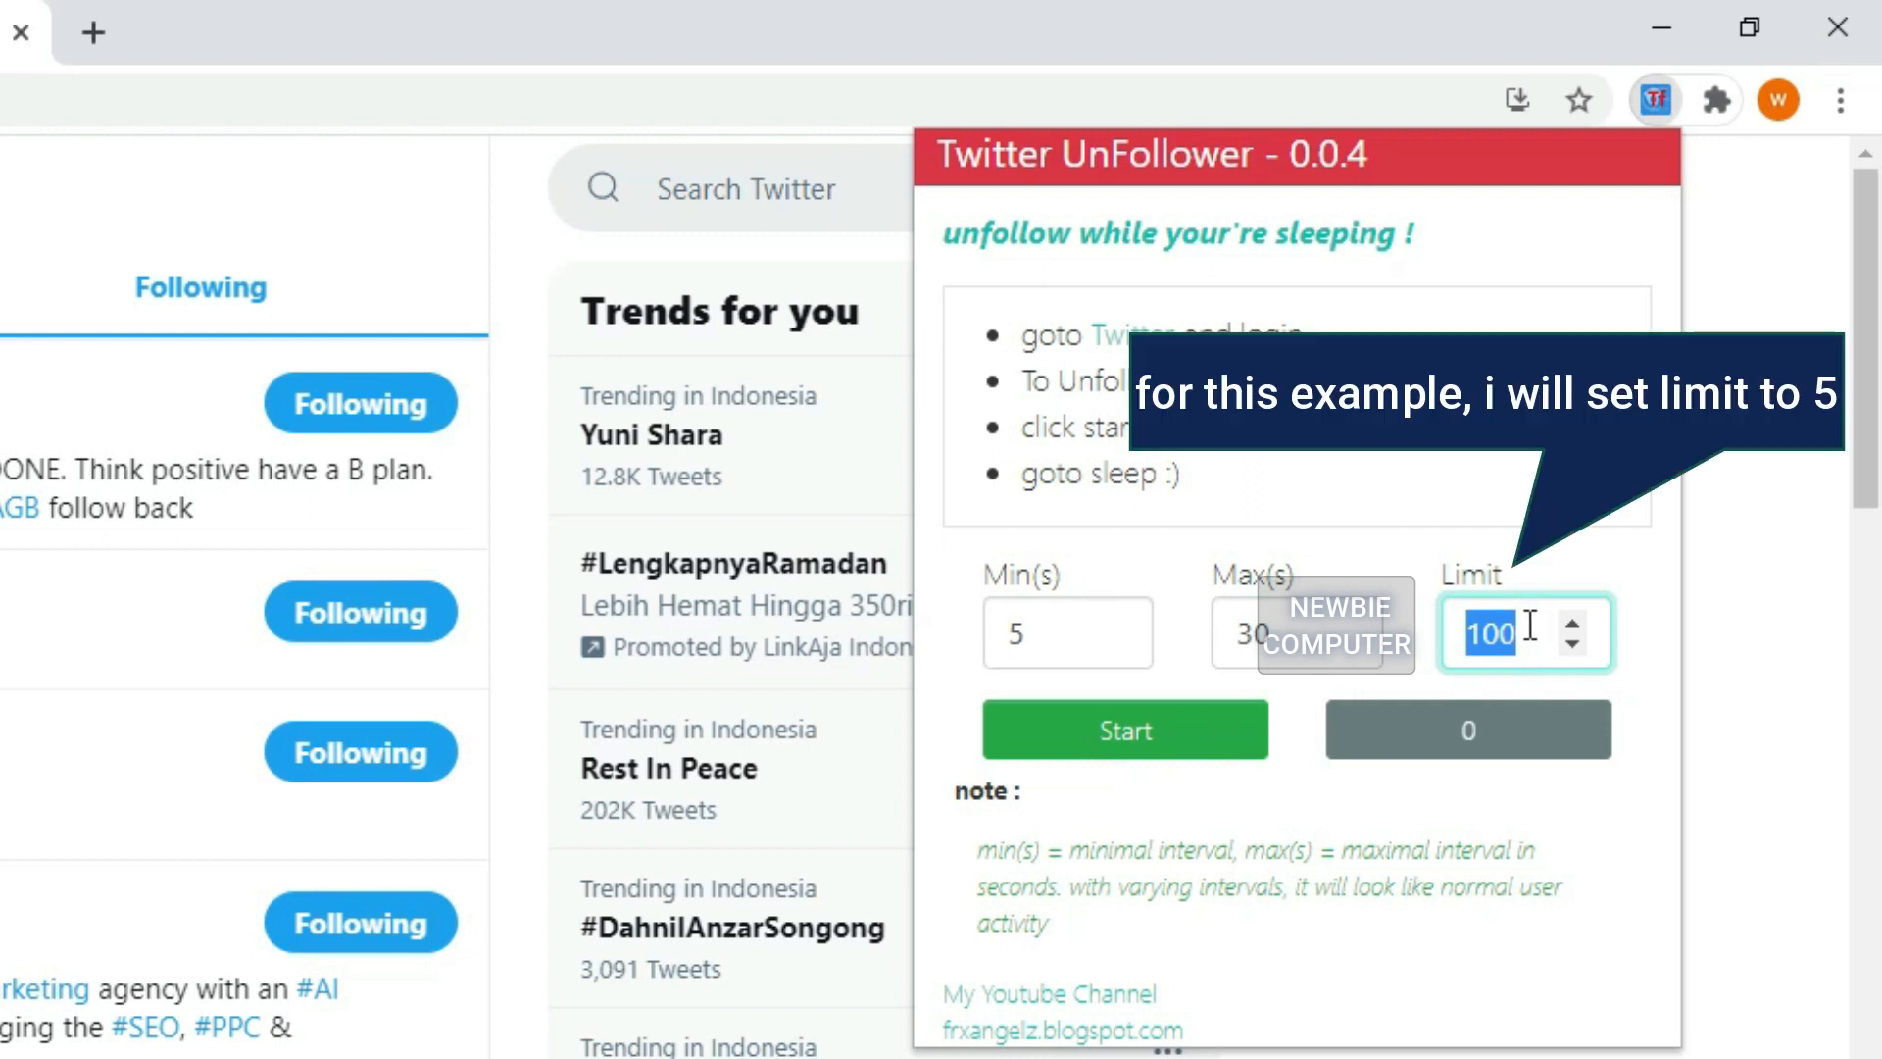
pyautogui.write('5')
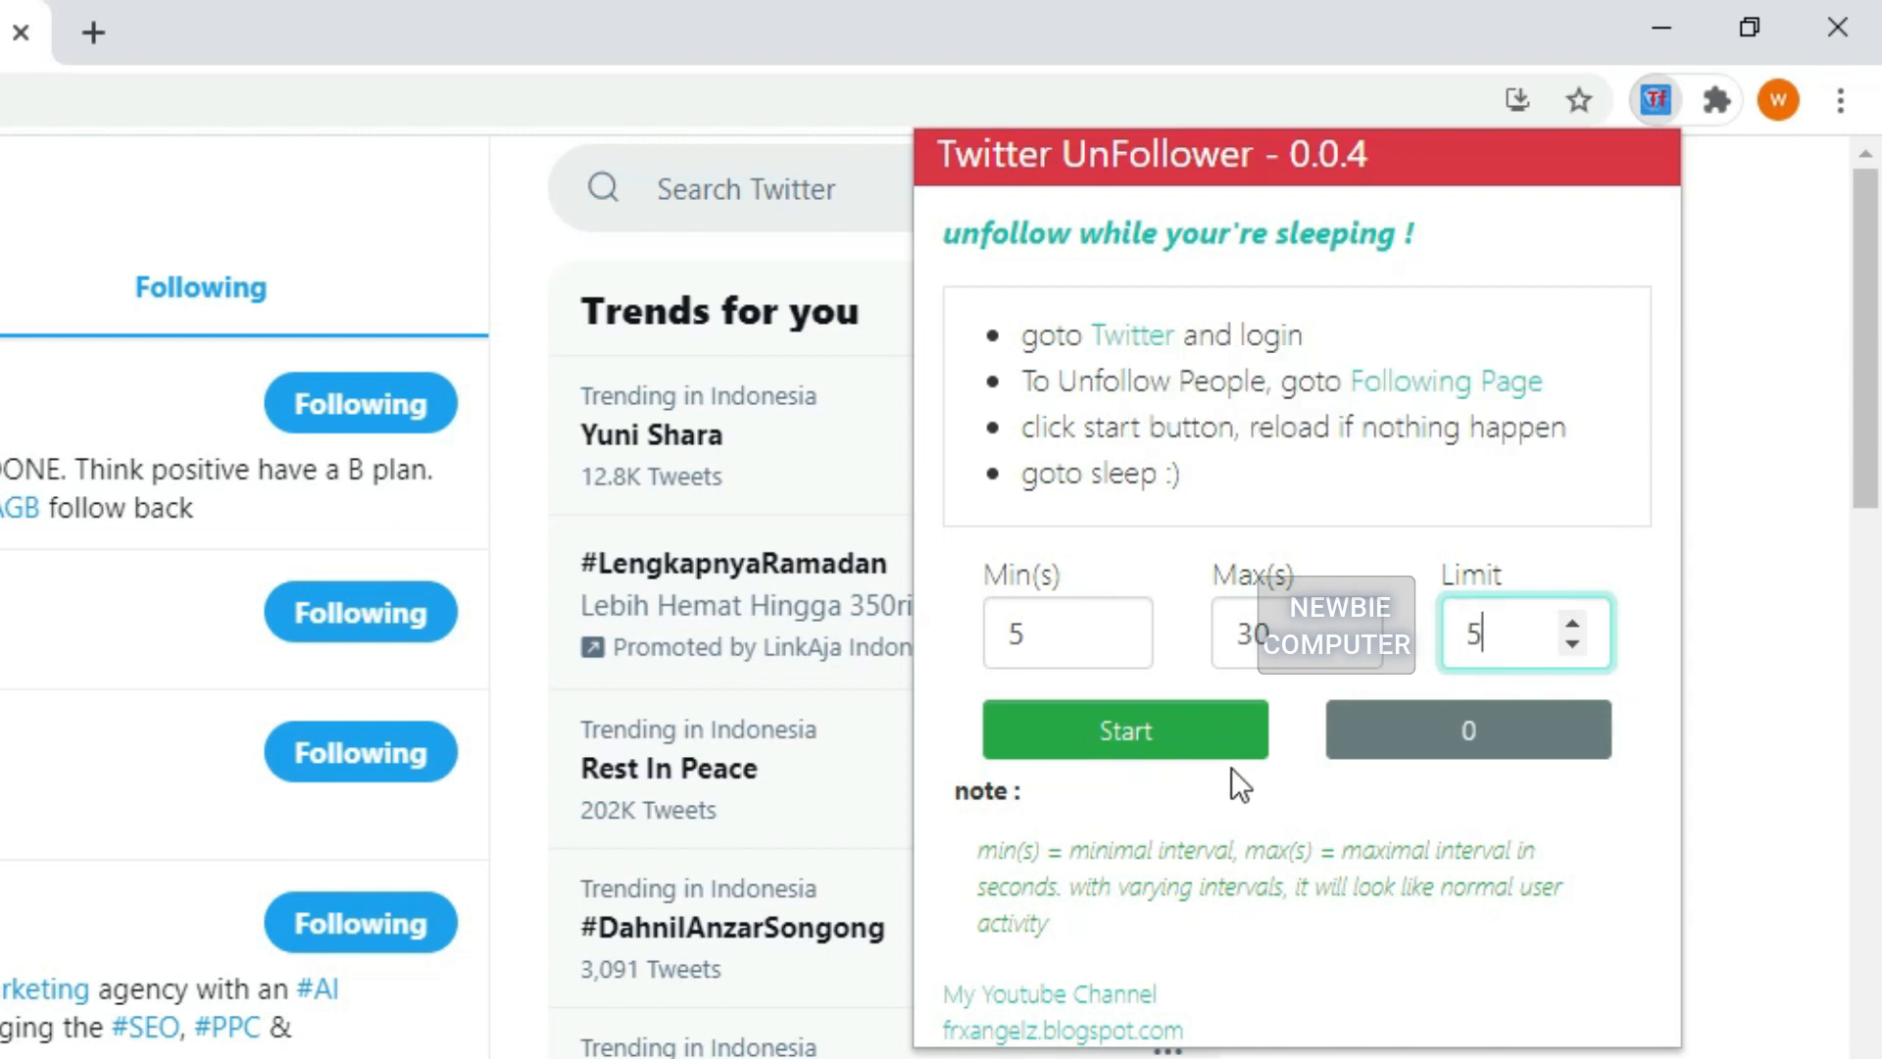
# Step: Start UnFollower and let it unfollow accounts until the limit of 5 is reached
pyautogui.click(1125, 729)
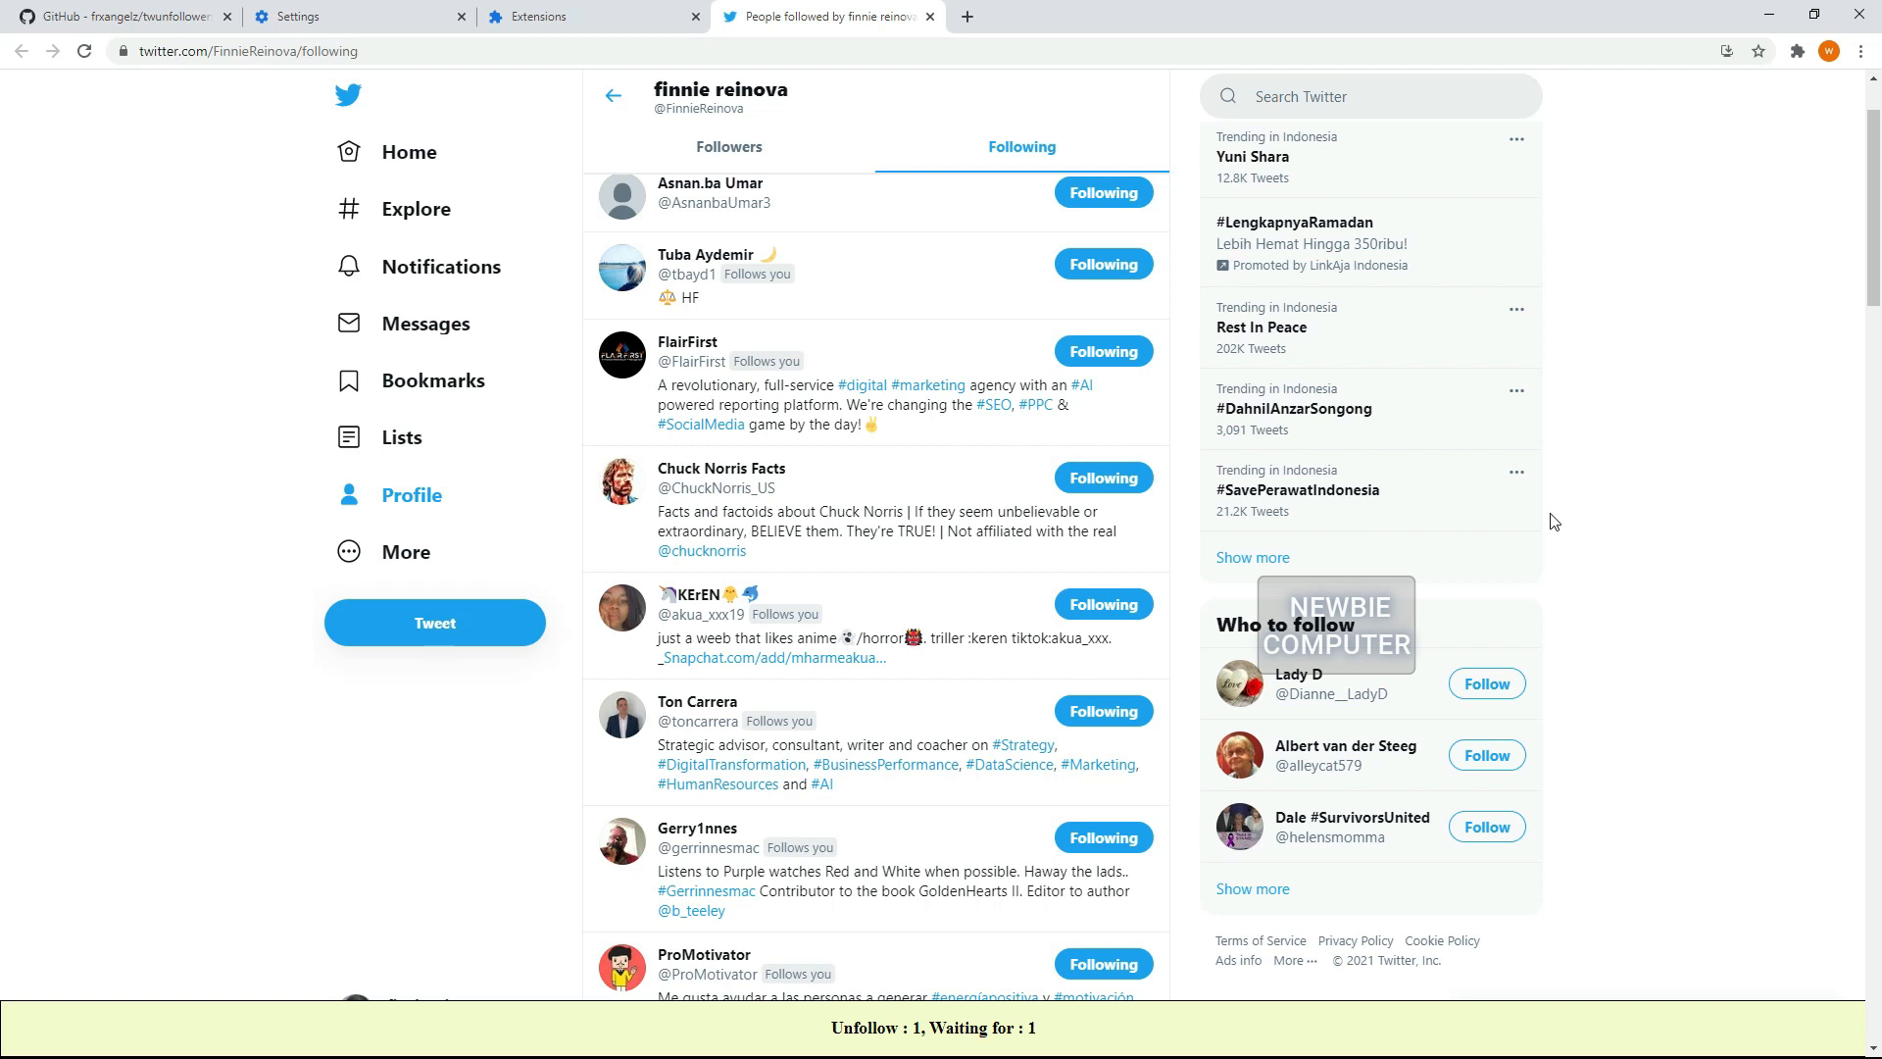
pyautogui.scroll(-3)
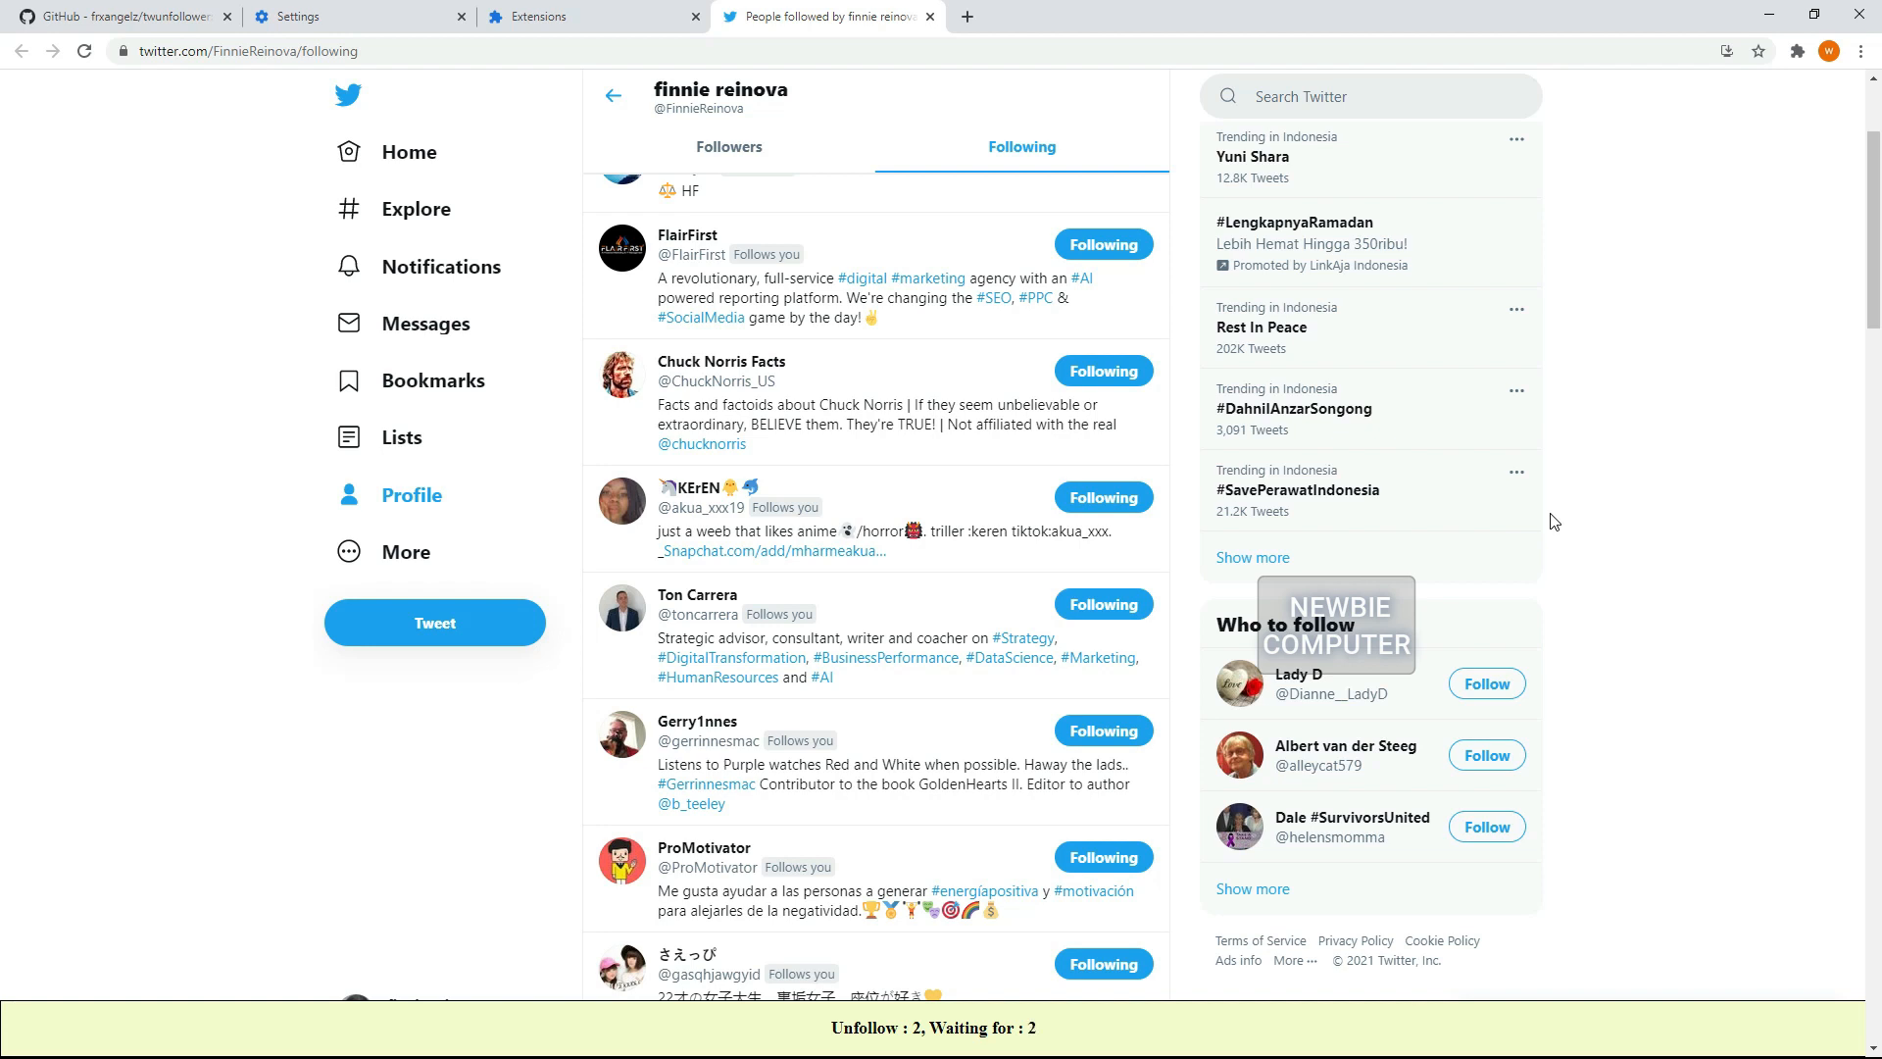
pyautogui.scroll(-3)
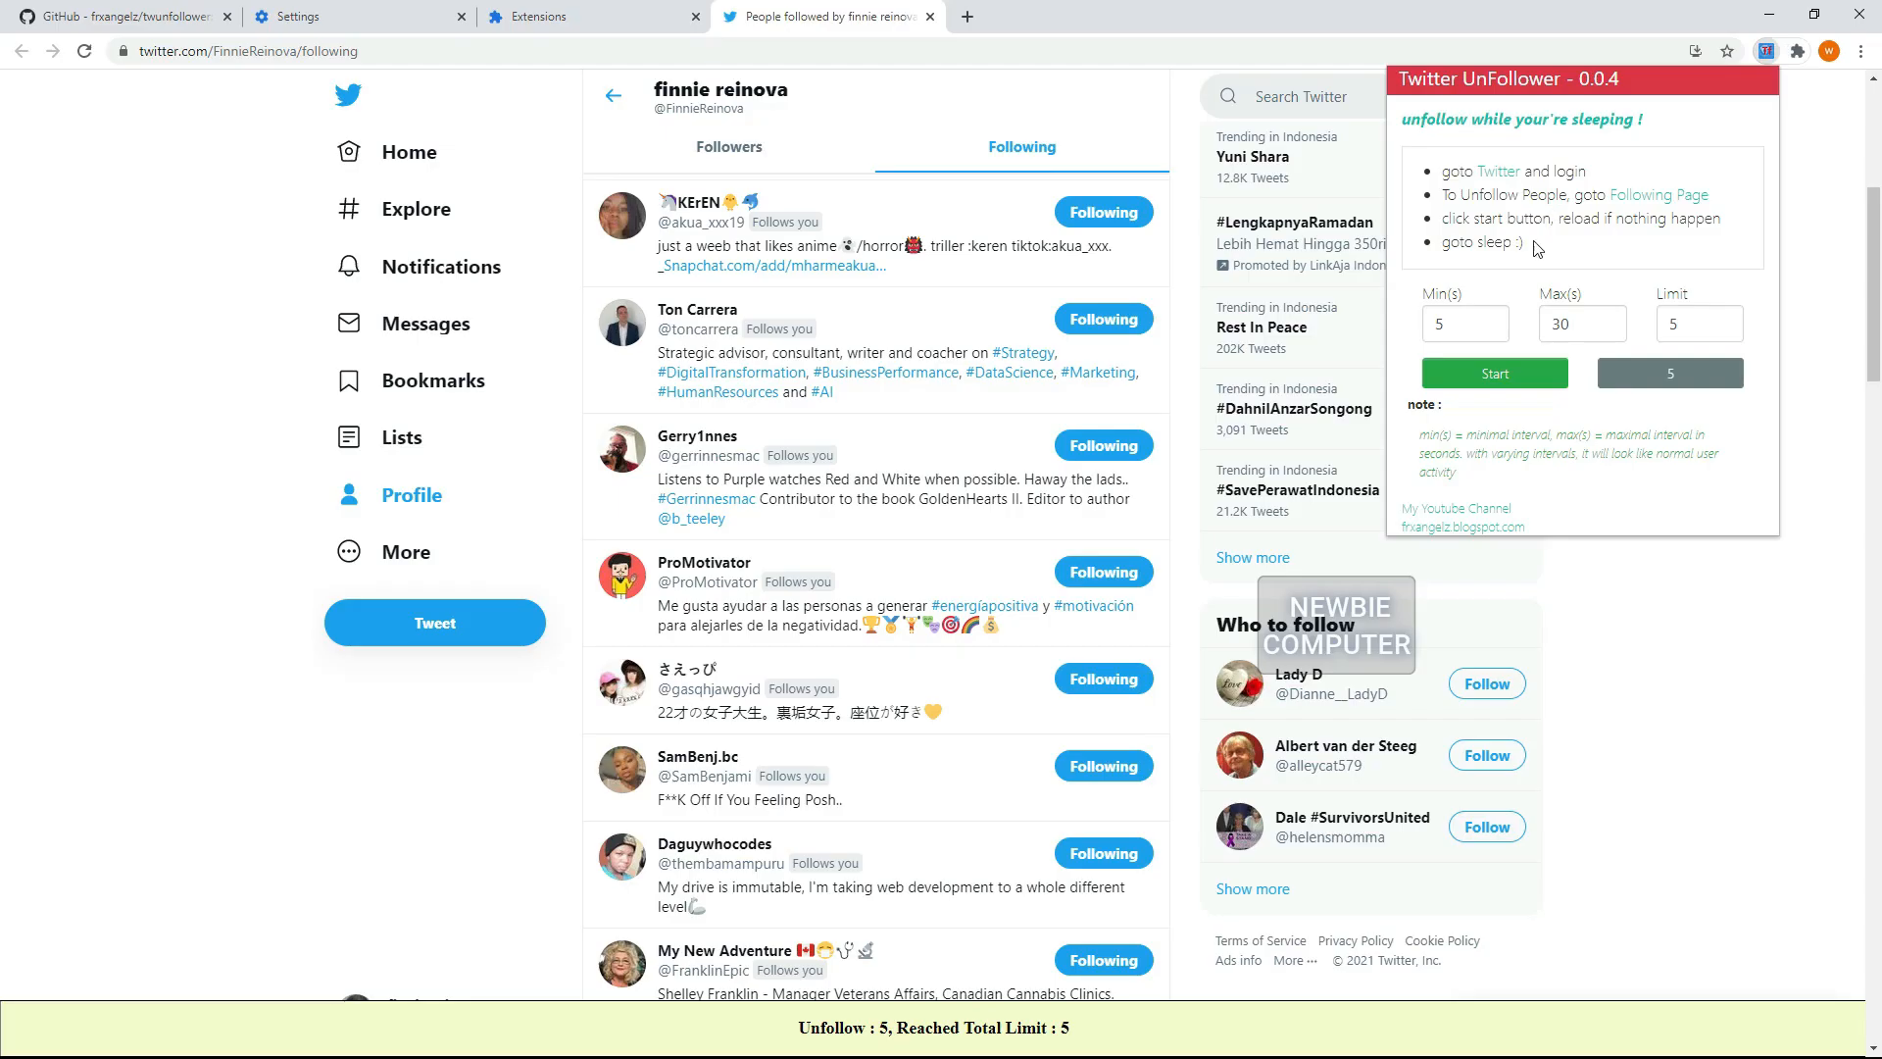
pyautogui.click(1692, 324)
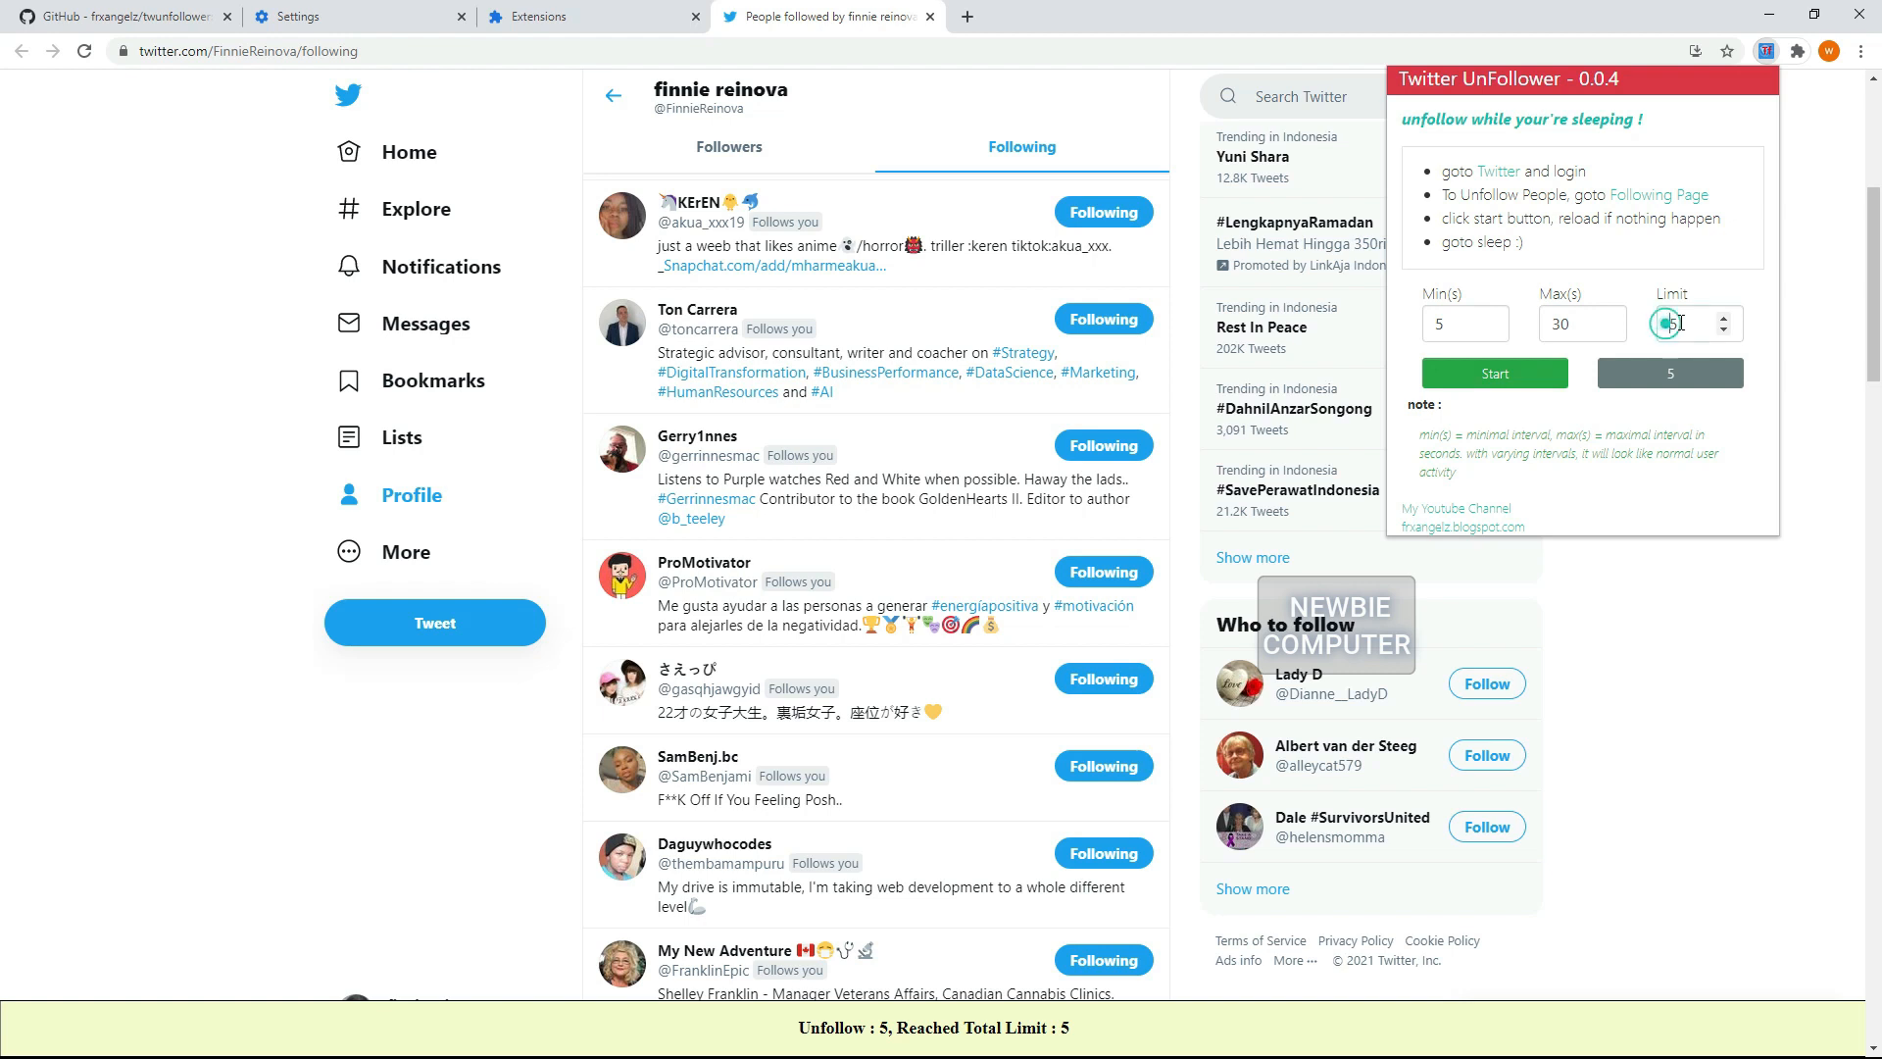
pyautogui.click(1692, 323)
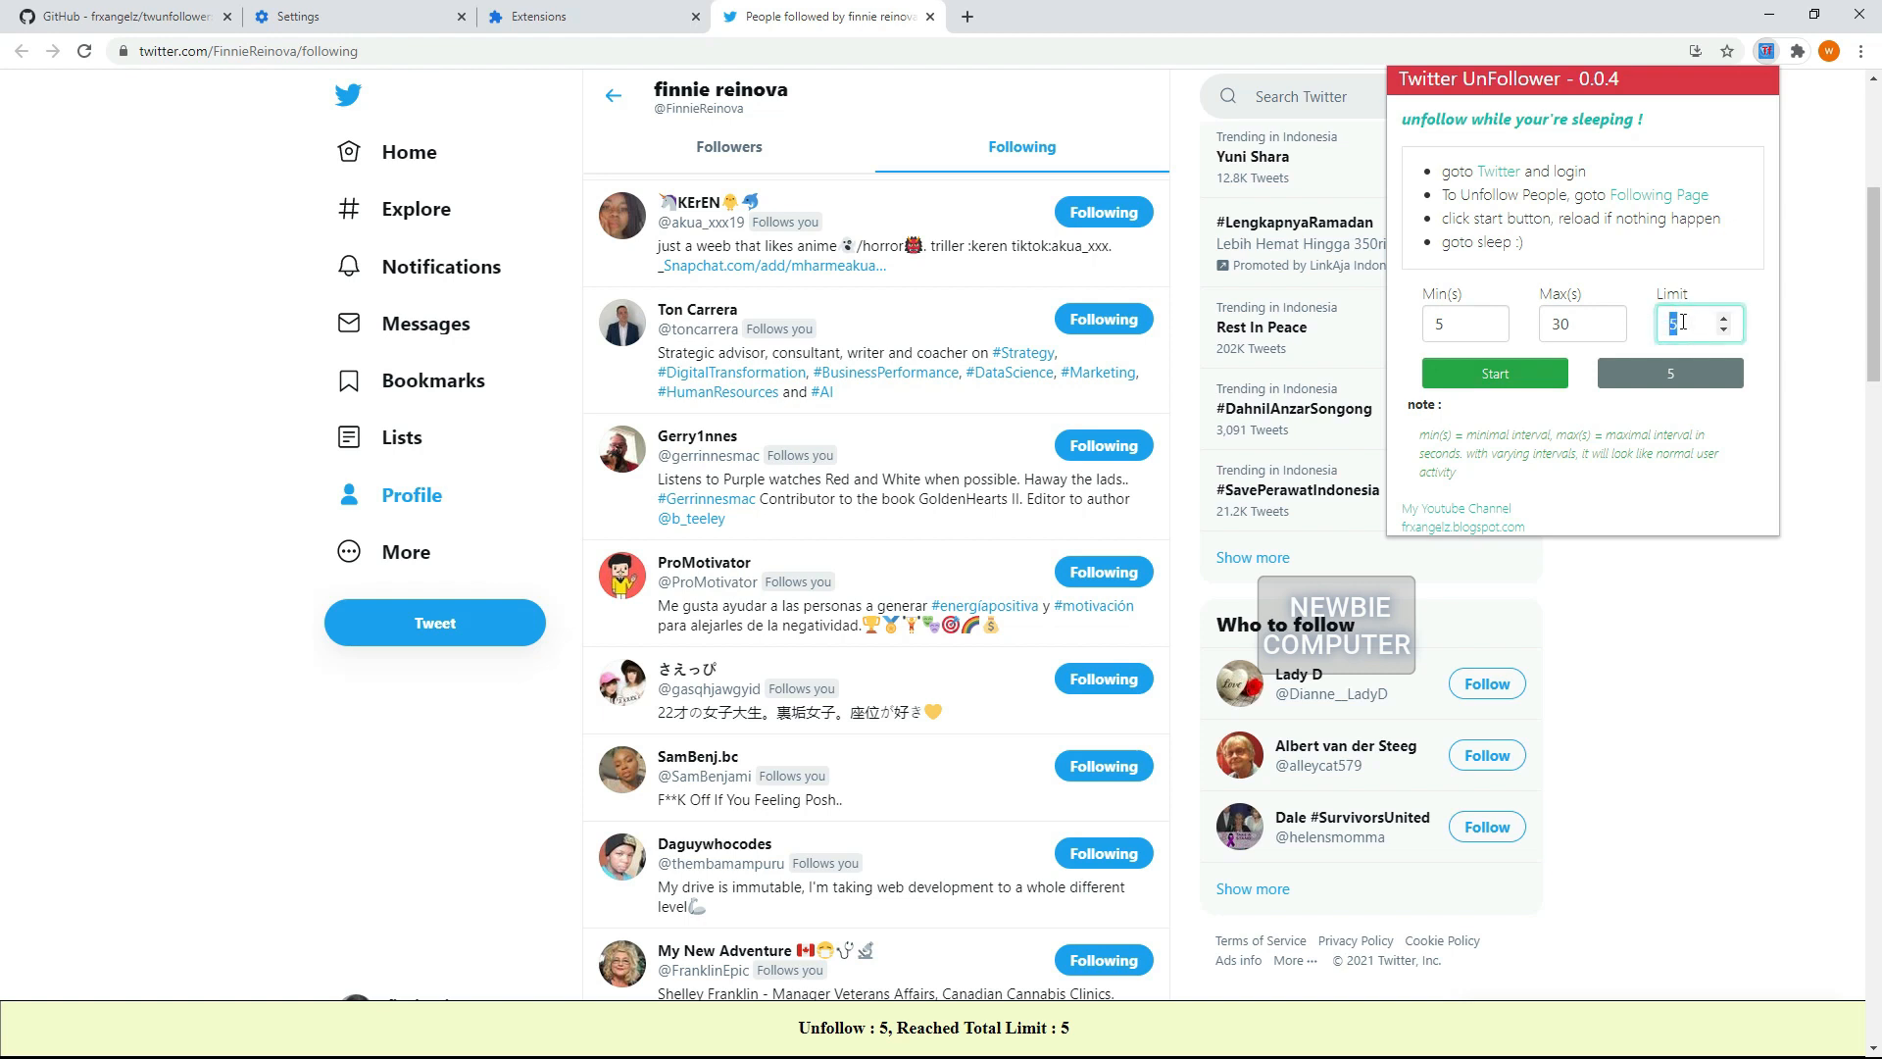
pyautogui.moveTo(1766, 51)
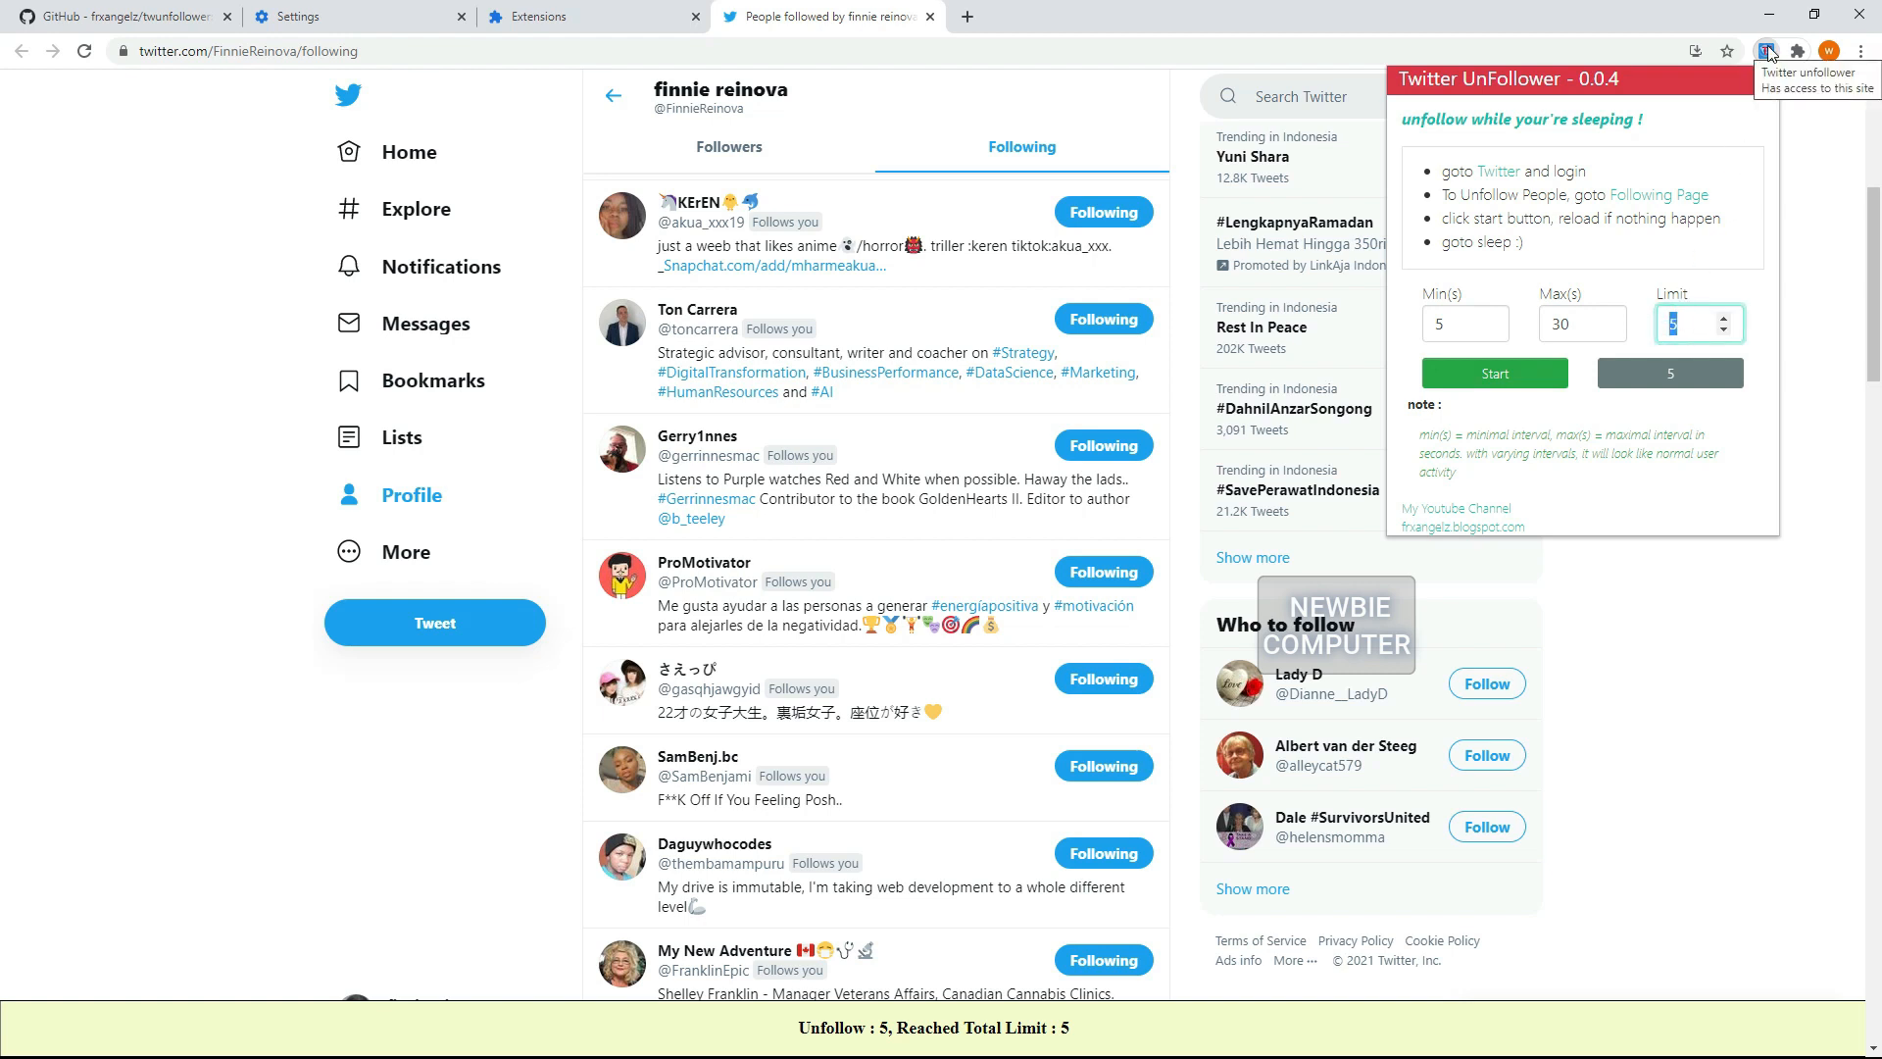